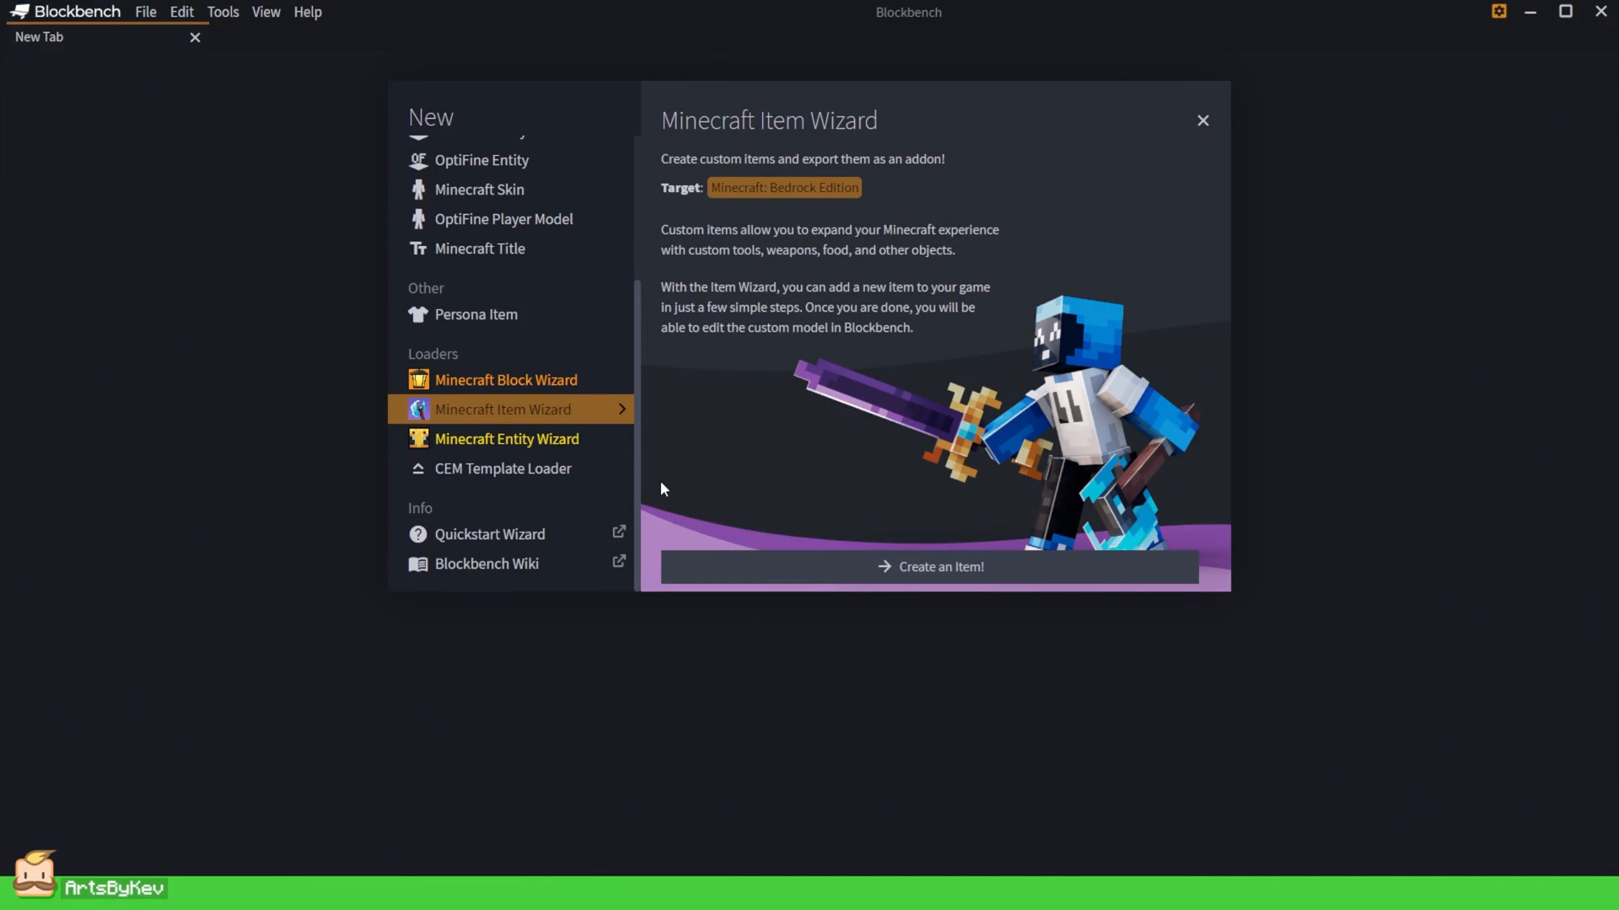
Start a Chestplate-preset item named 'Armadillo Chestplate' and continue to its design settings.
click(941, 567)
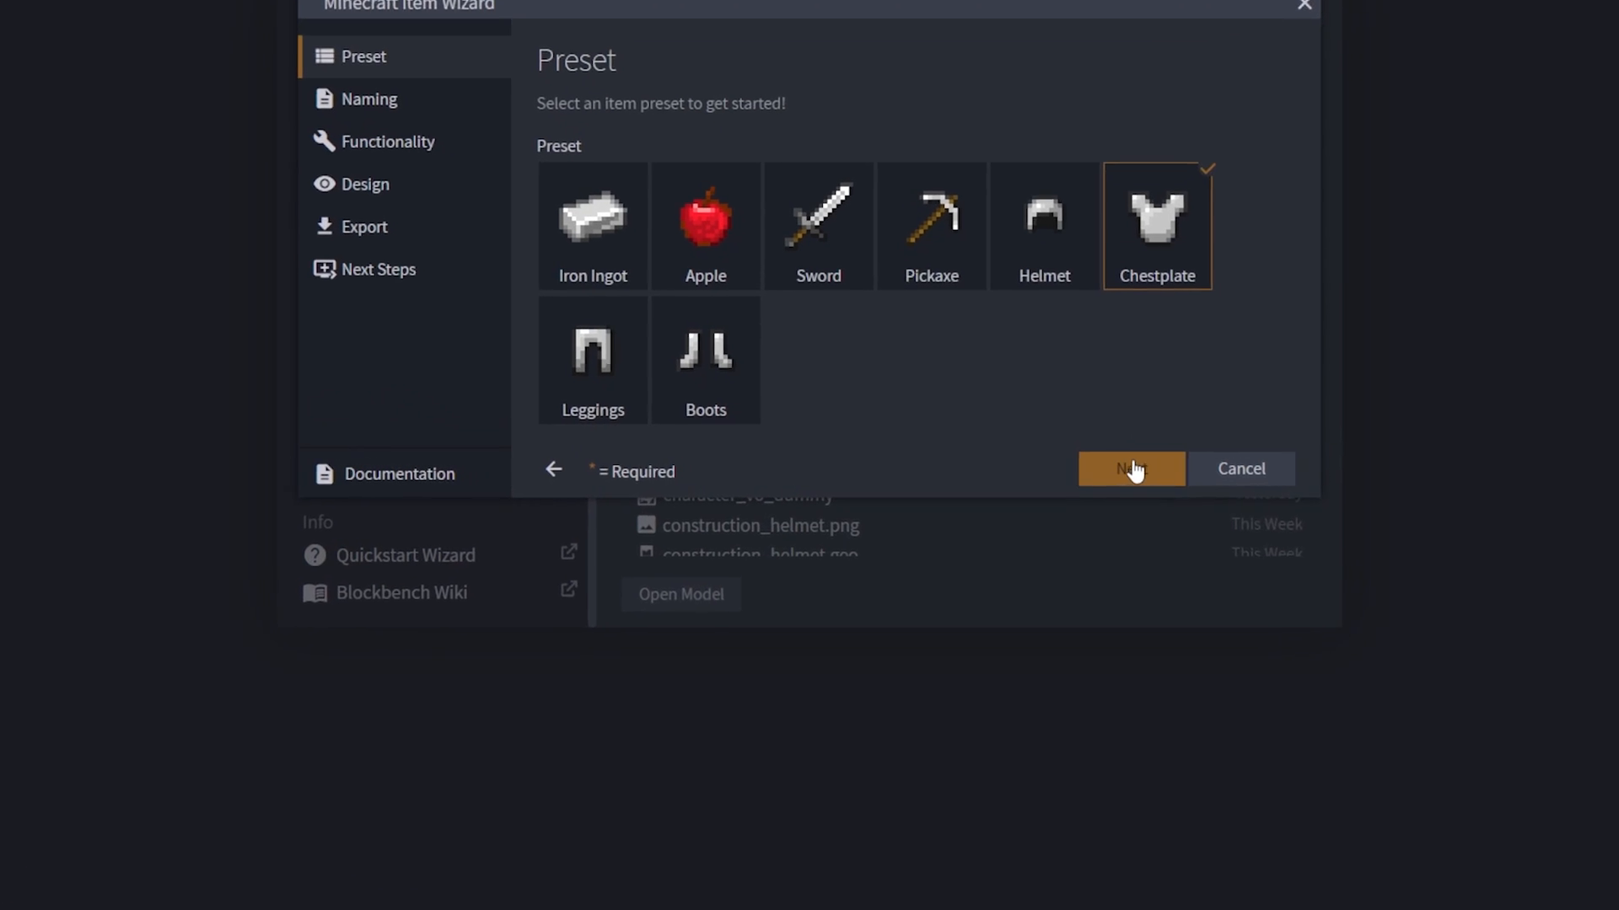
click(1129, 469)
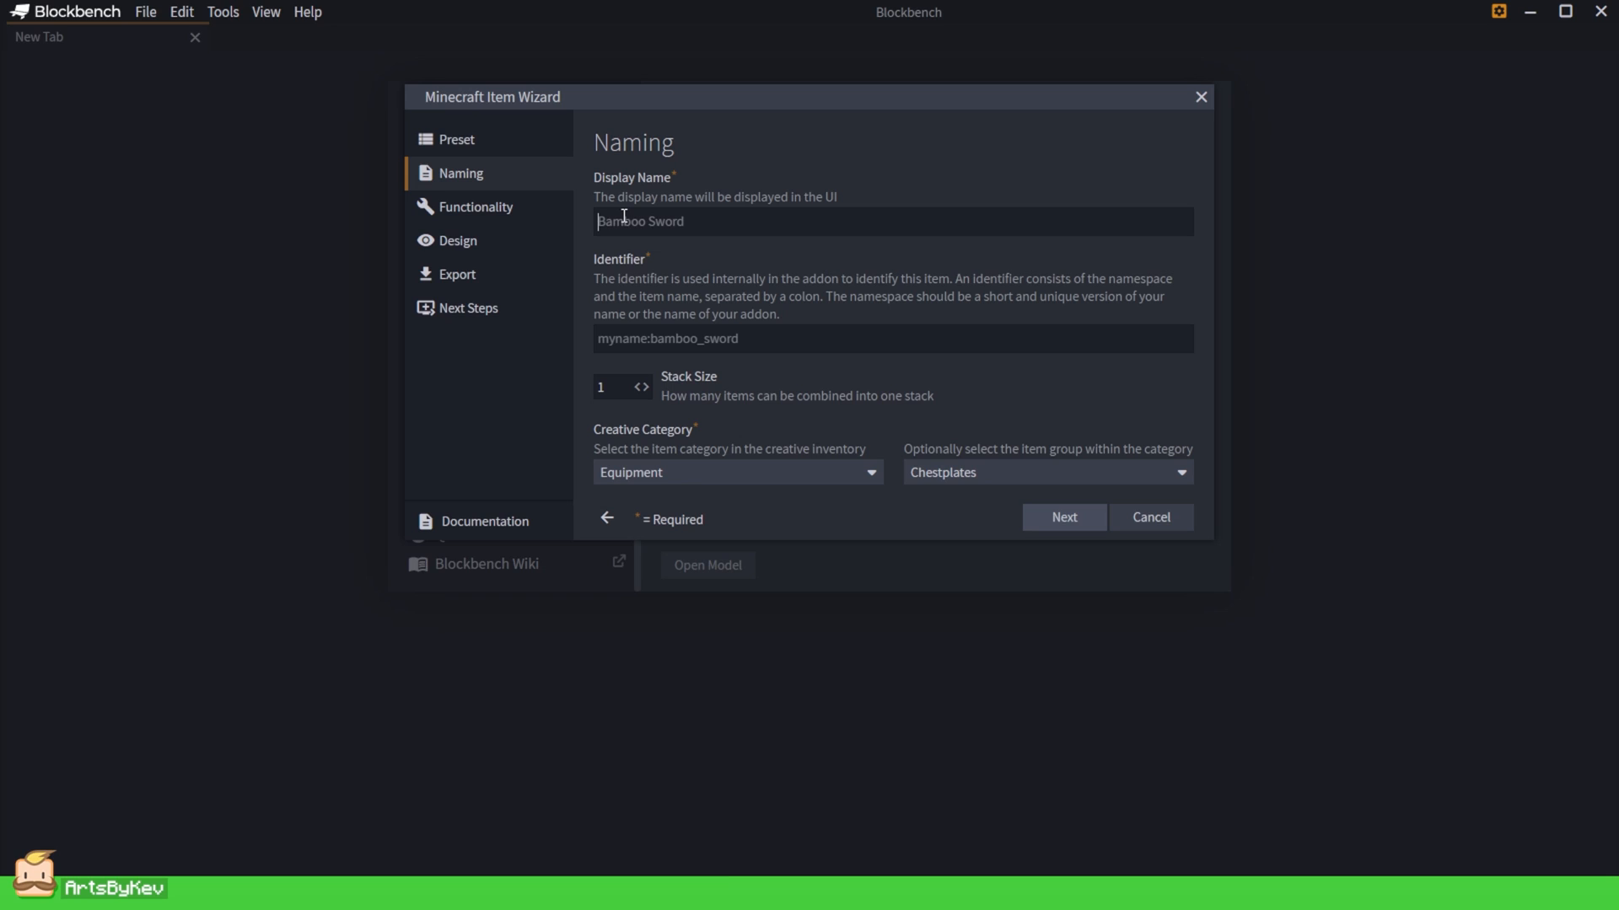
text(Armadillo)
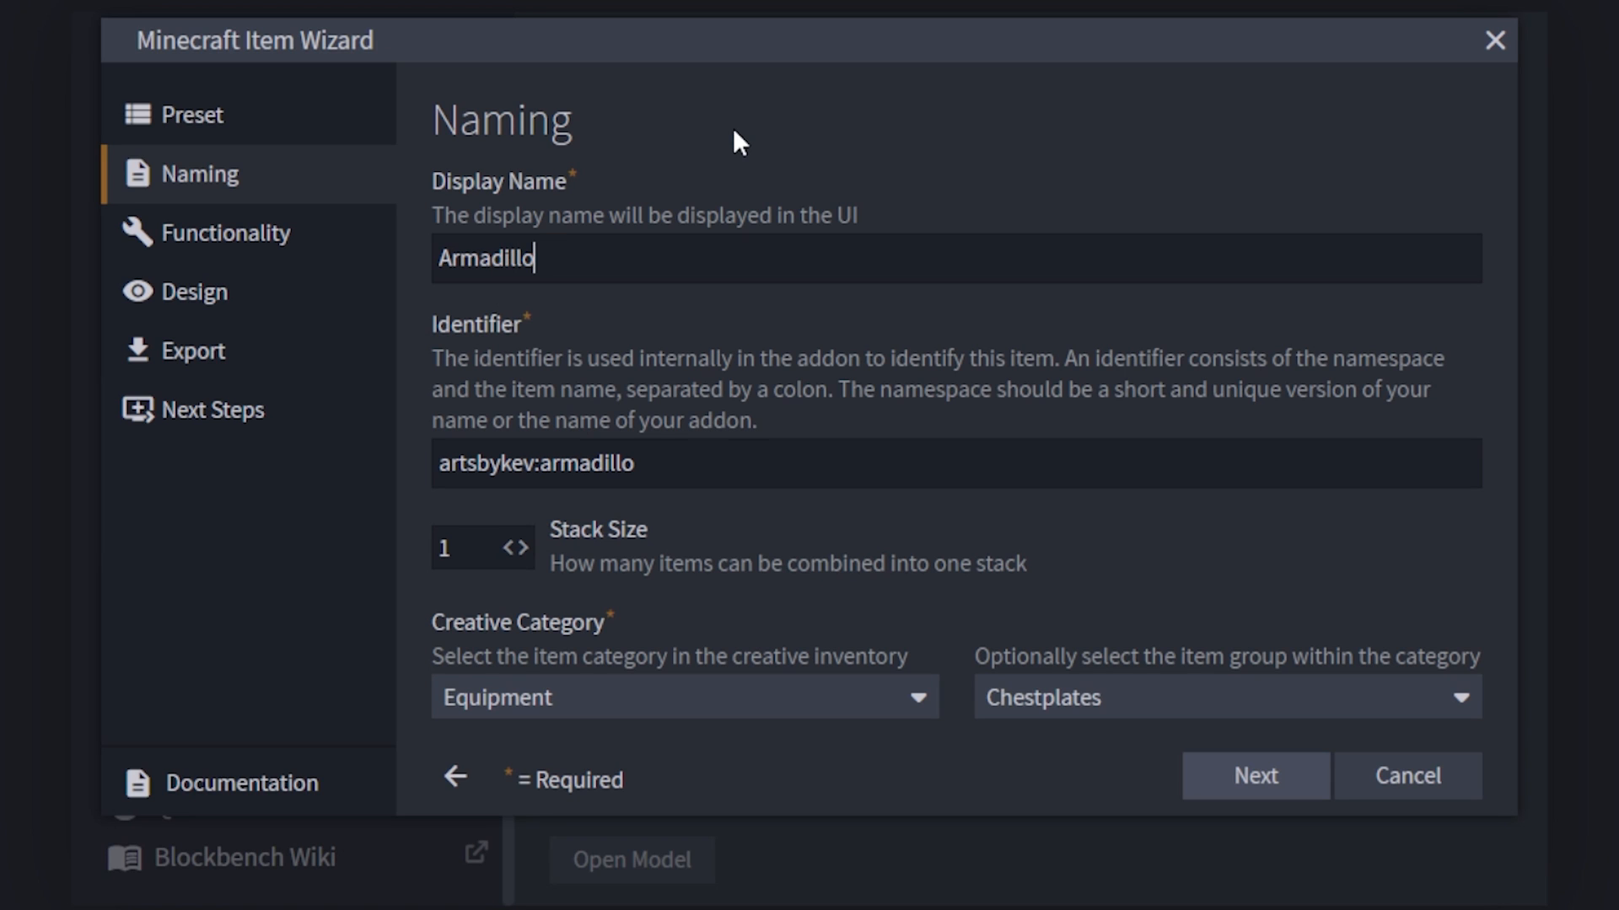
text(Chestplate)
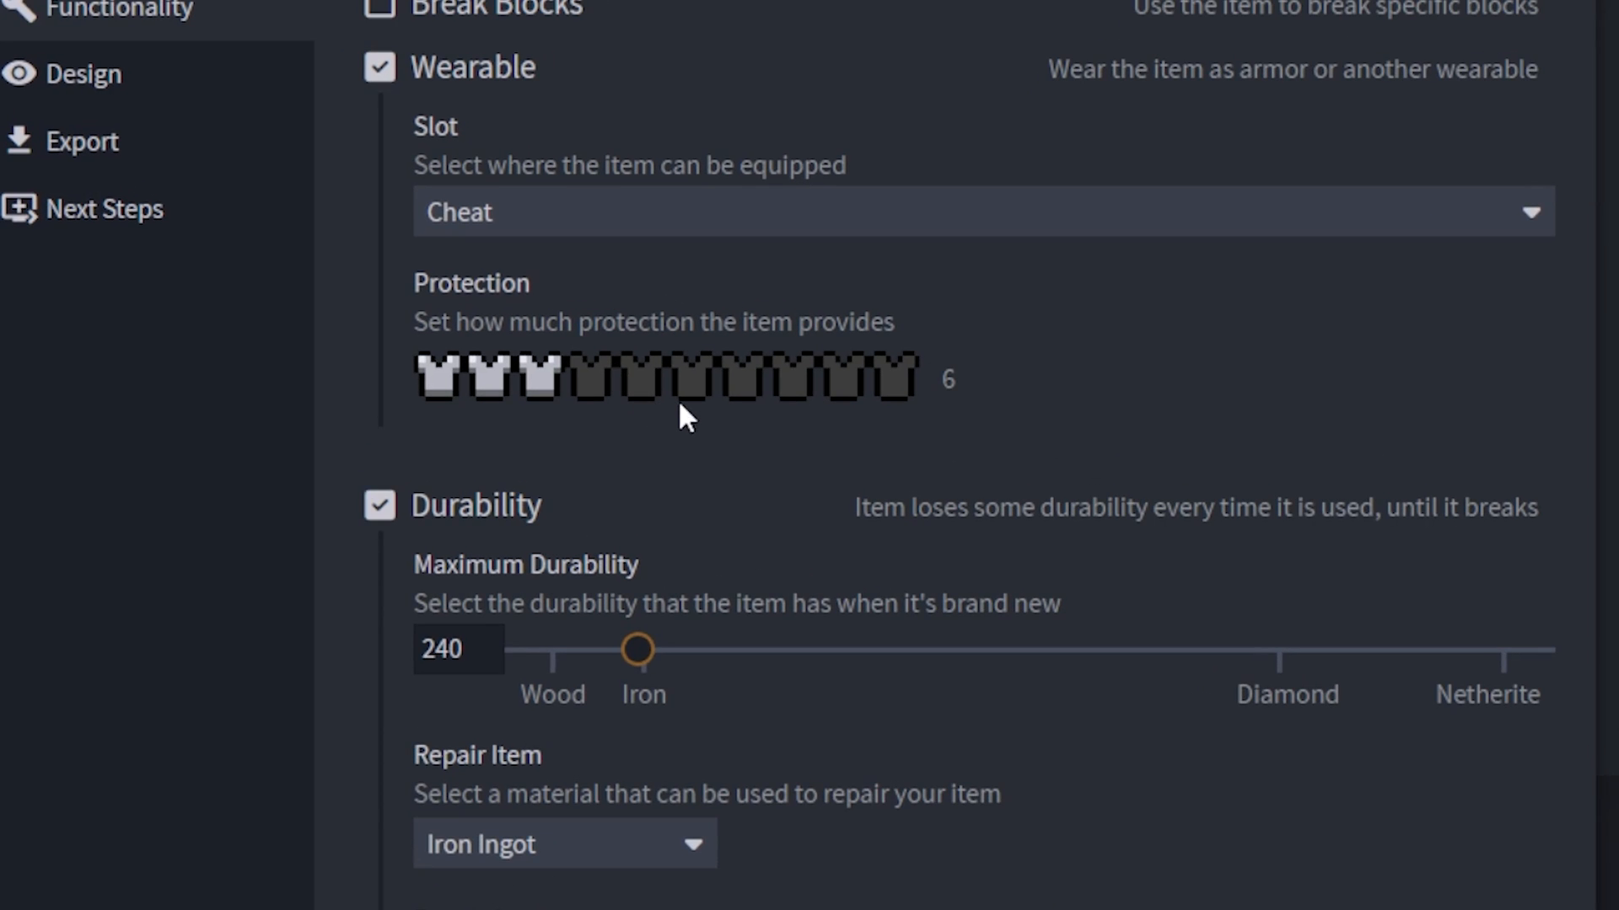
click(894, 391)
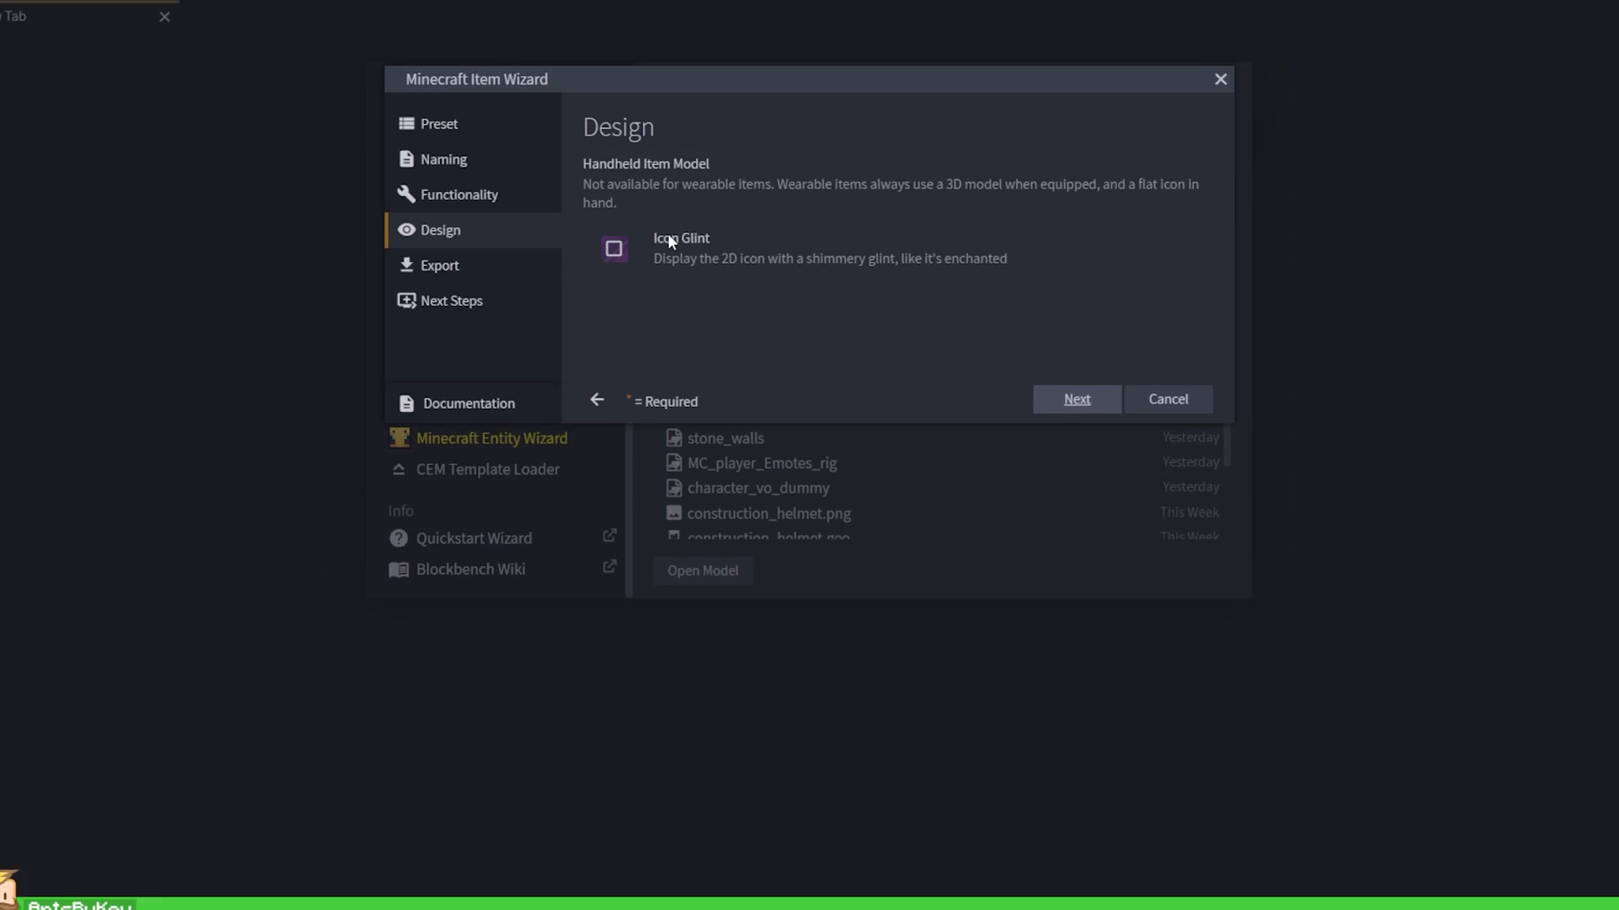
mouse_move(1050, 412)
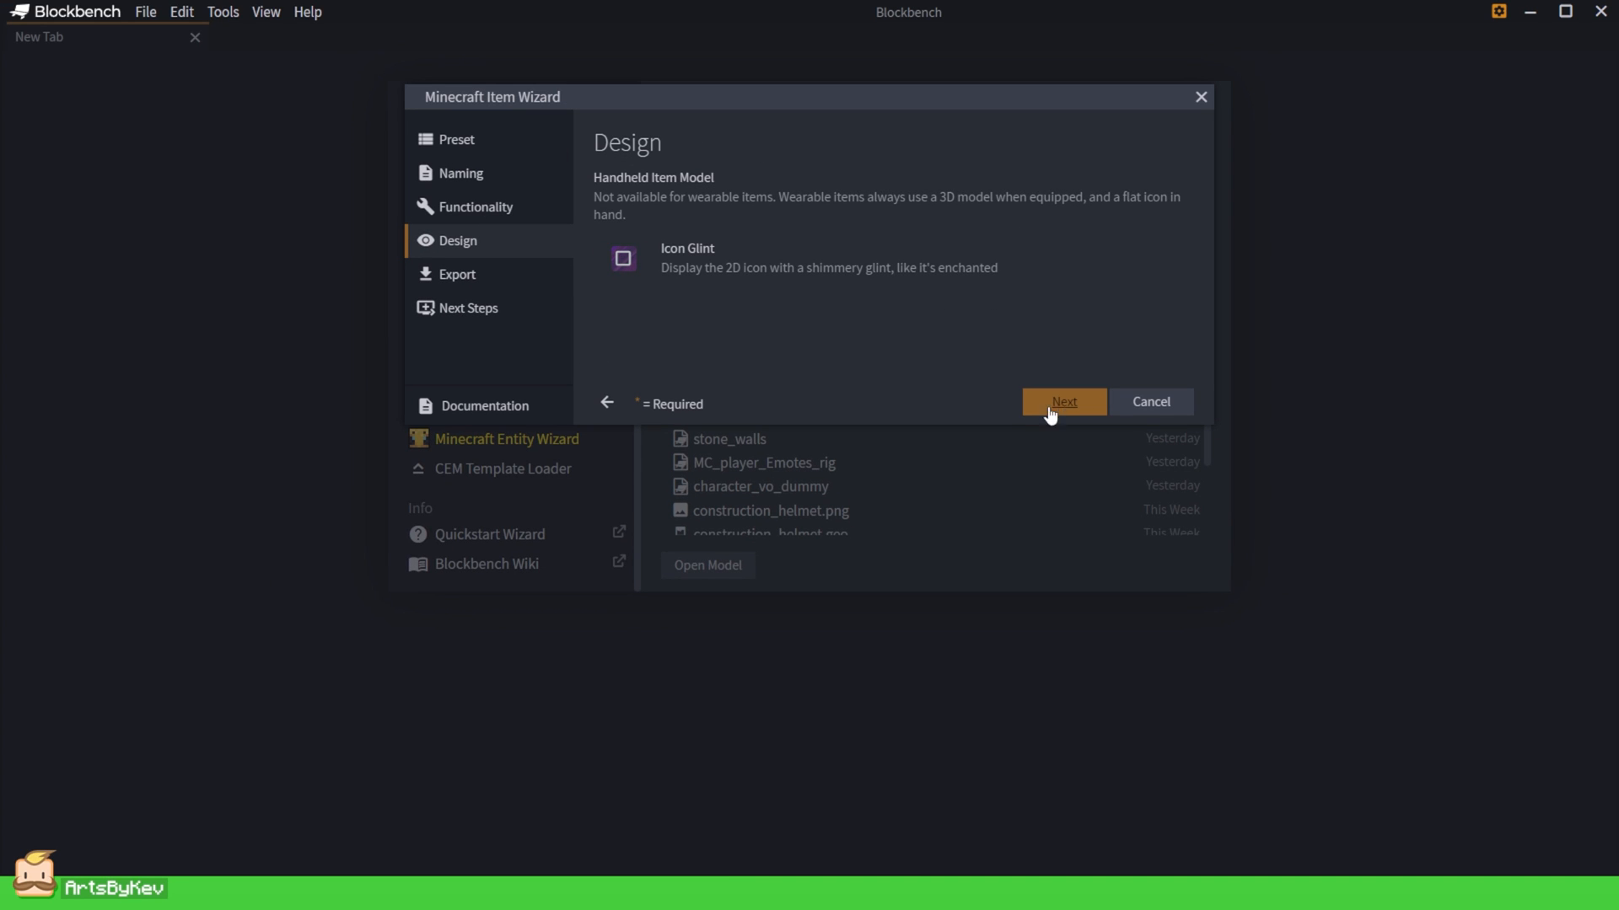
Export the item packs to a folder with author 'ArtsByKev'.
click(1064, 401)
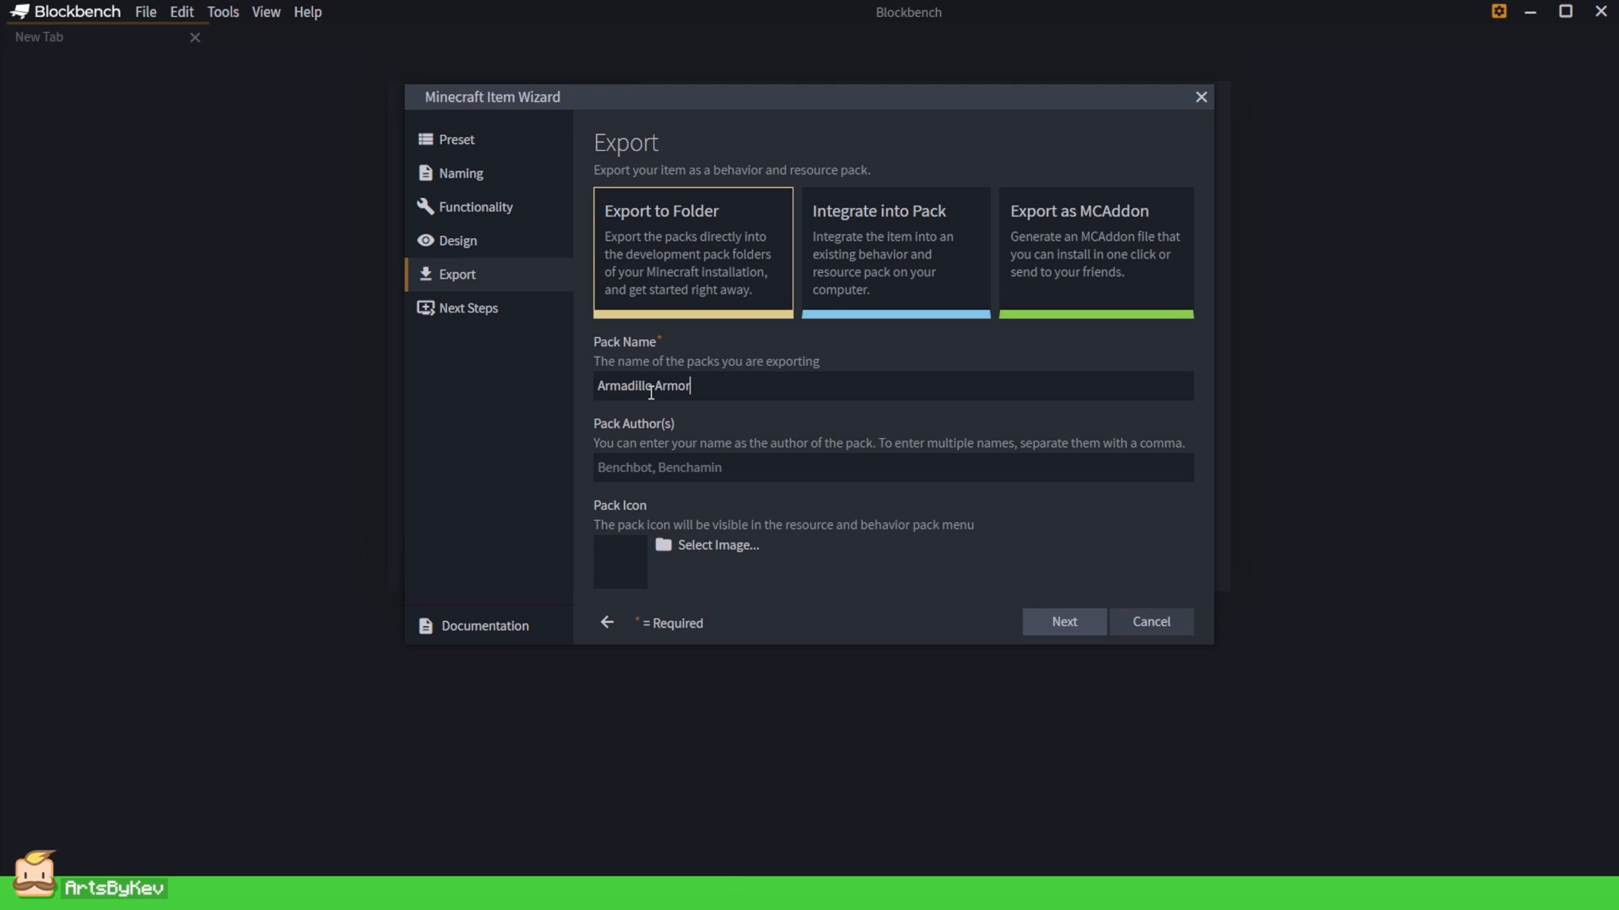
text(ArtsByKev)
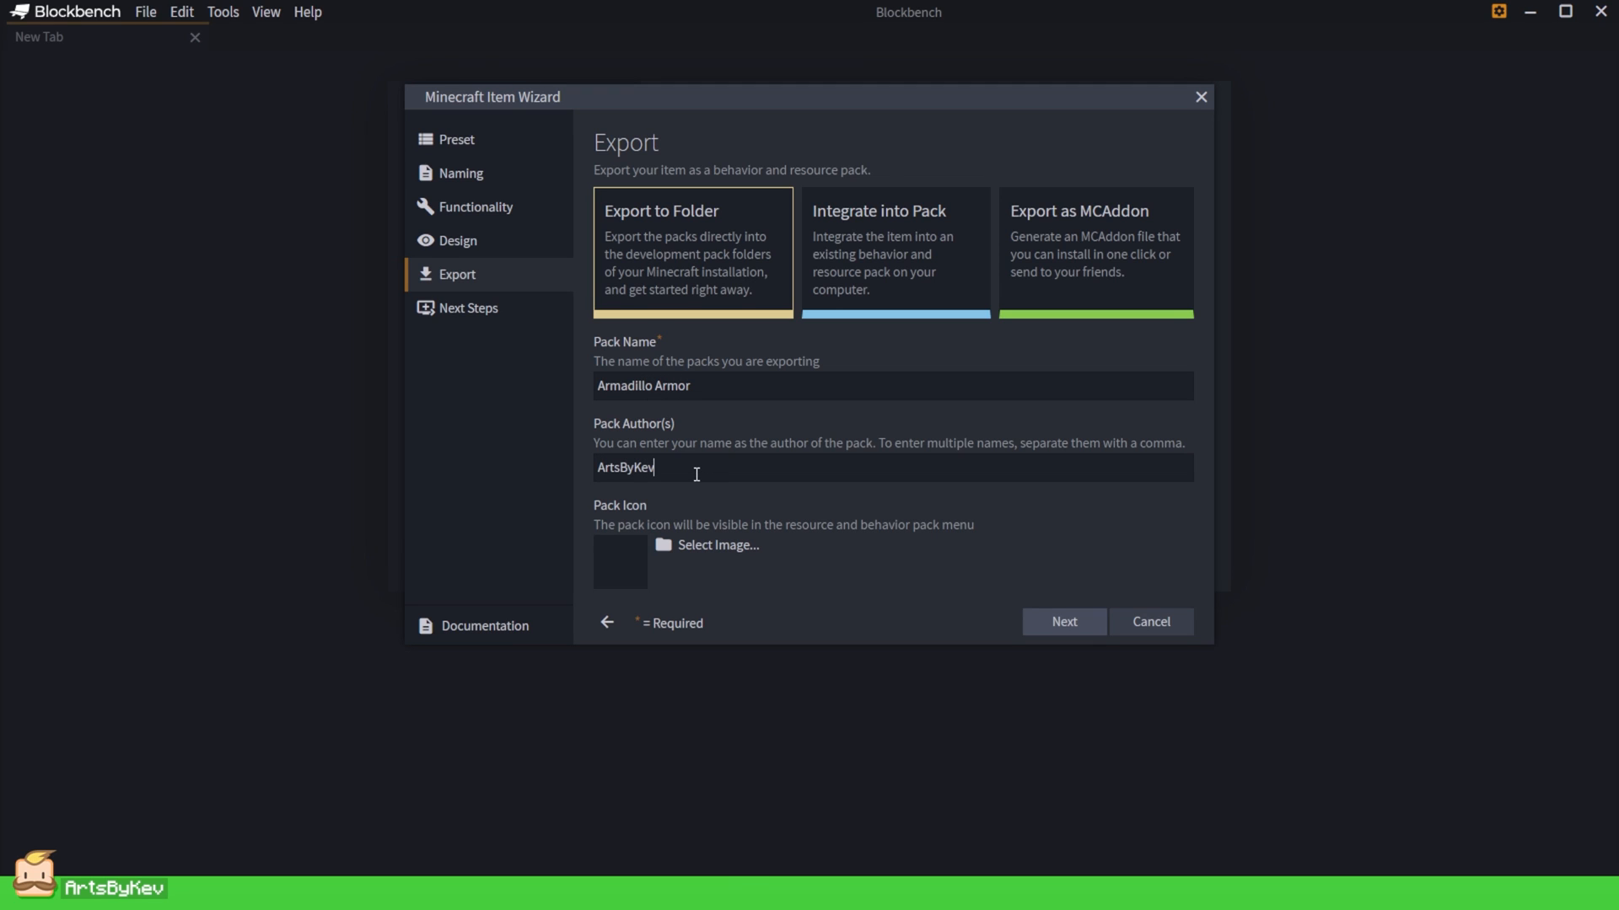
click(1064, 621)
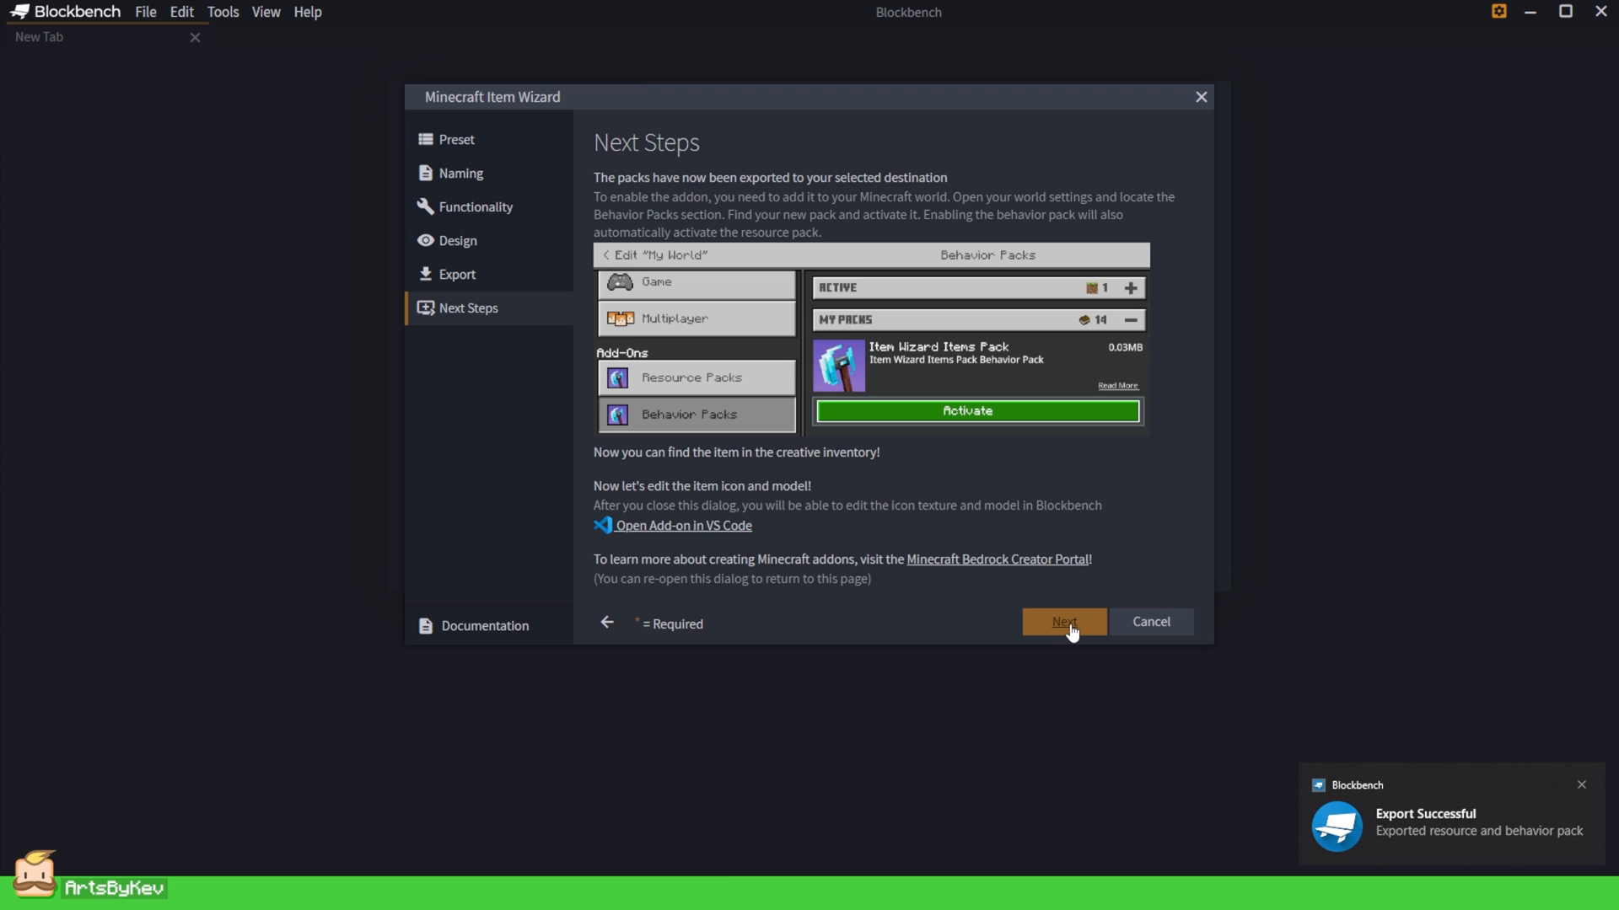
Finish the wizard and load the armadillo_chestplate.geo model for editing.
click(1066, 622)
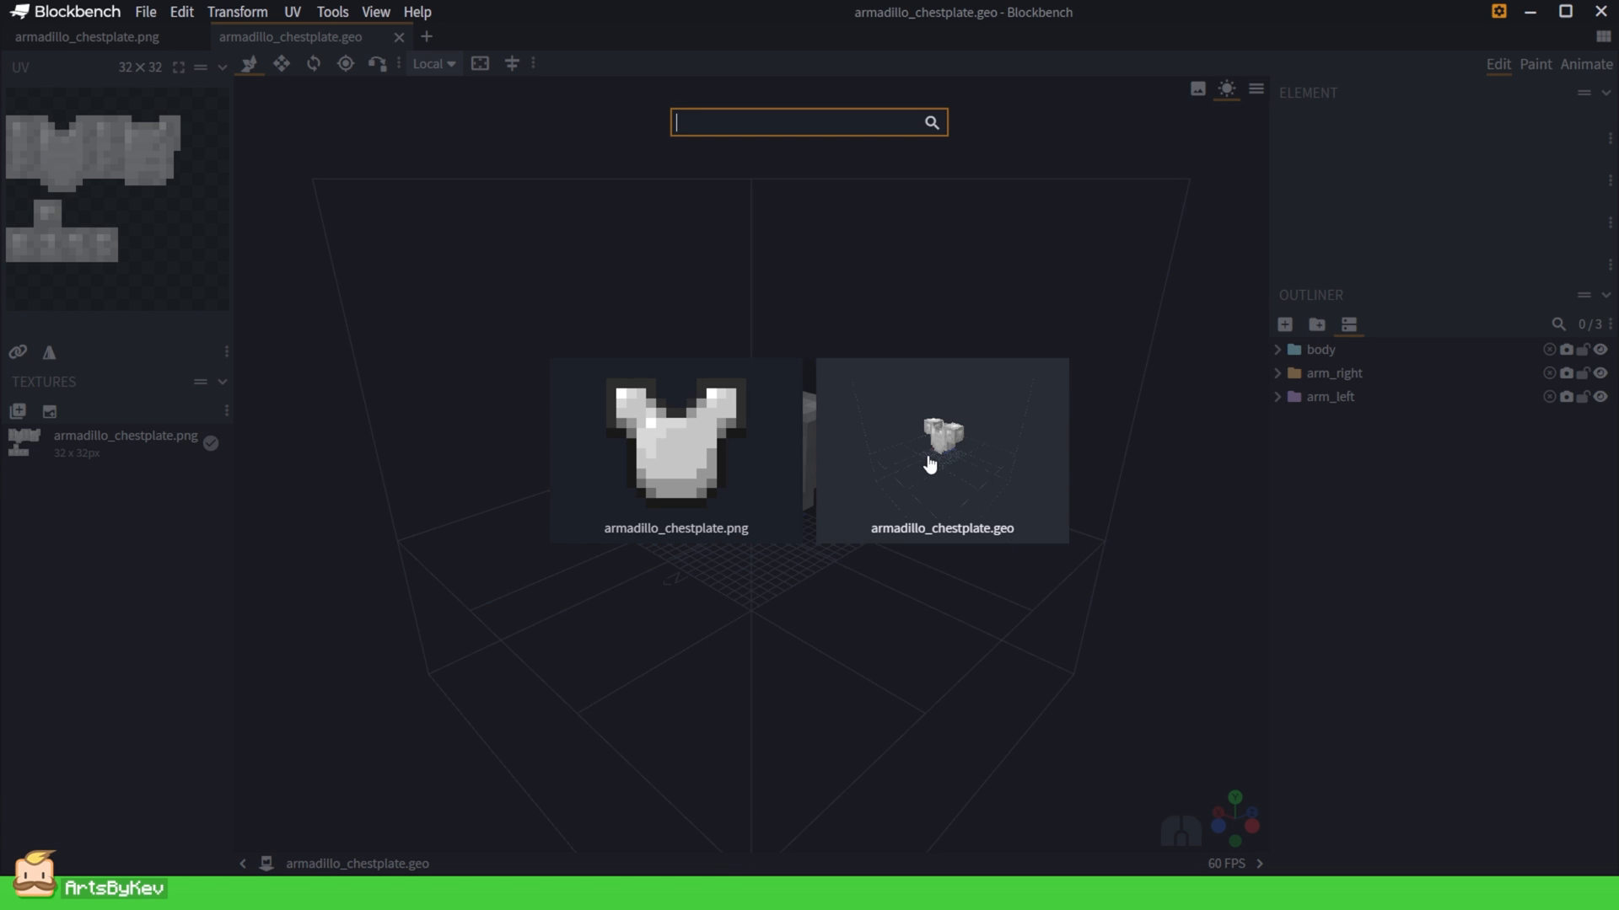
click(941, 448)
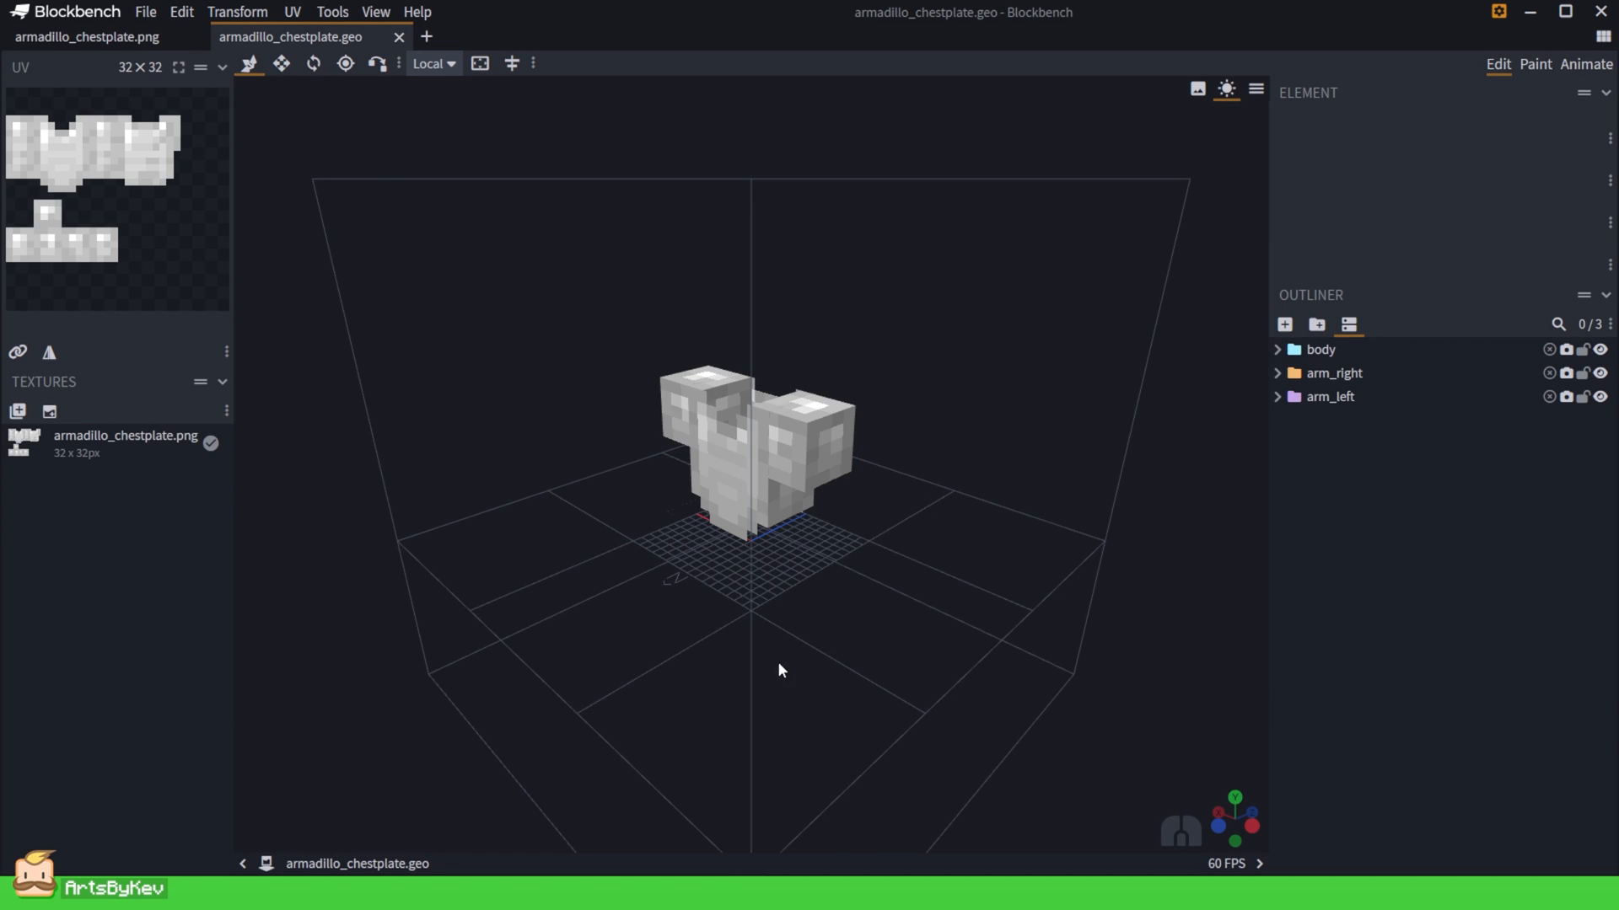
drag(779, 669, 1005, 315)
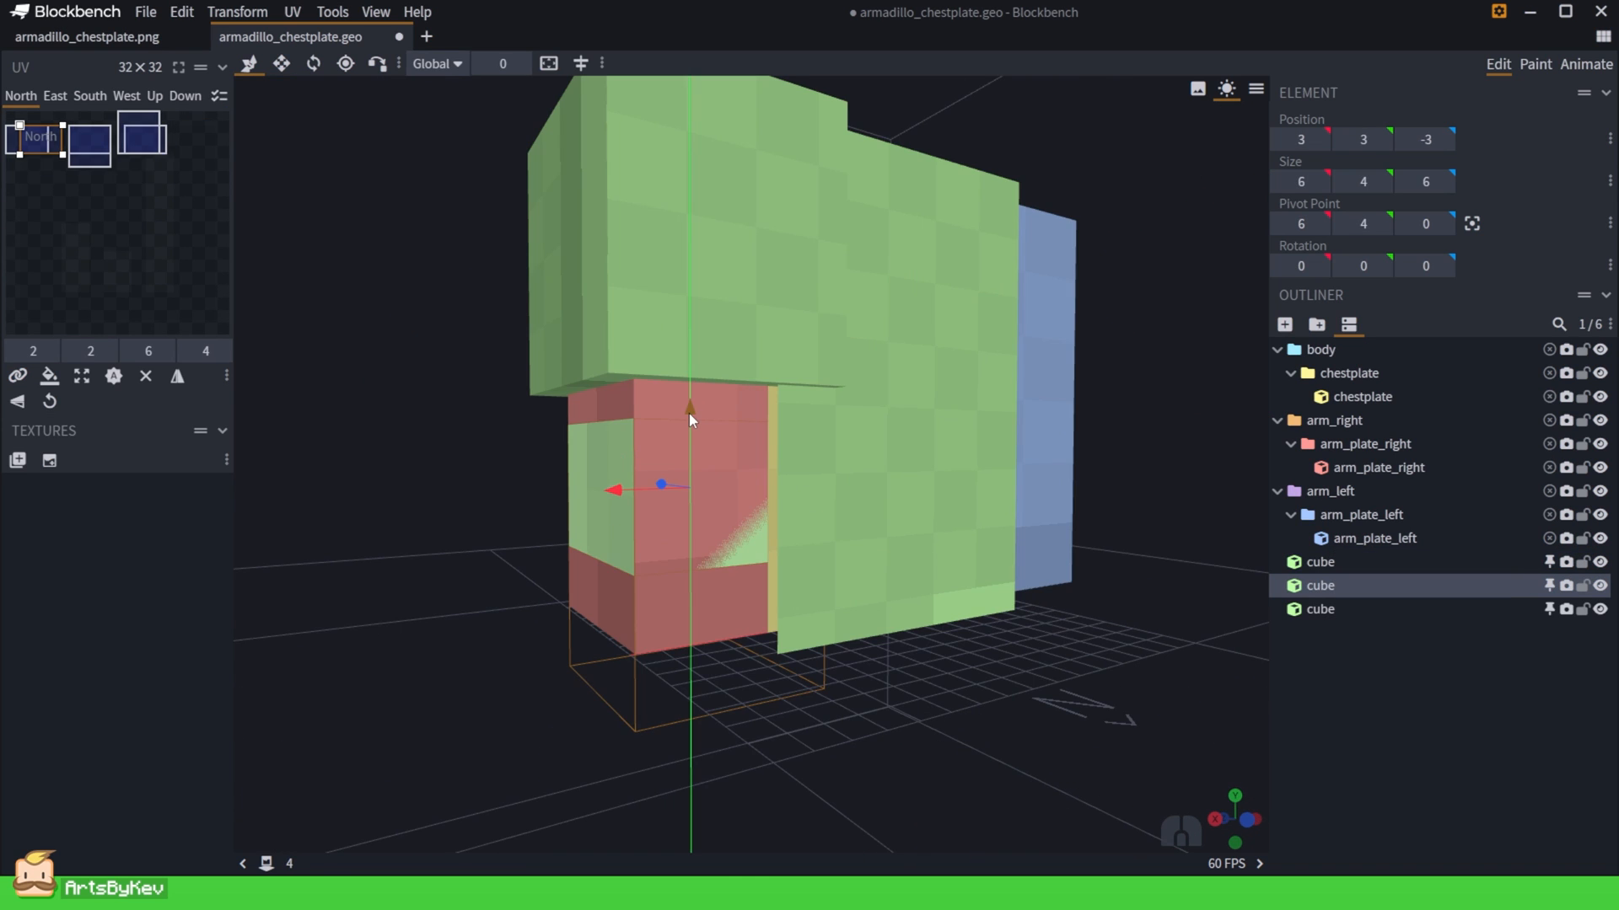
Create a texture template covering all cubes and paint the brown armadillo-shell look.
key(Ctrl+A)
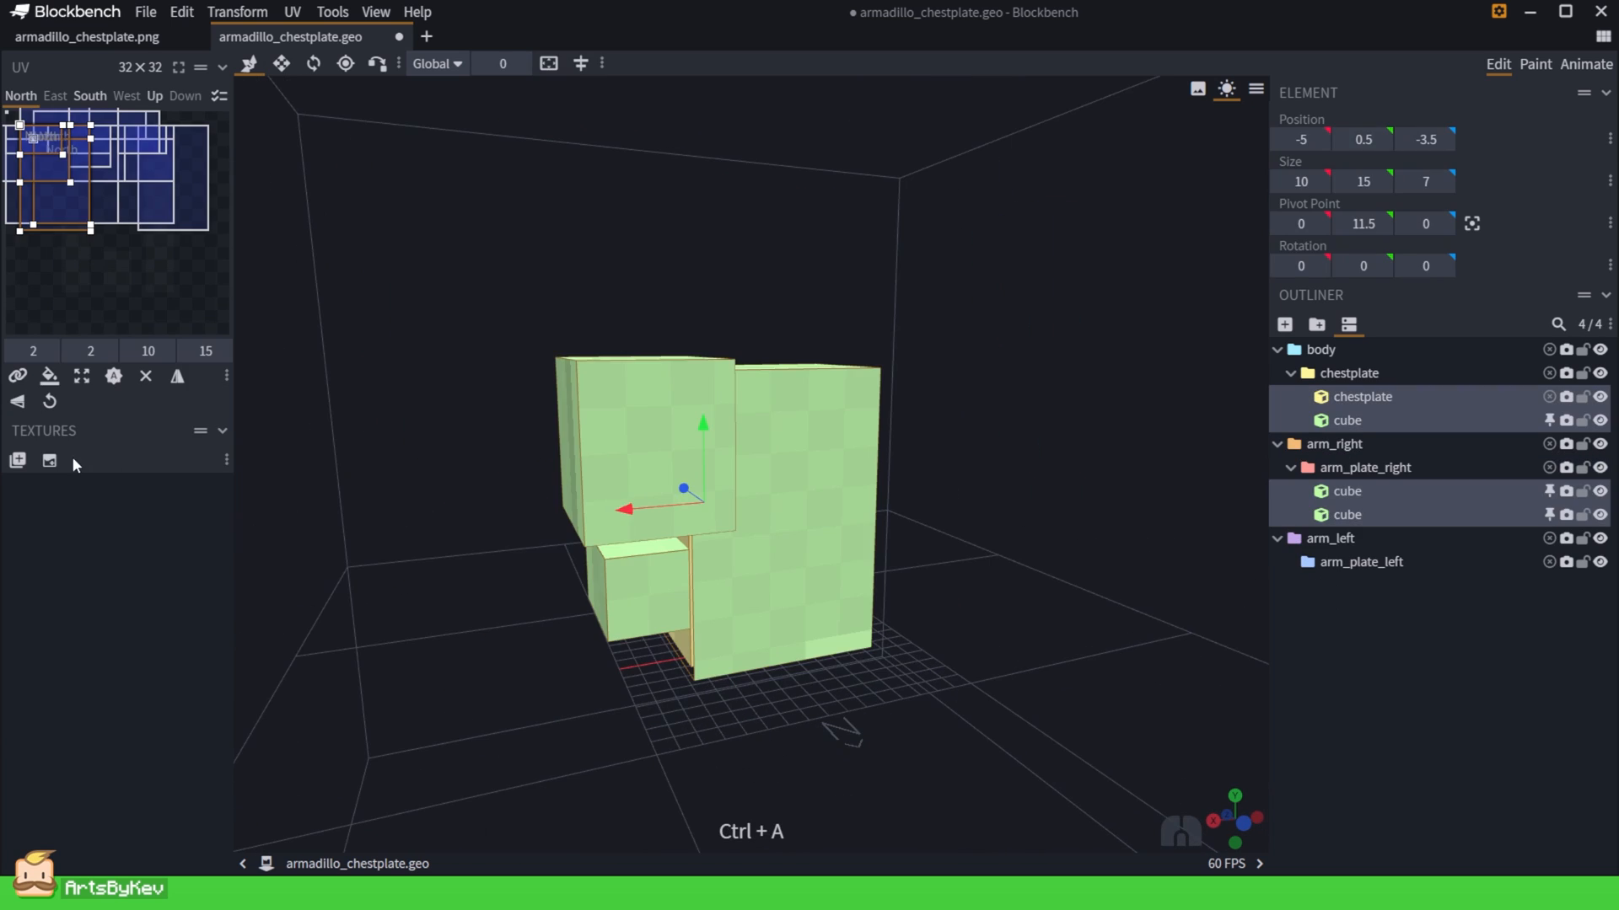
click(17, 459)
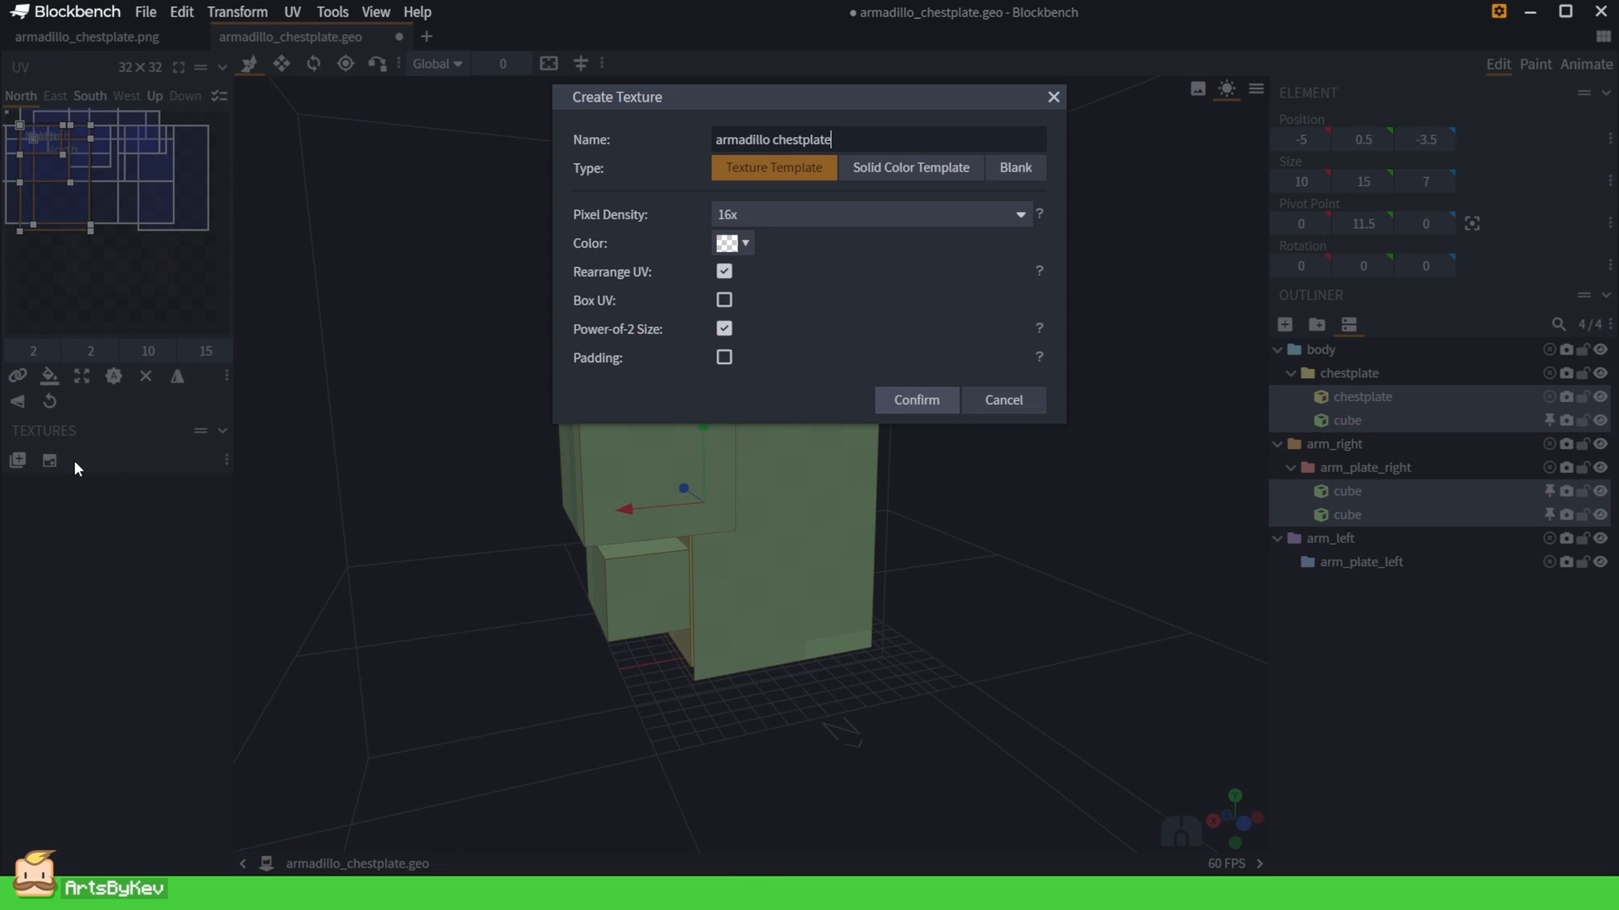
click(917, 399)
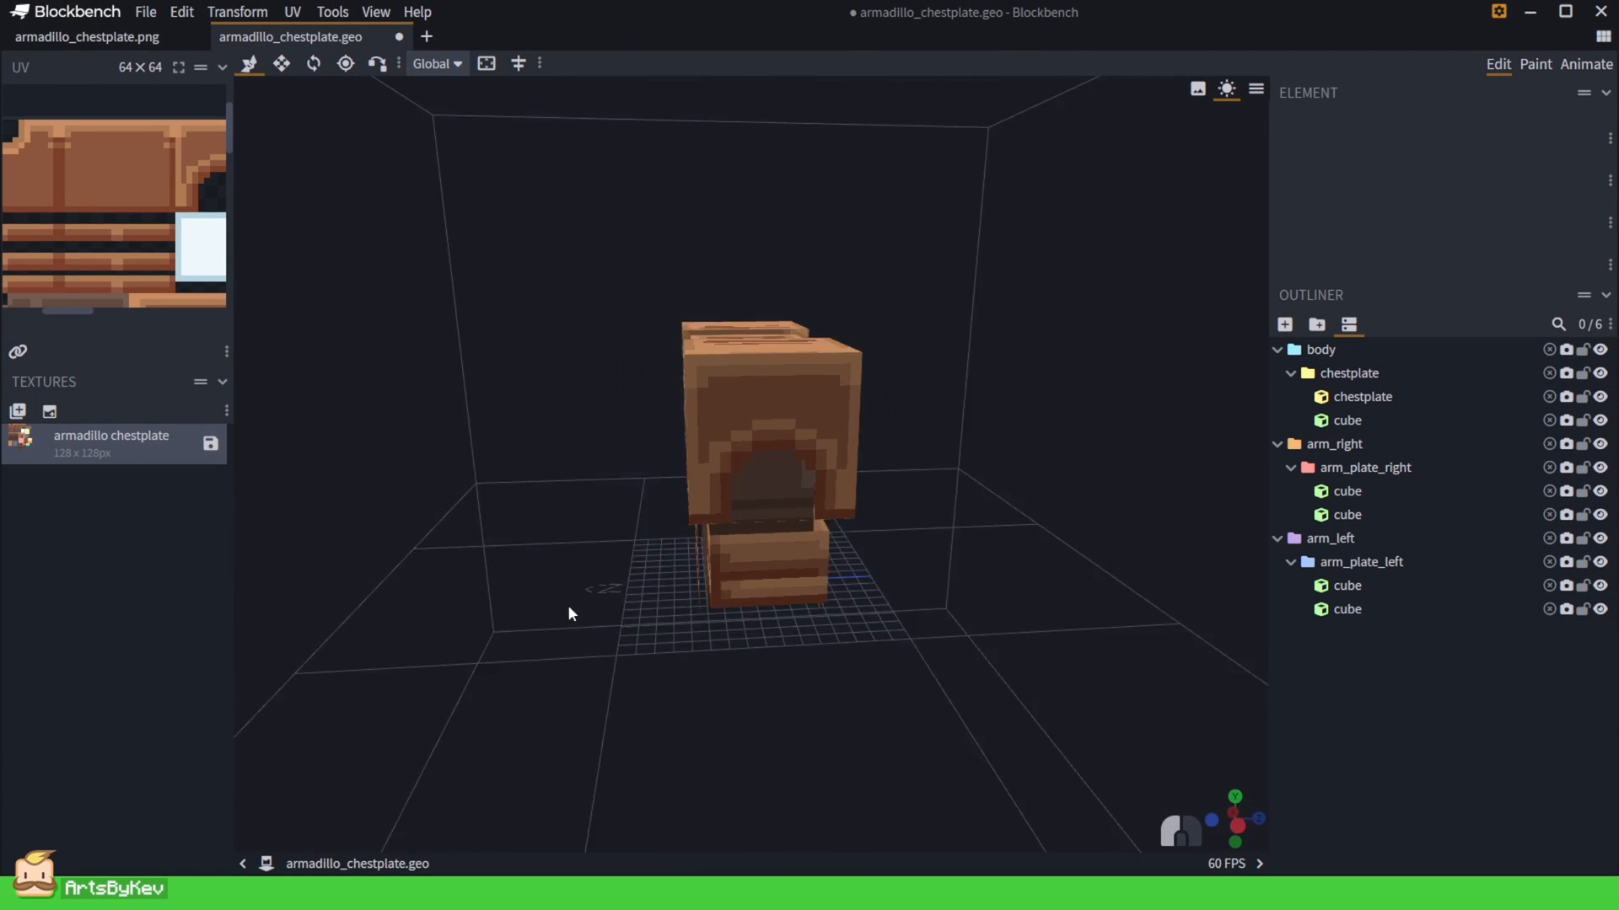
drag(568, 613, 1183, 608)
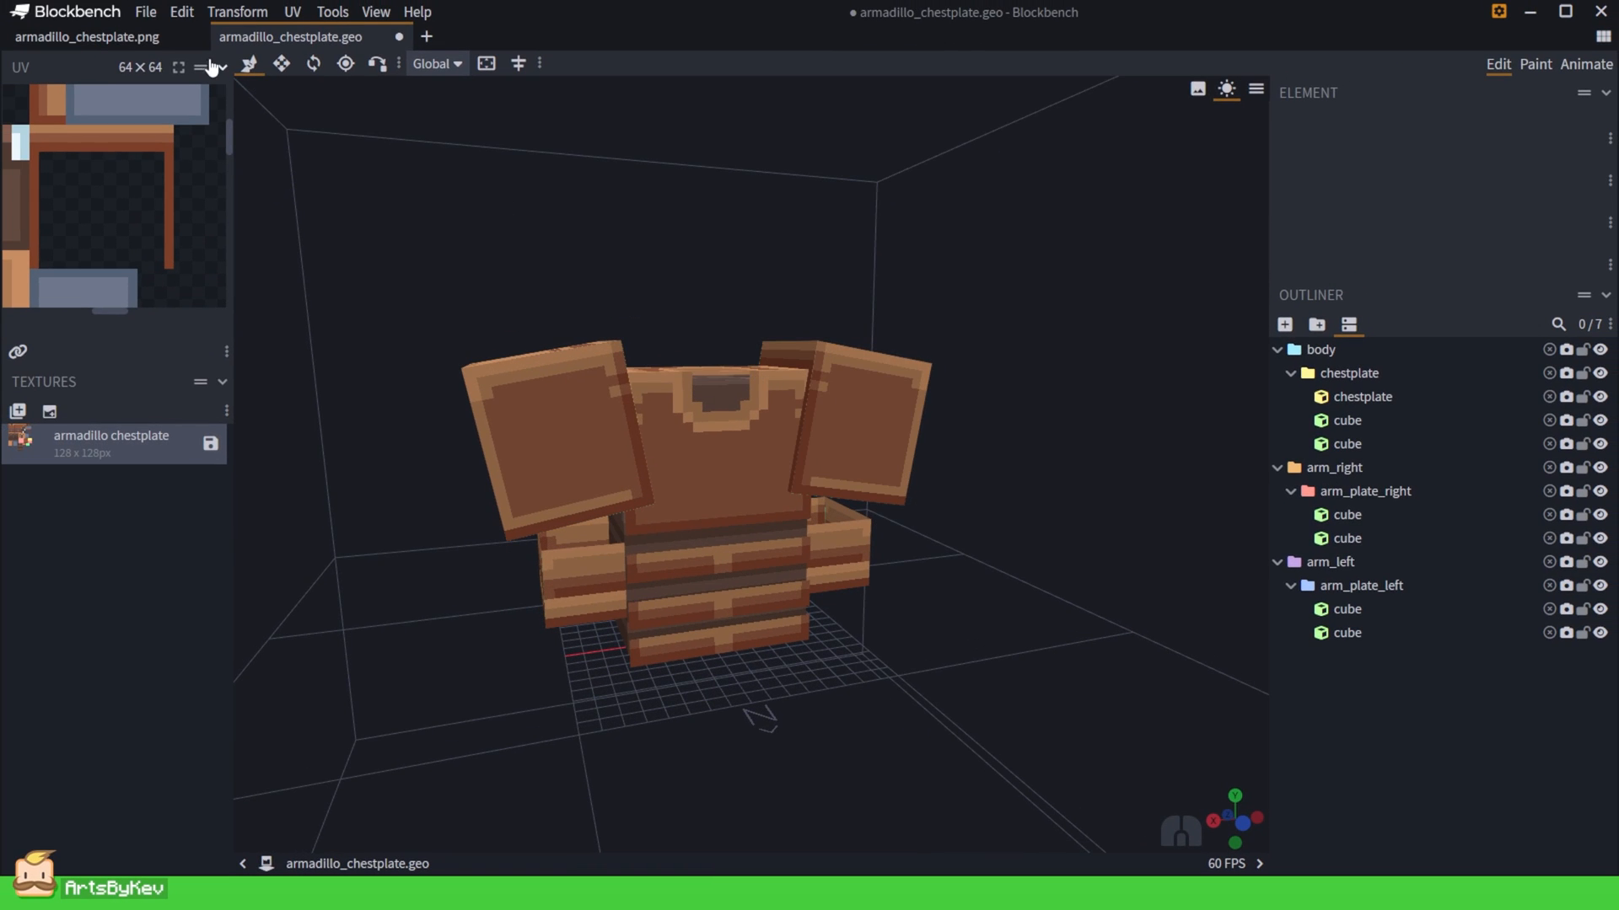
Export the chestplate as Bedrock geometry into the add-on's attachable folder.
click(145, 12)
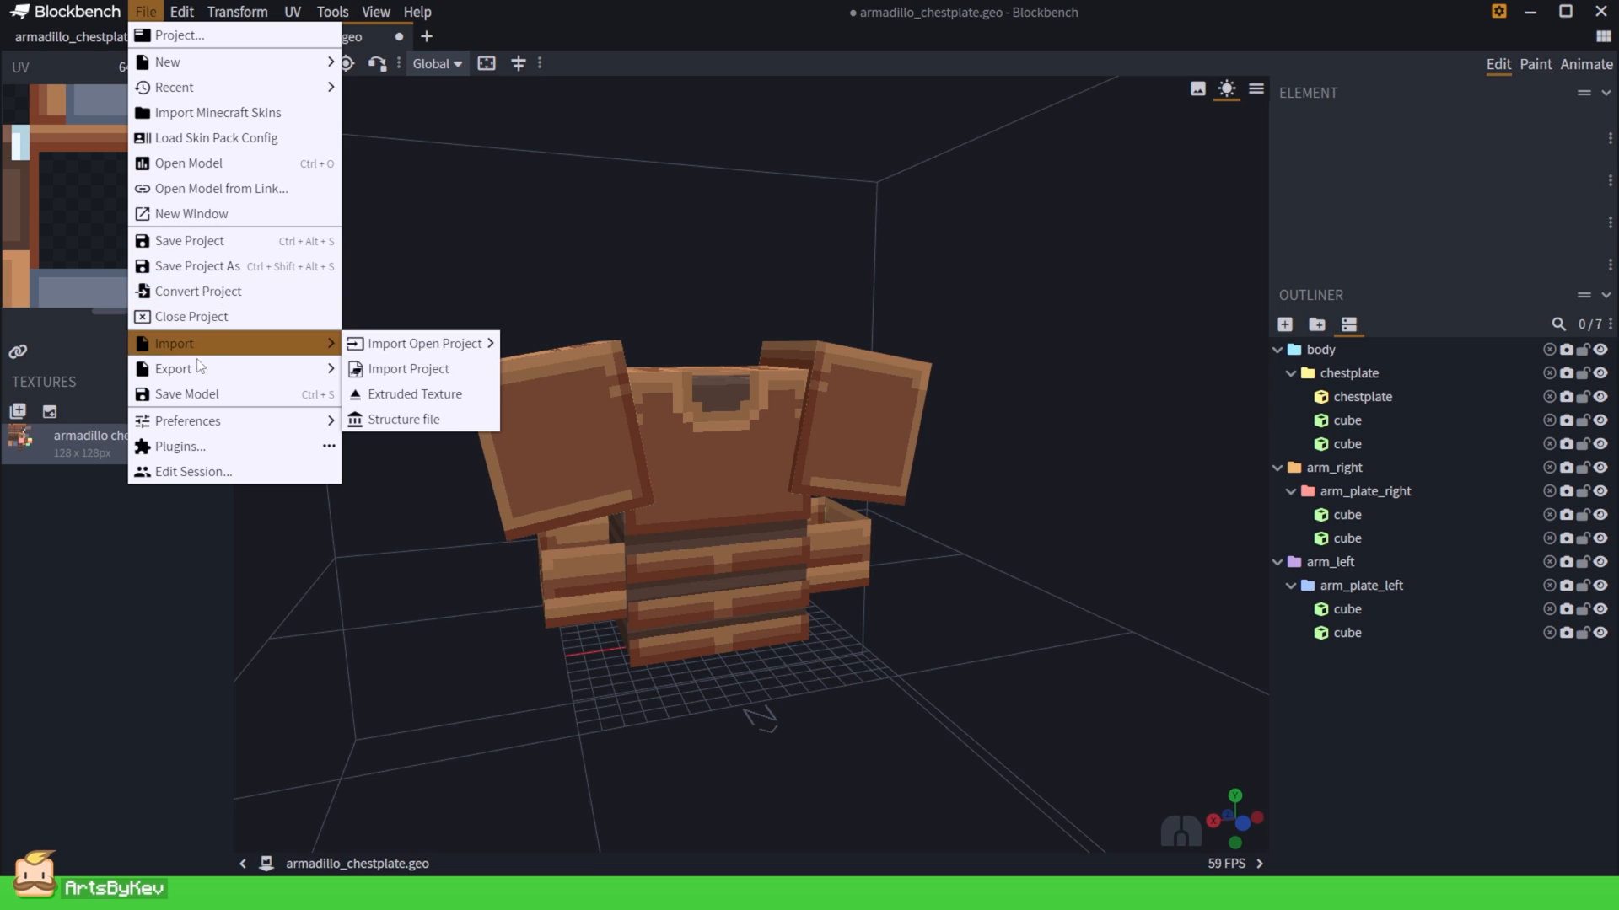
mouse_move(172, 368)
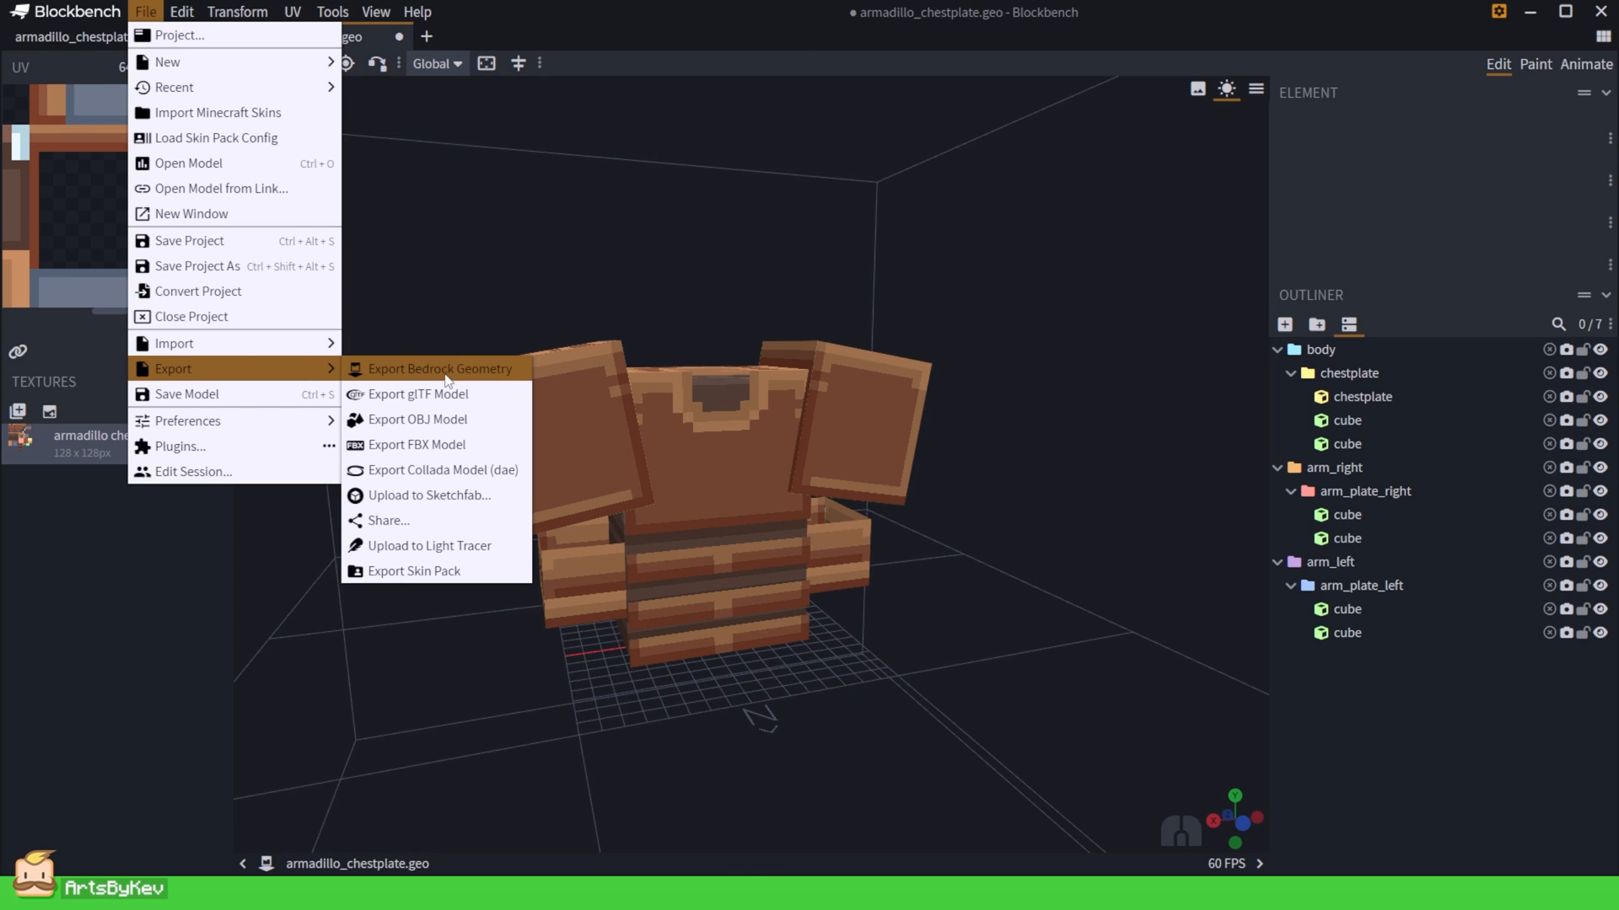
click(442, 369)
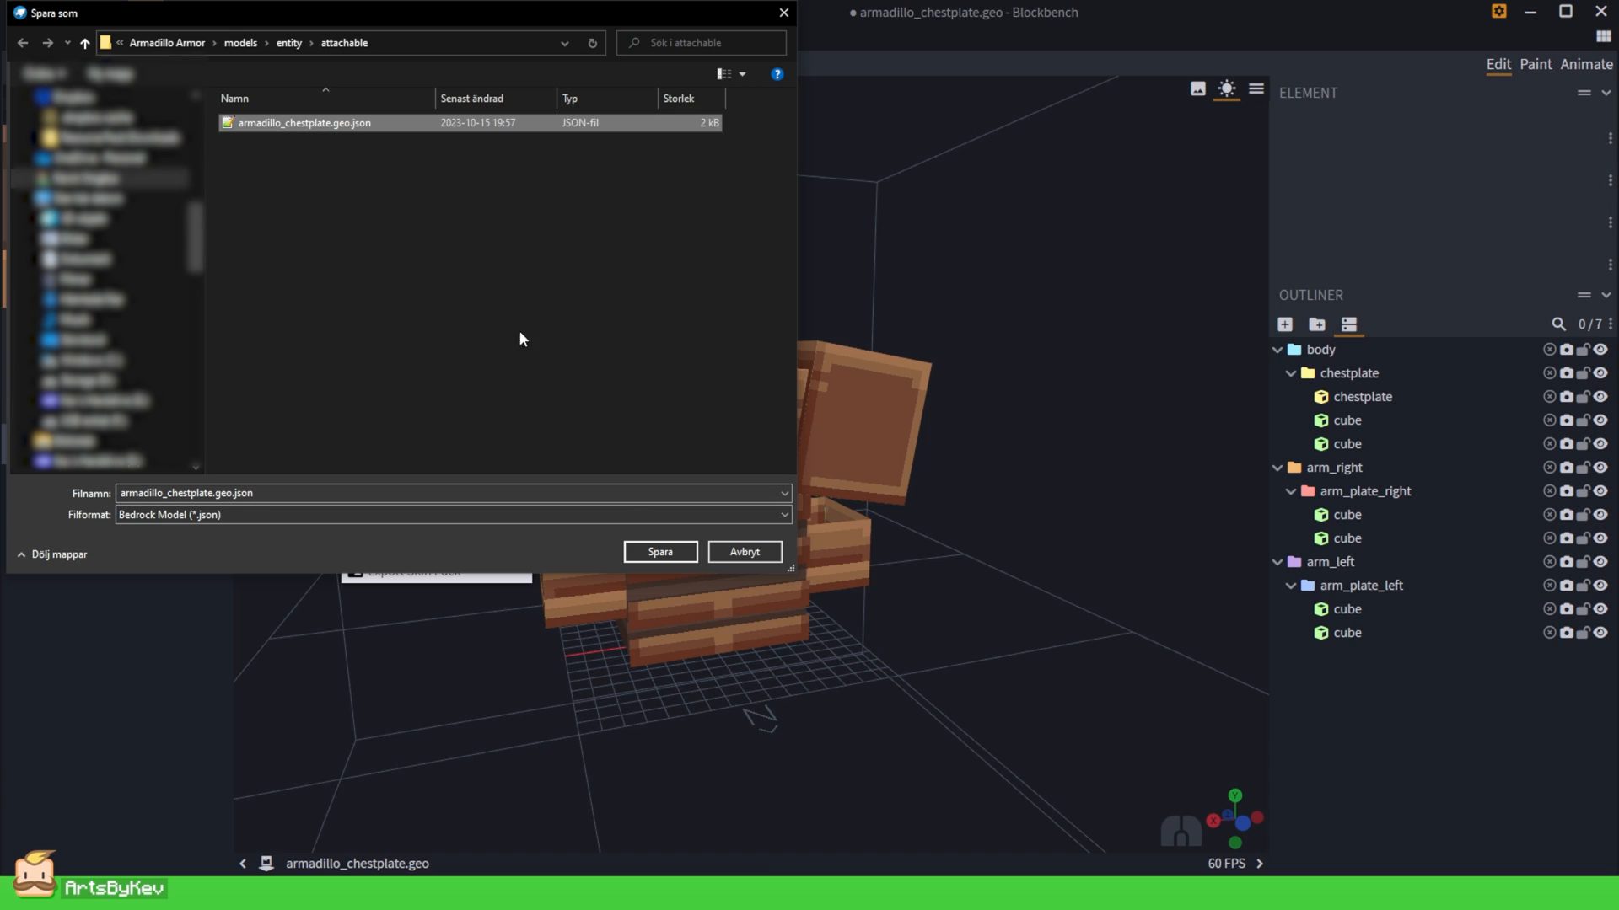
click(659, 552)
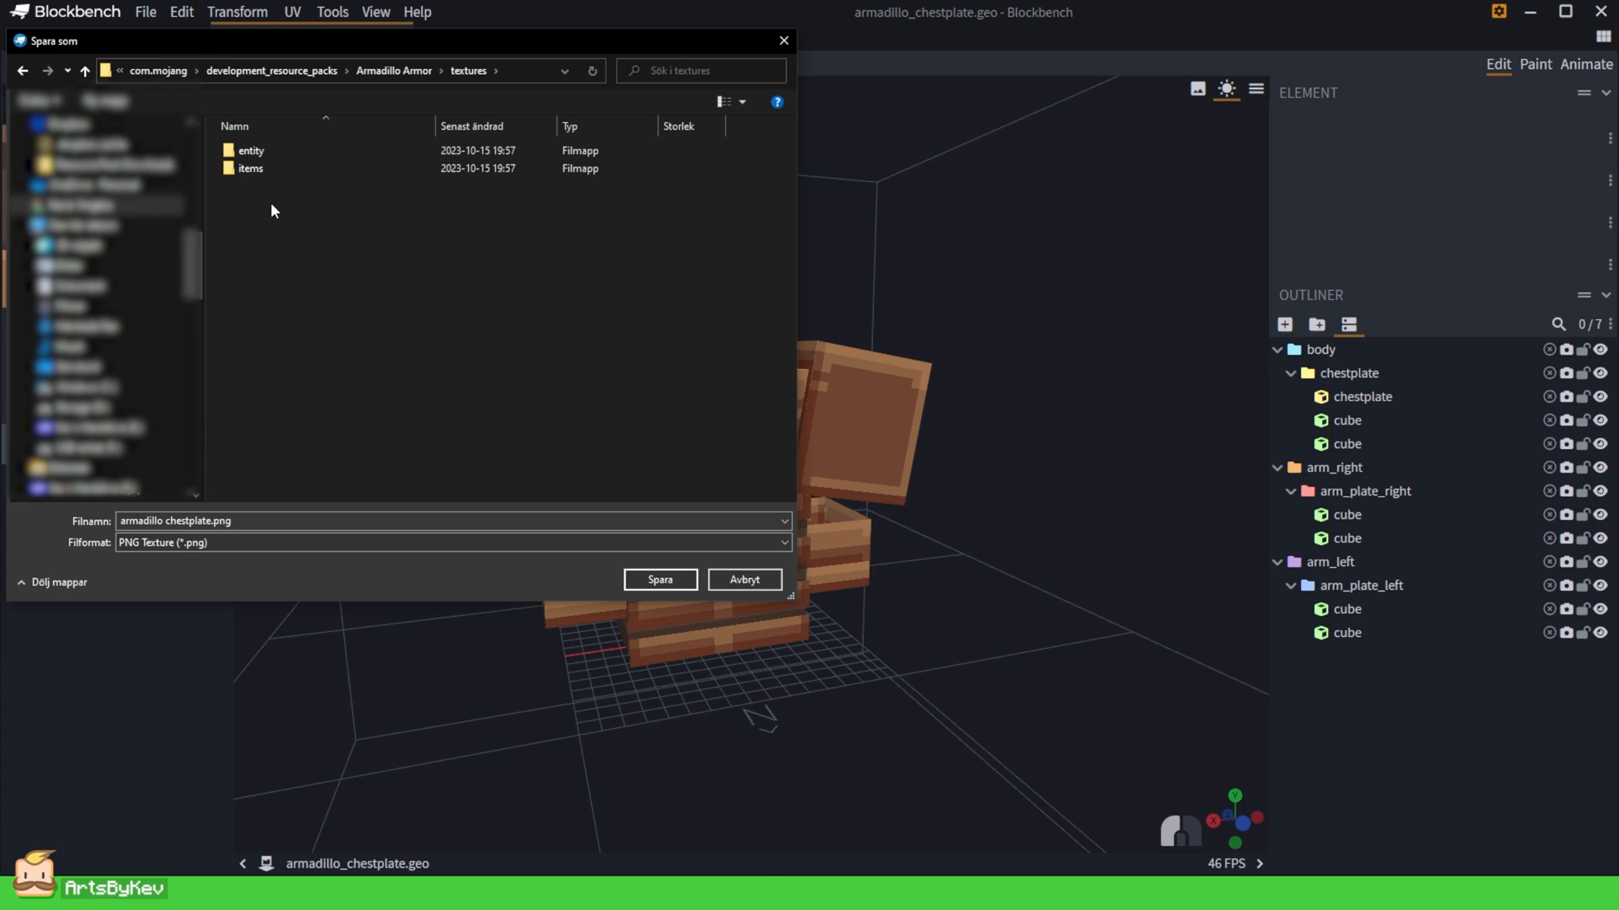
Save the texture as armadillo_chestplate.png in the attachable textures folder.
double_click(249, 150)
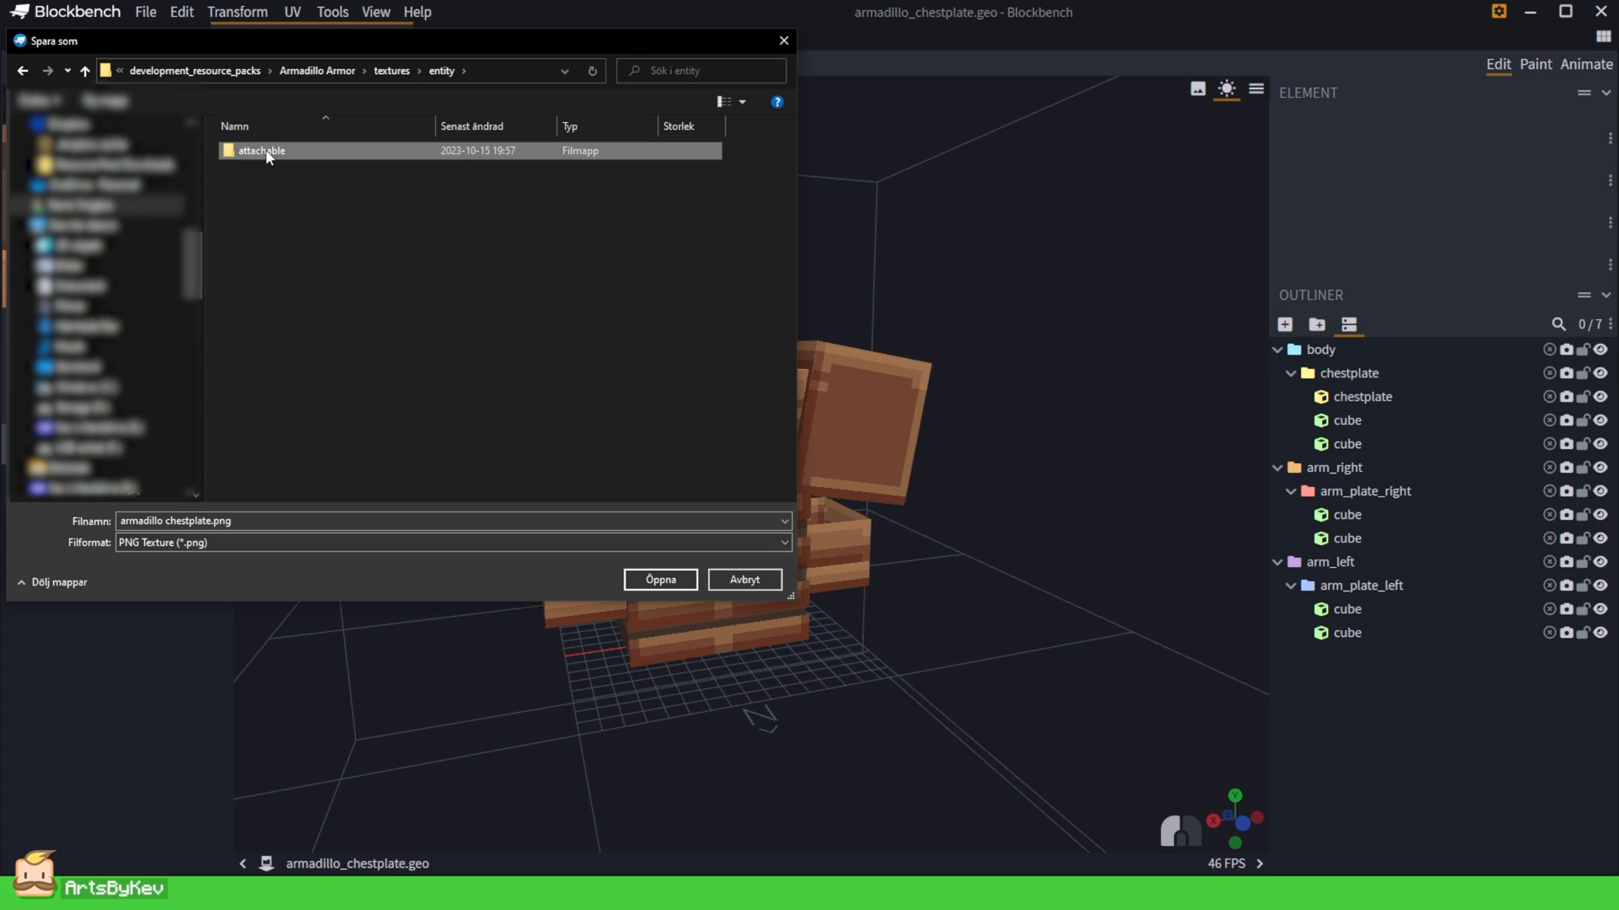
double_click(259, 150)
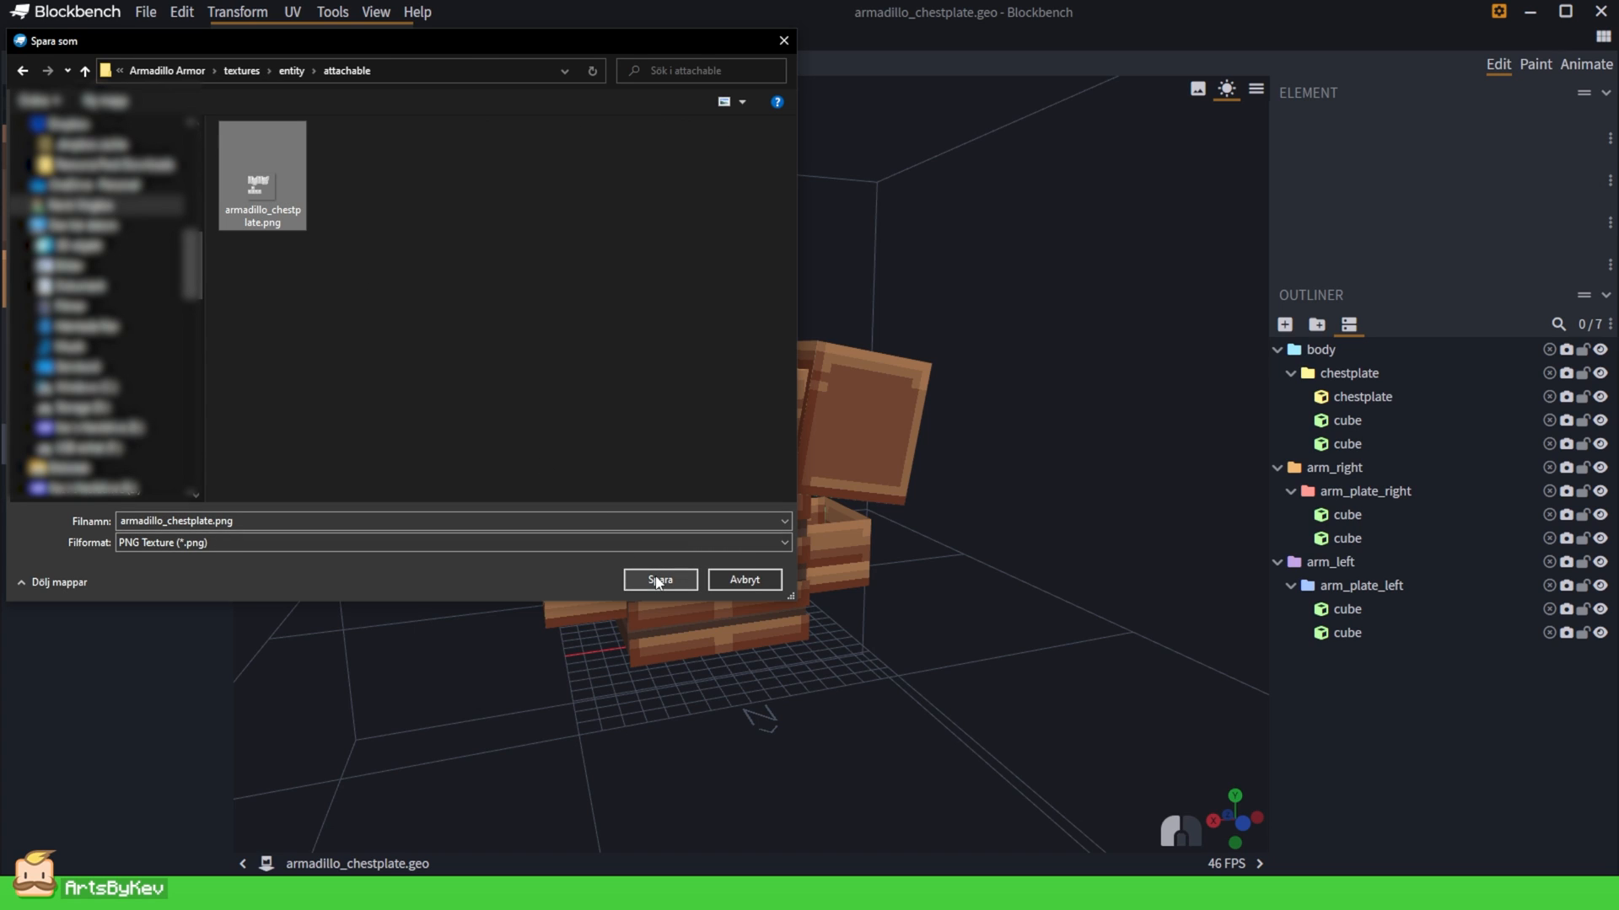
click(660, 580)
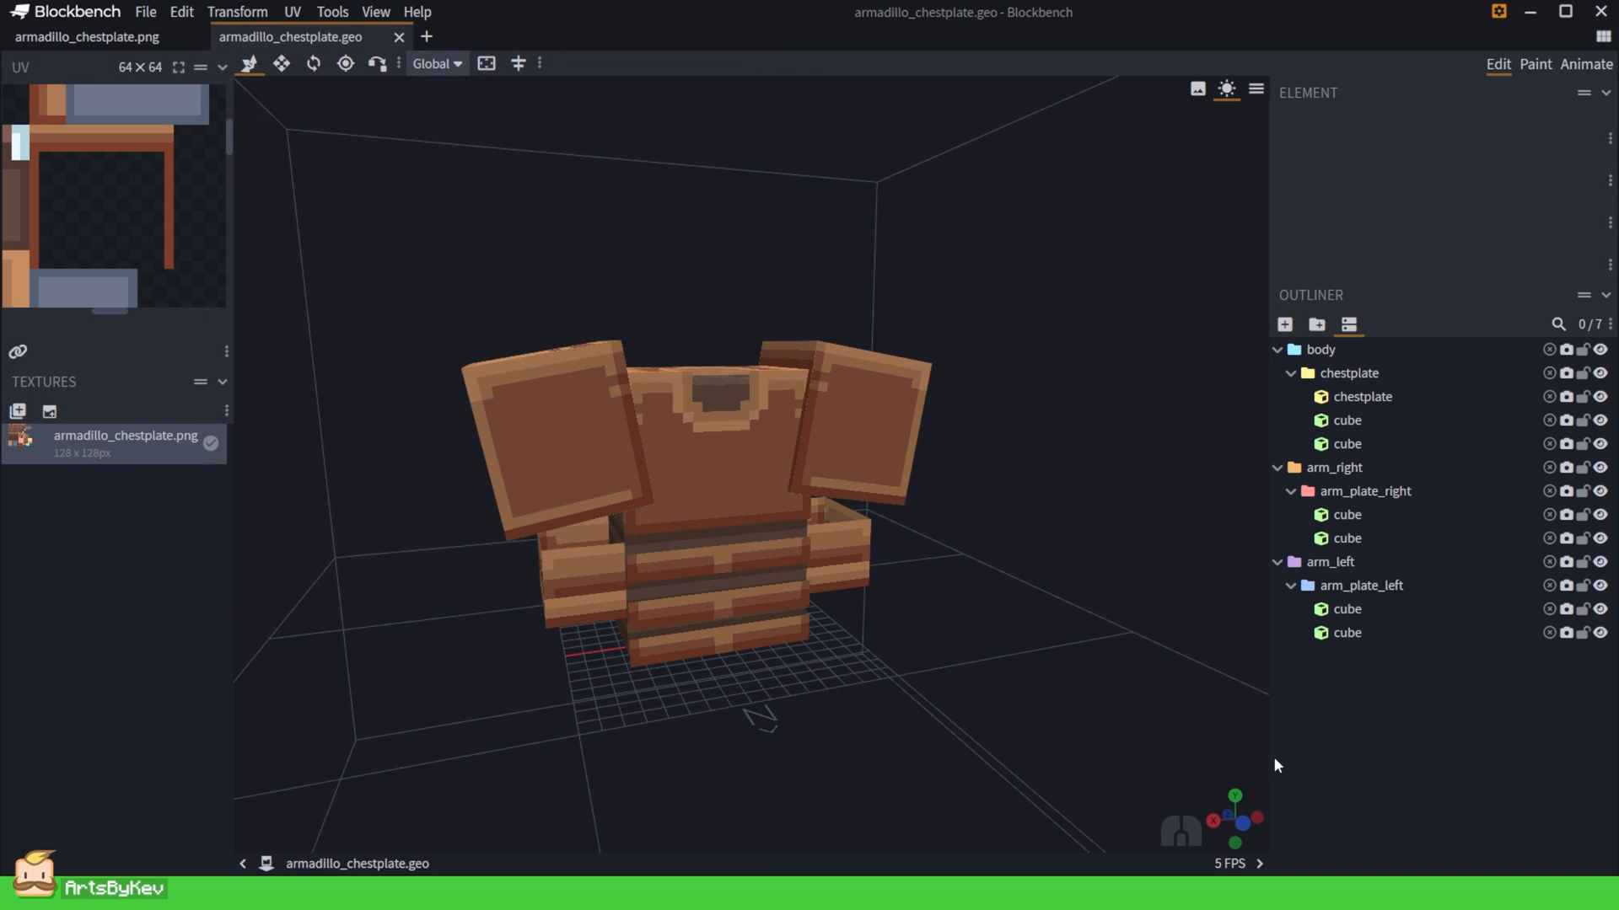
mouse_move(1079, 702)
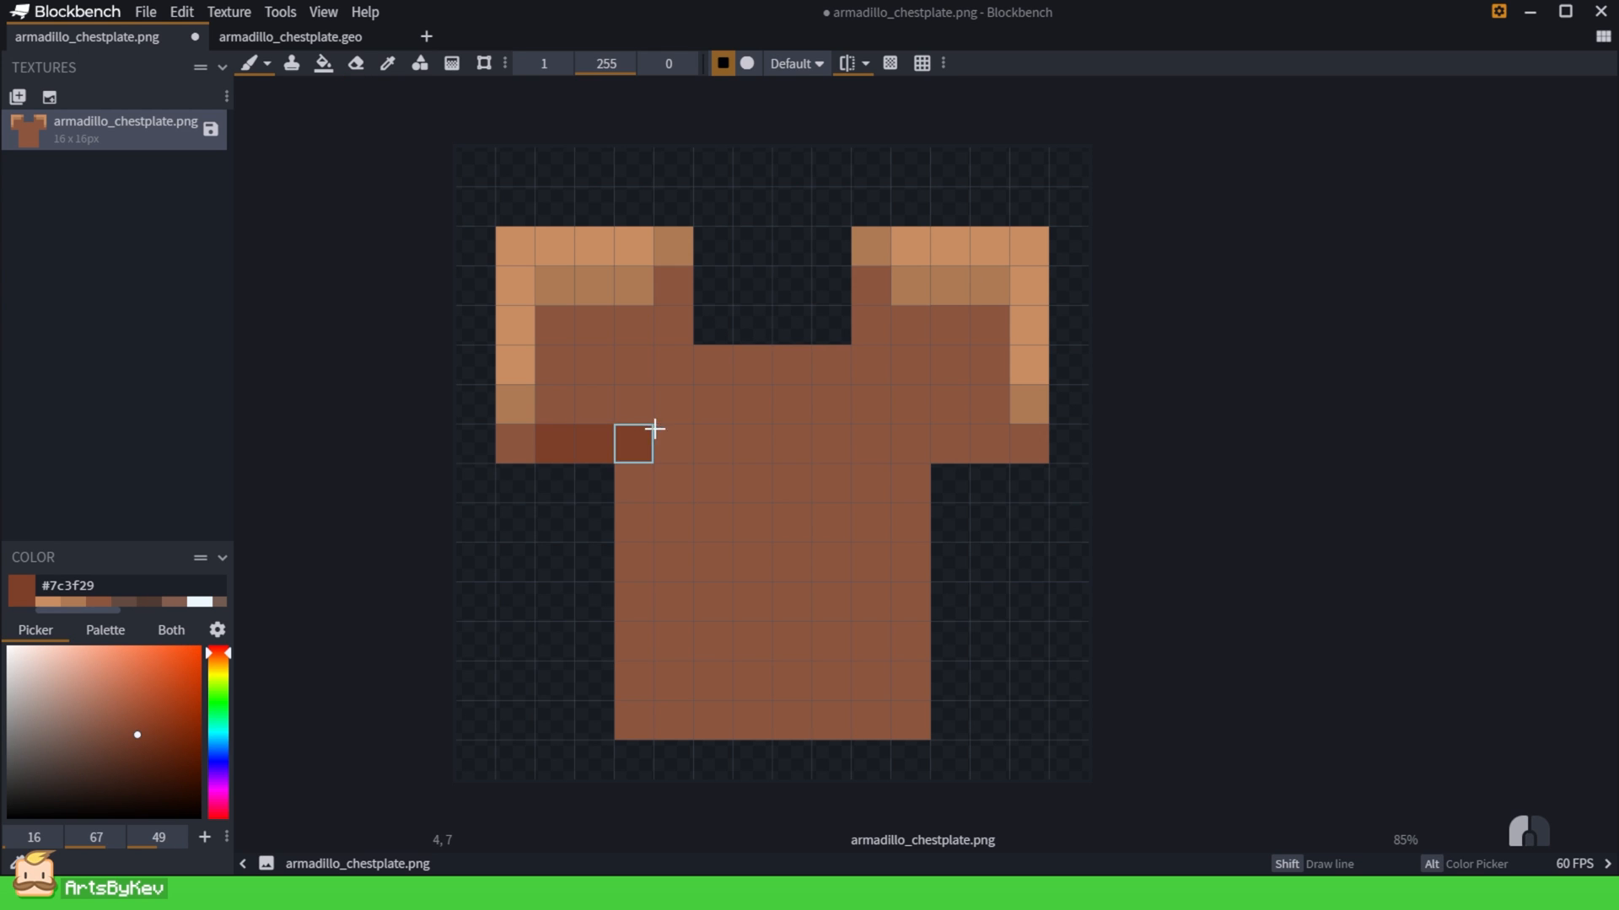
Shade the 16×16 chestplate icon with darker plates and a lighter neckline pixel.
key(Ctrl+Z)
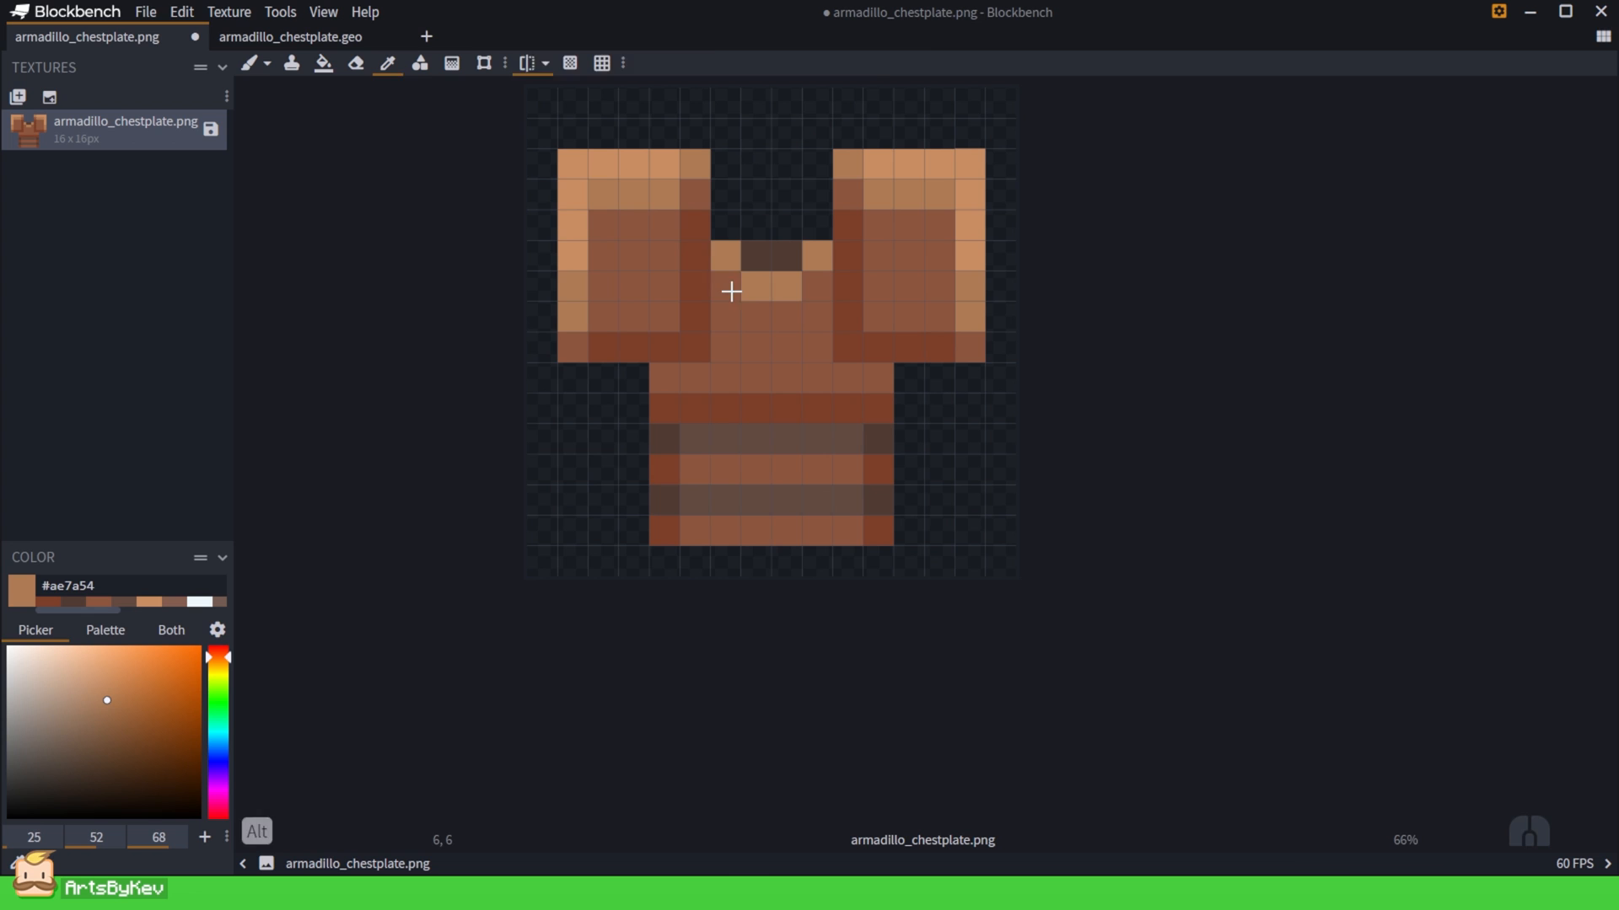
click(418, 64)
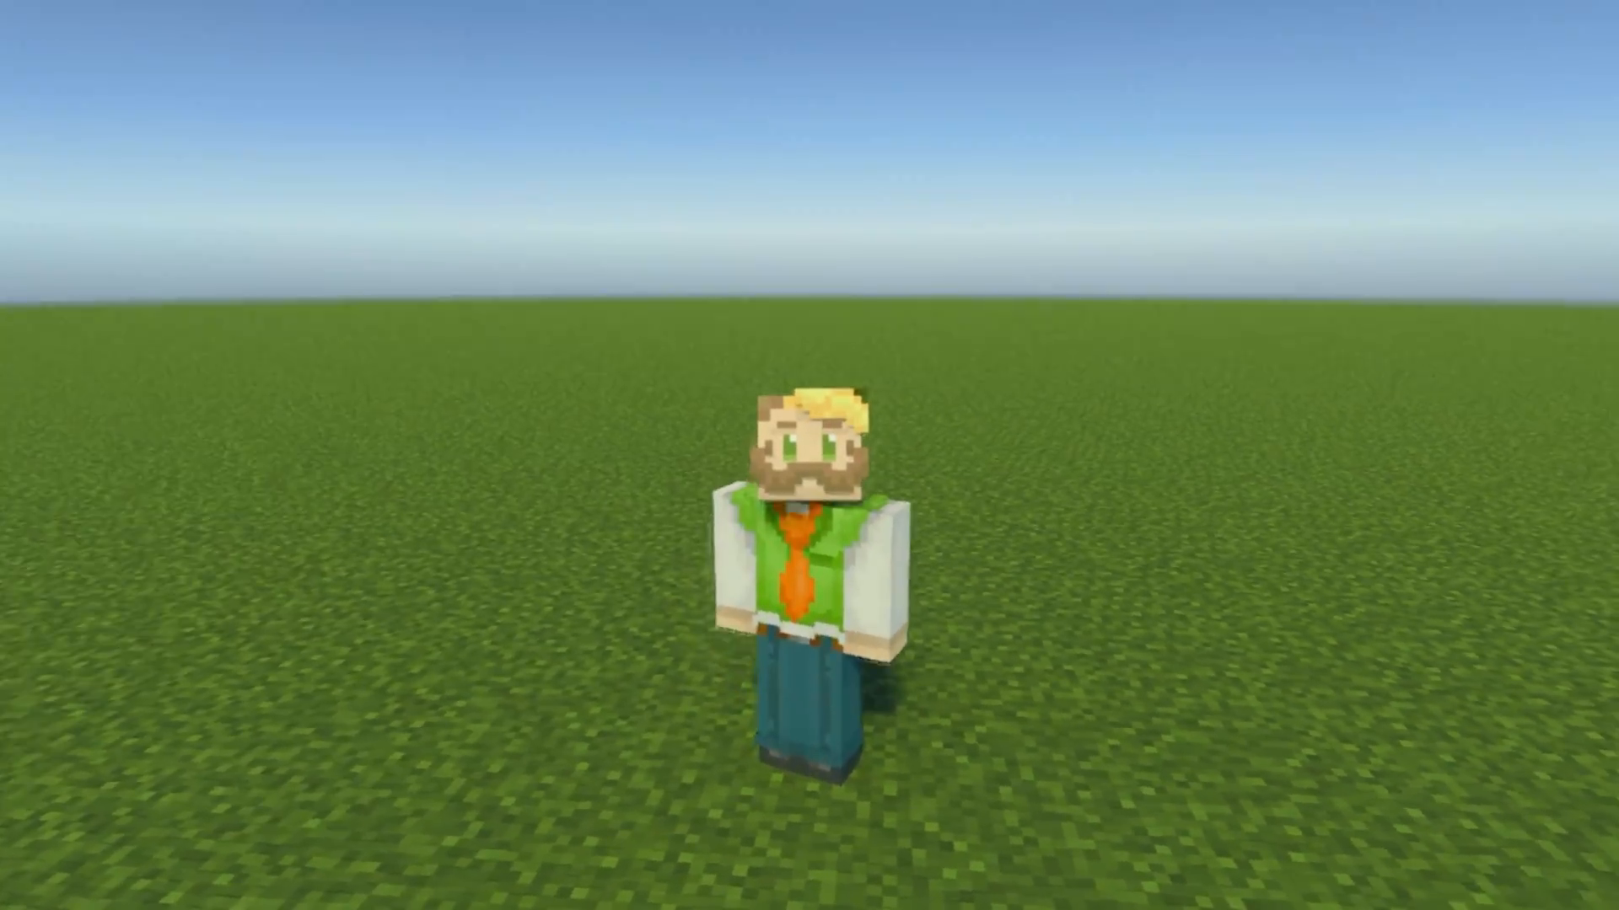
Equip the Armadillo Chestplate from the creative Equipment inventory and view it worn.
key(e)
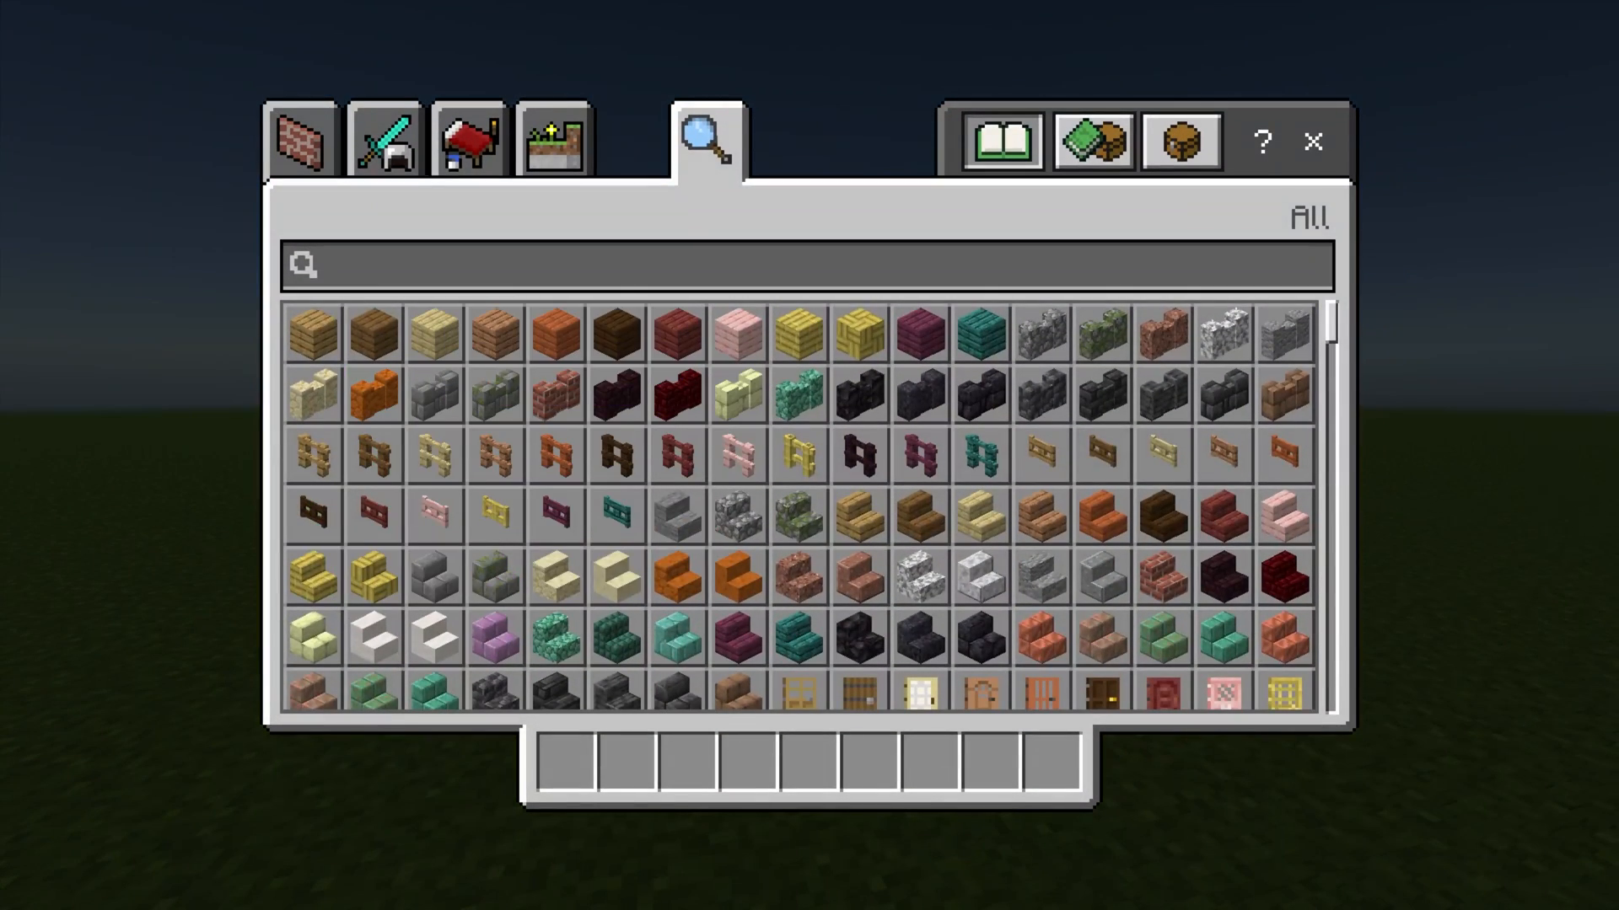
click(387, 148)
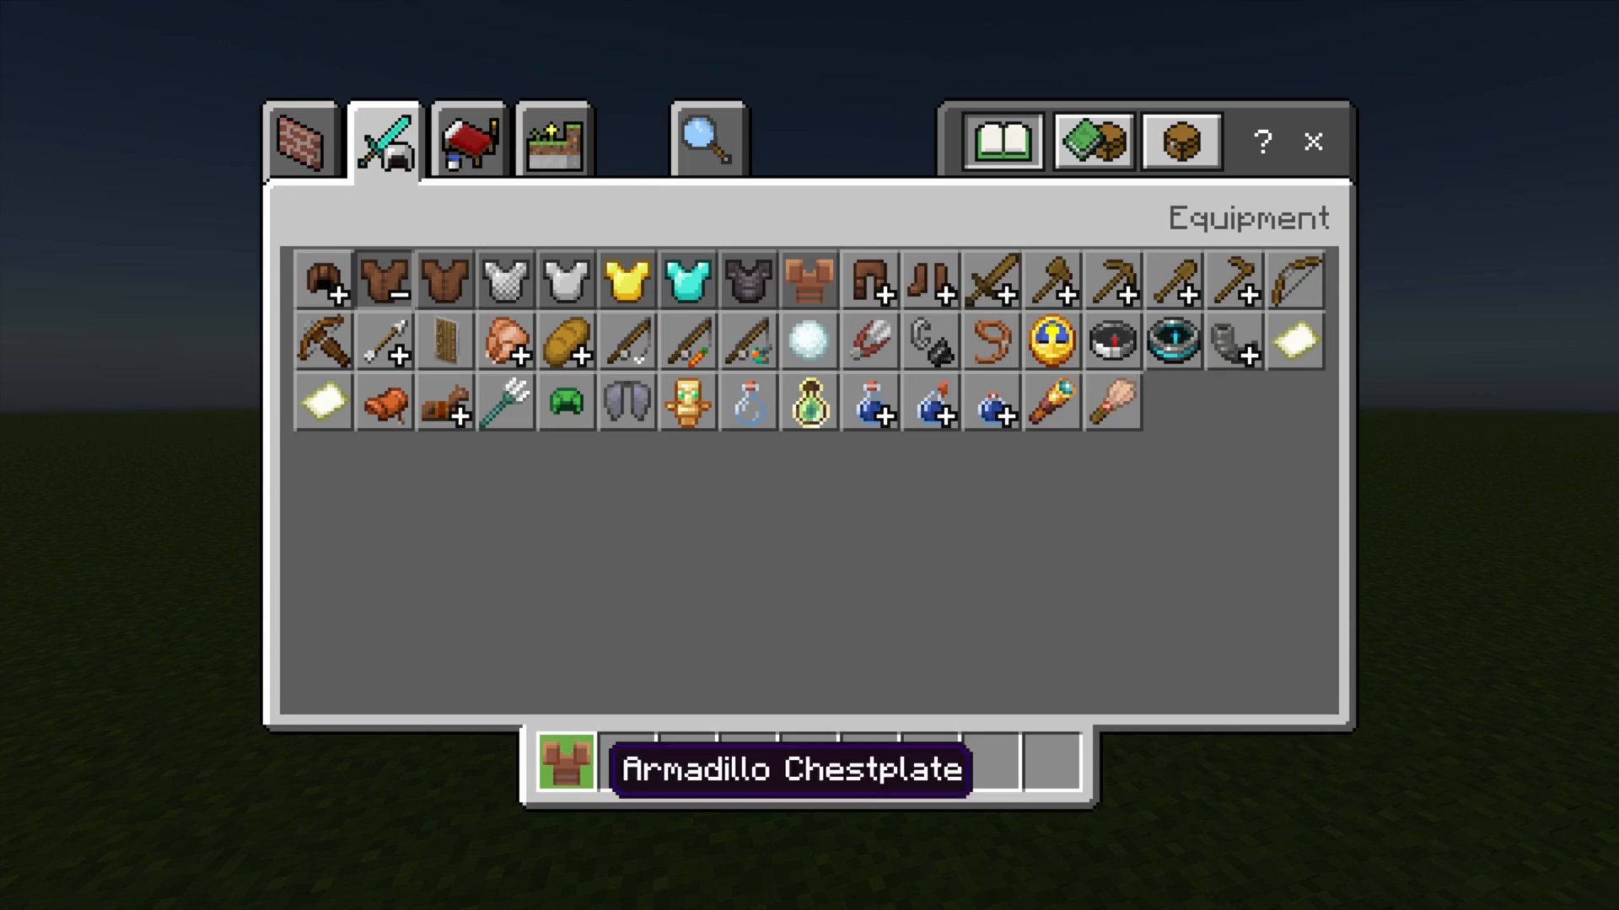
click(1312, 141)
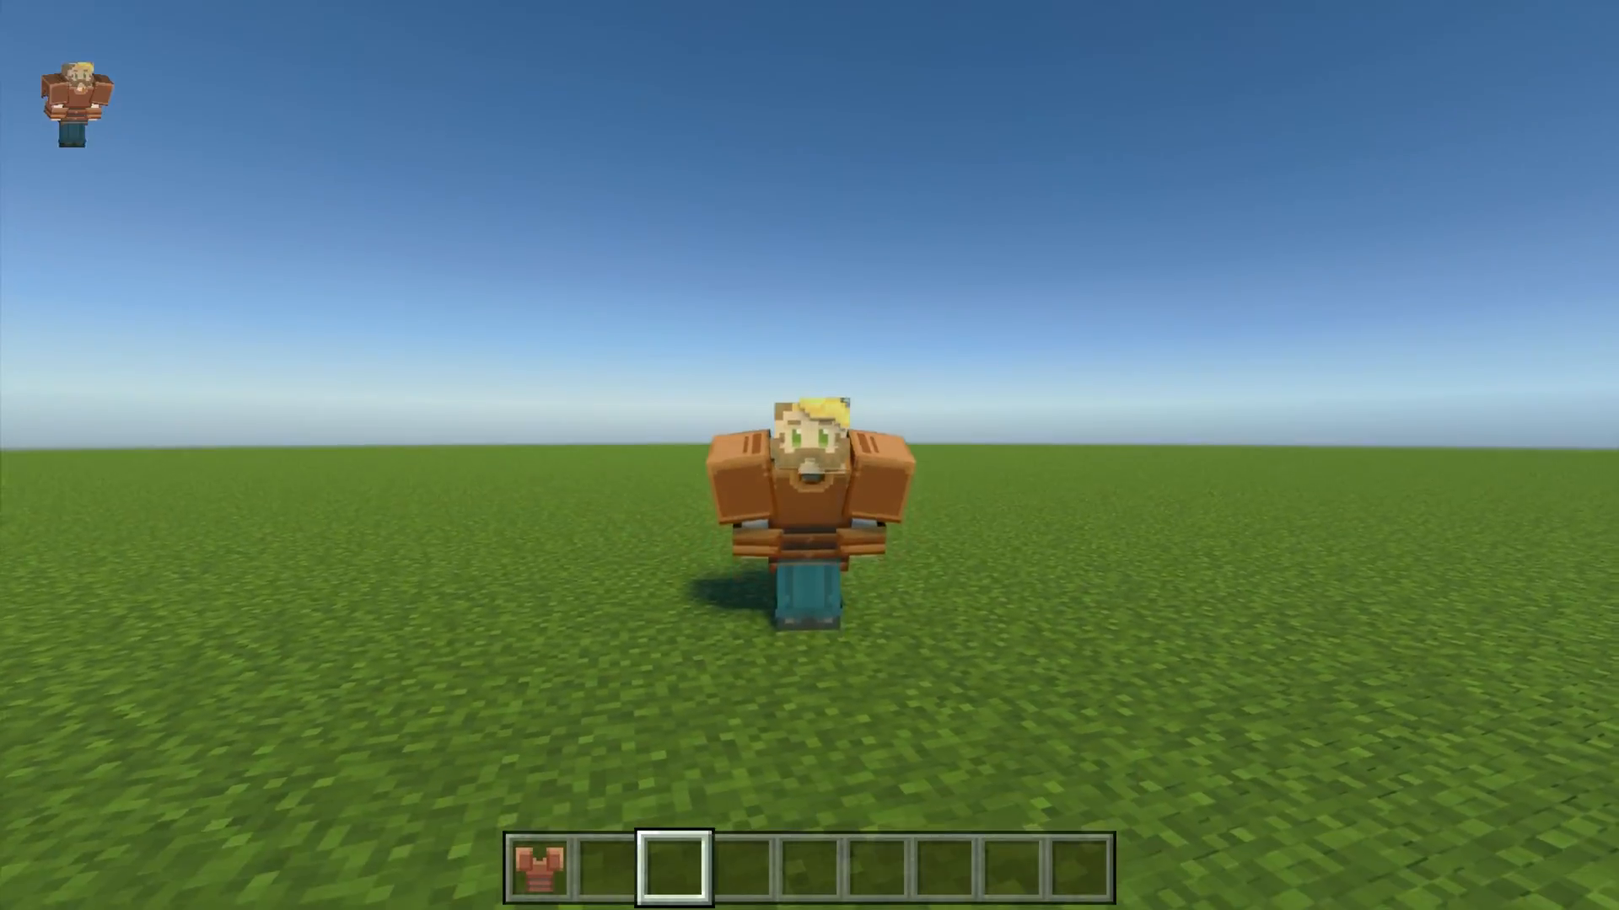
key(e)
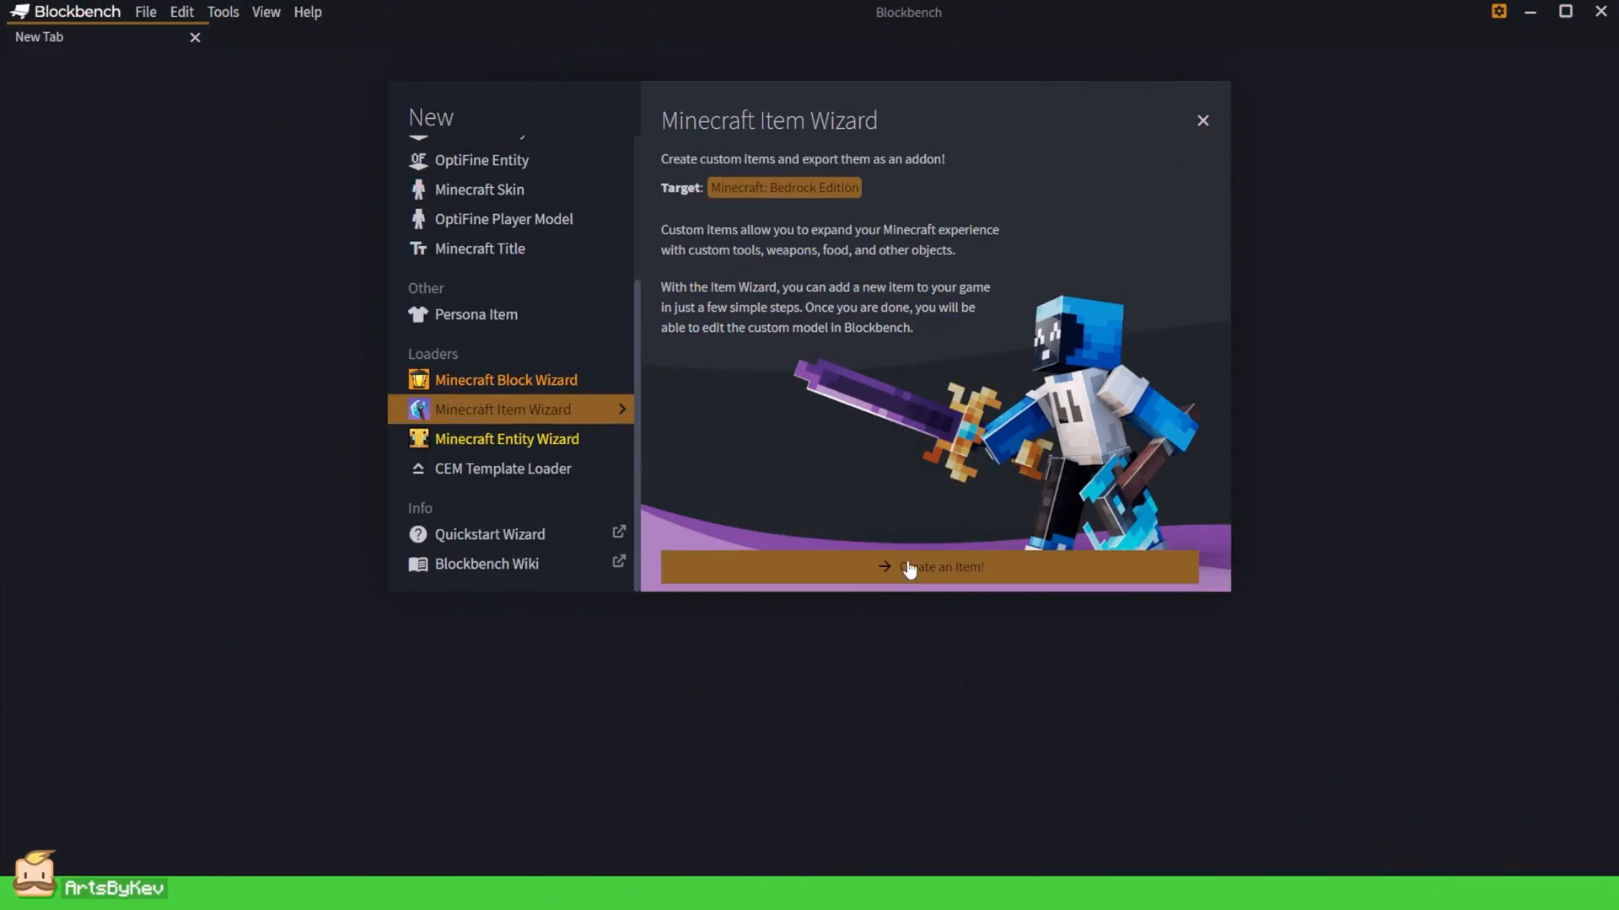
Start a Sword-preset item named Armadillo Blade and reach its functionality settings.
click(939, 567)
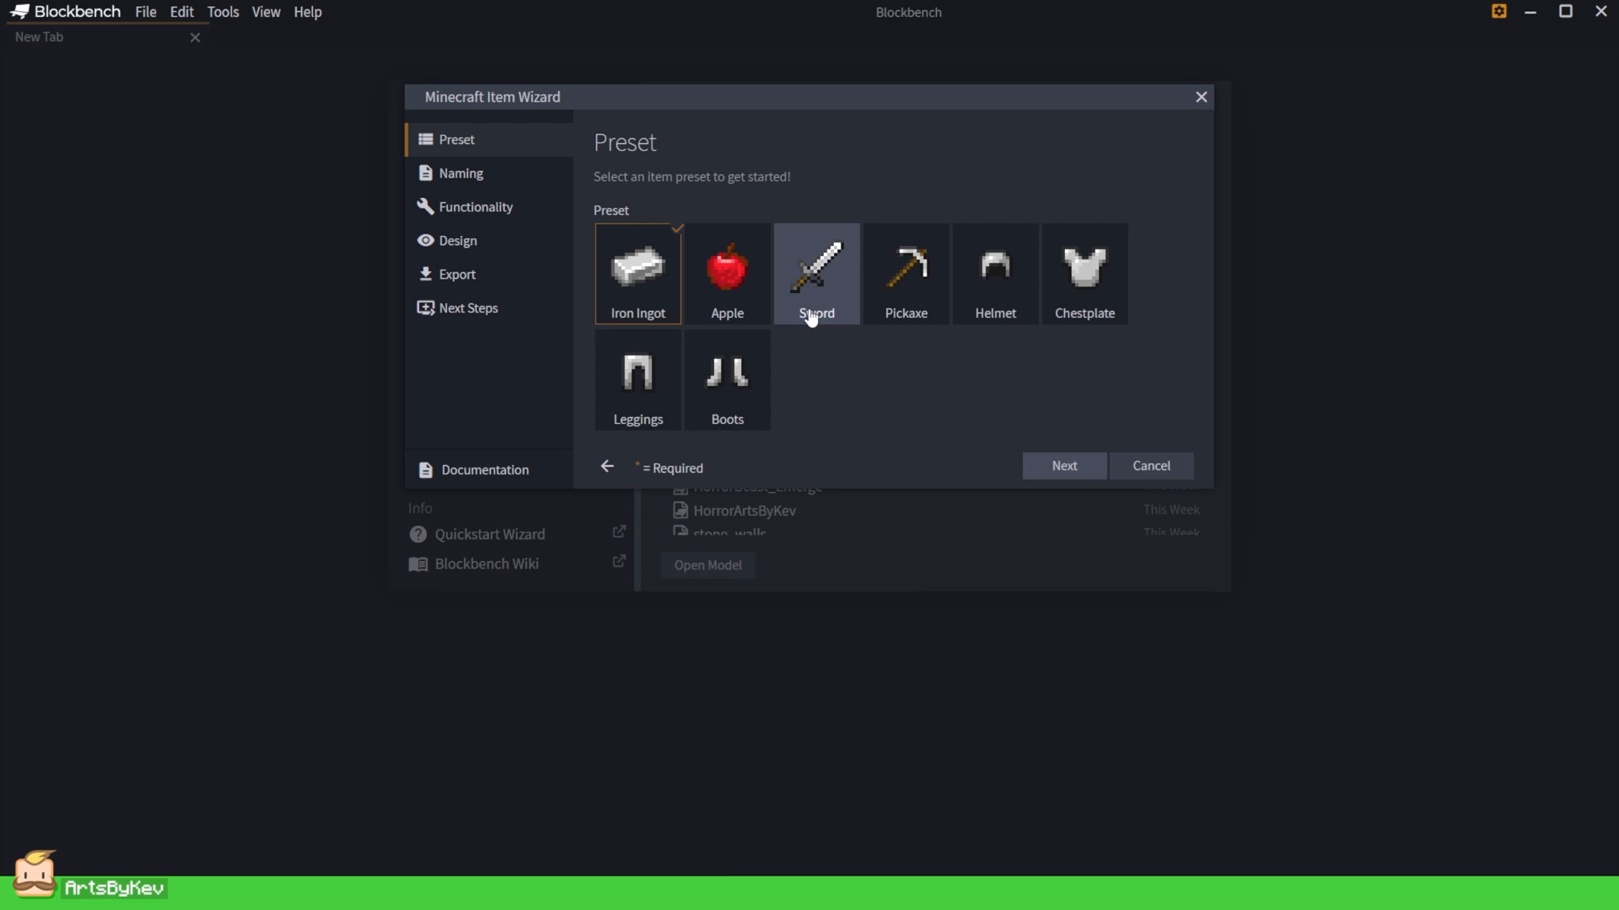
click(816, 274)
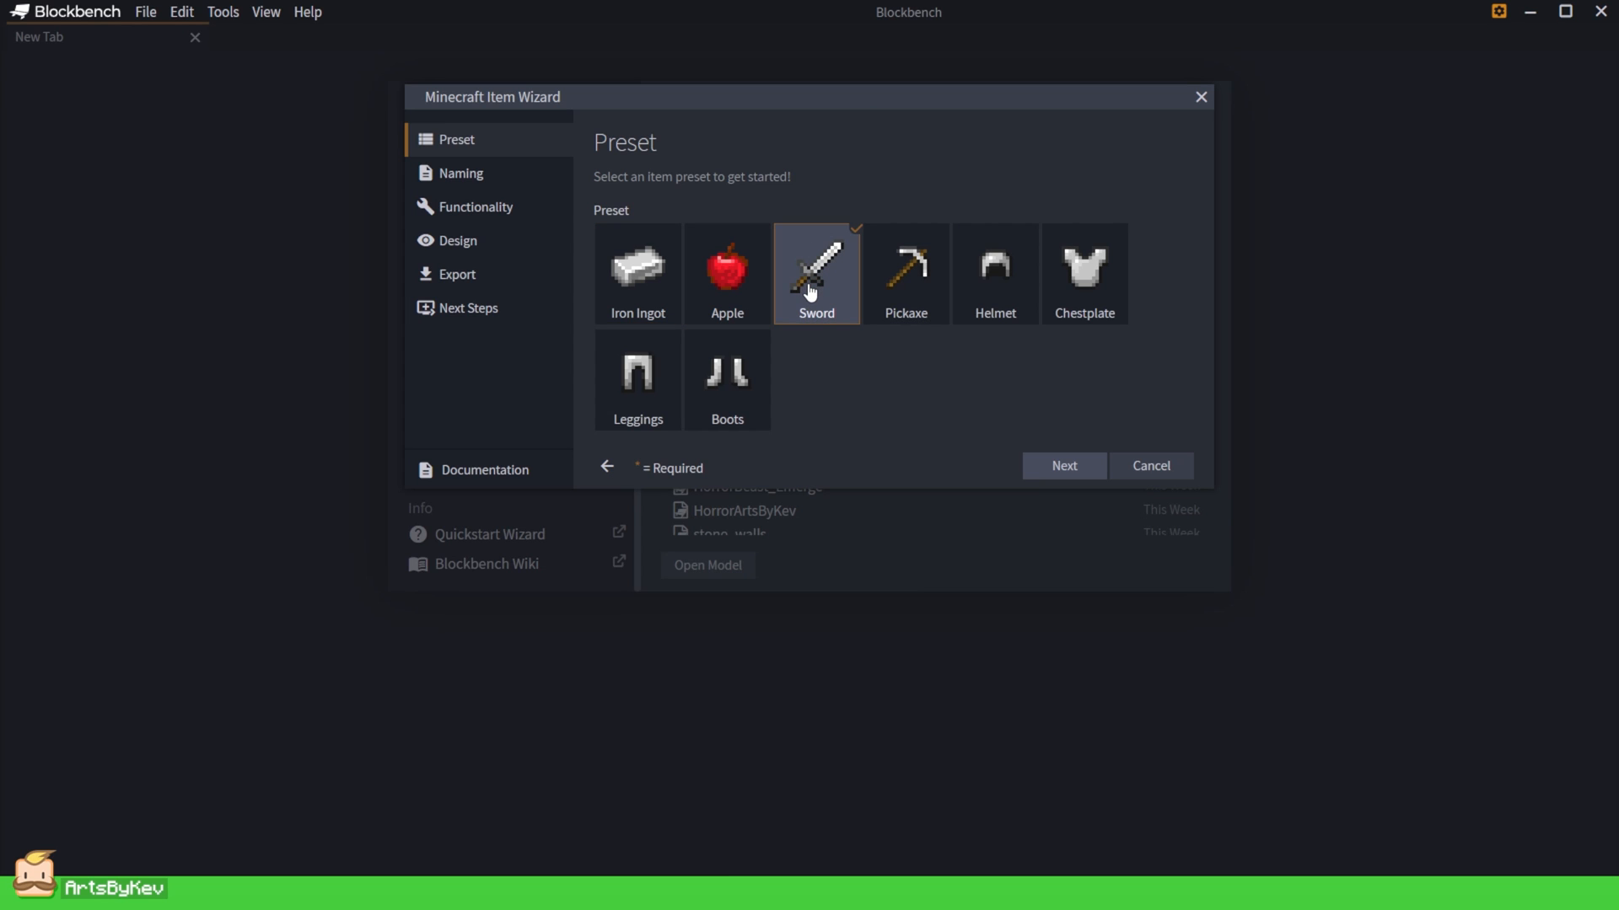
click(1064, 465)
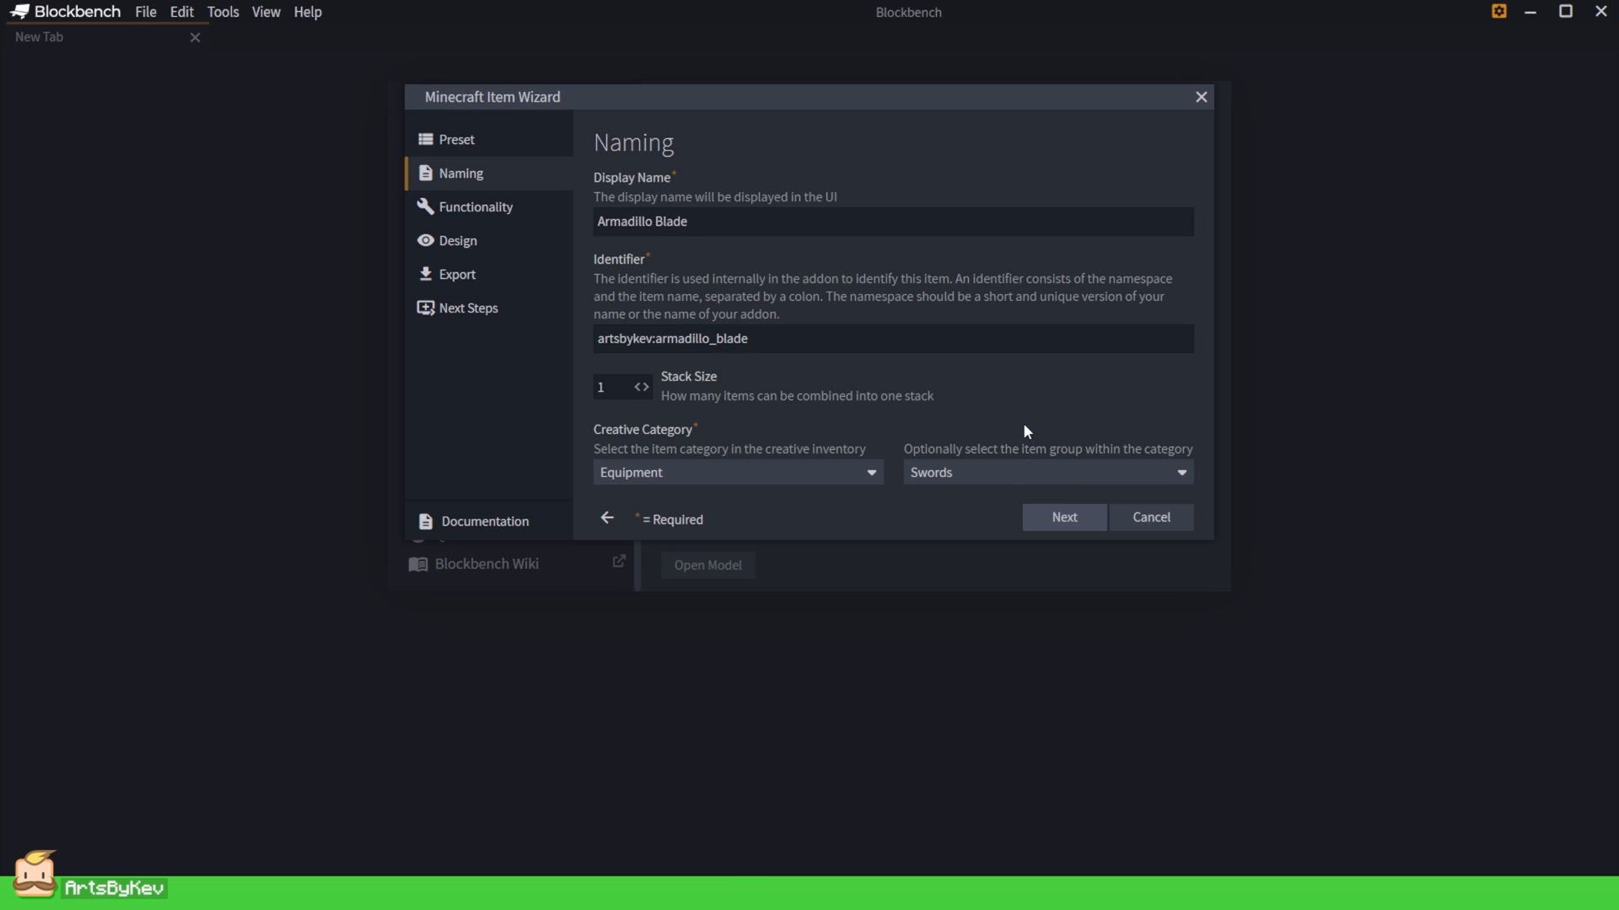
click(1064, 518)
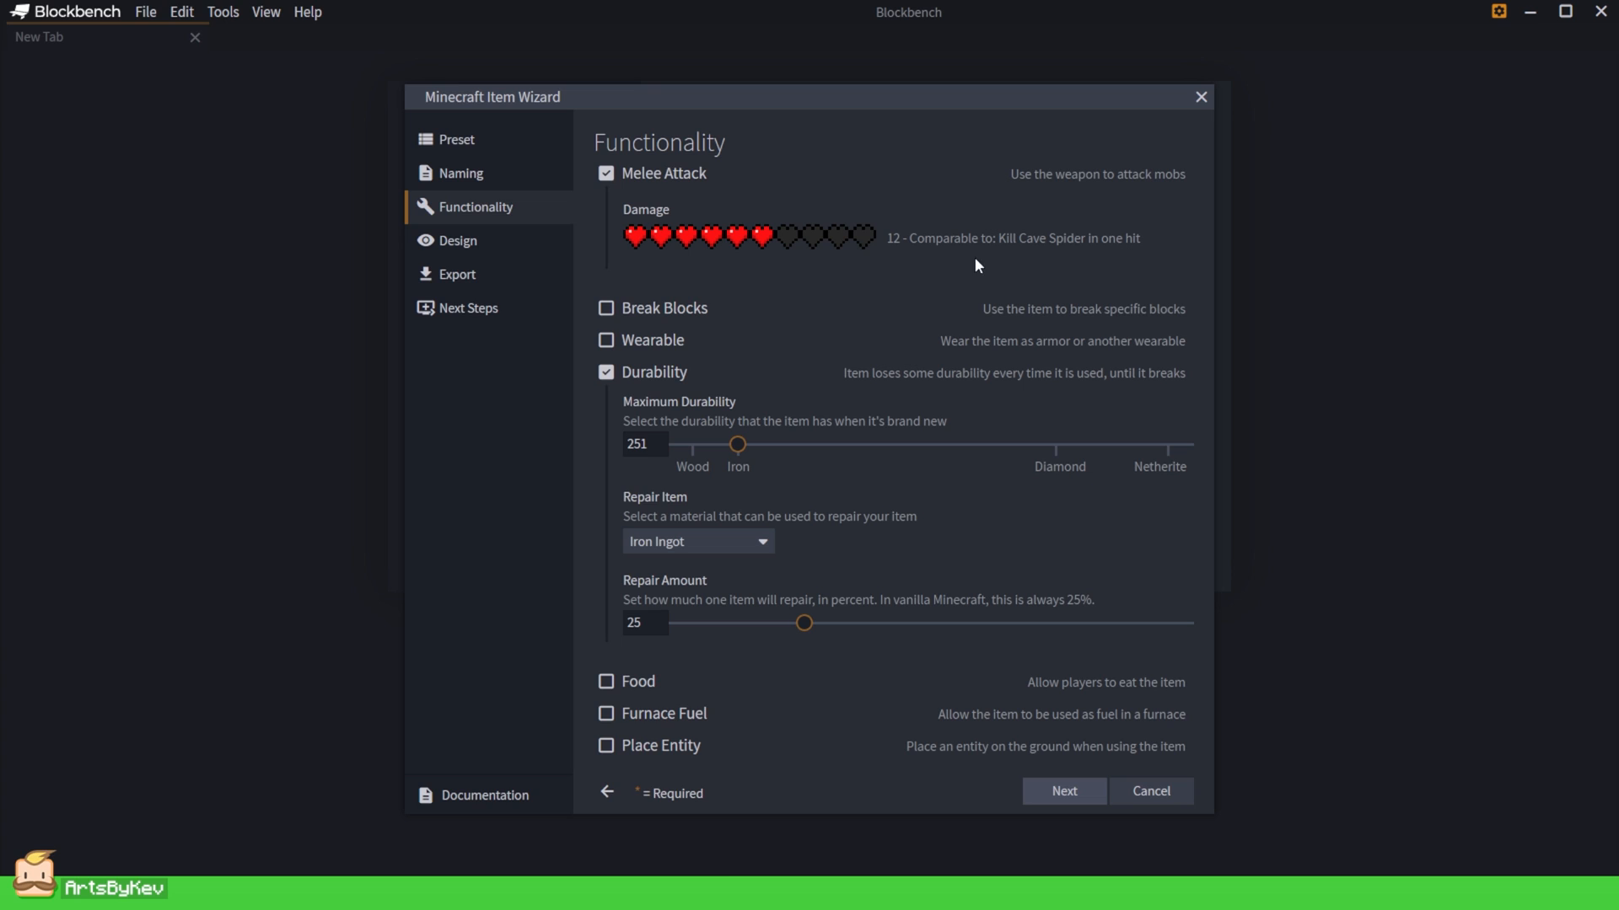
Let the blade break Metal blocks and turn off its durability.
click(605, 306)
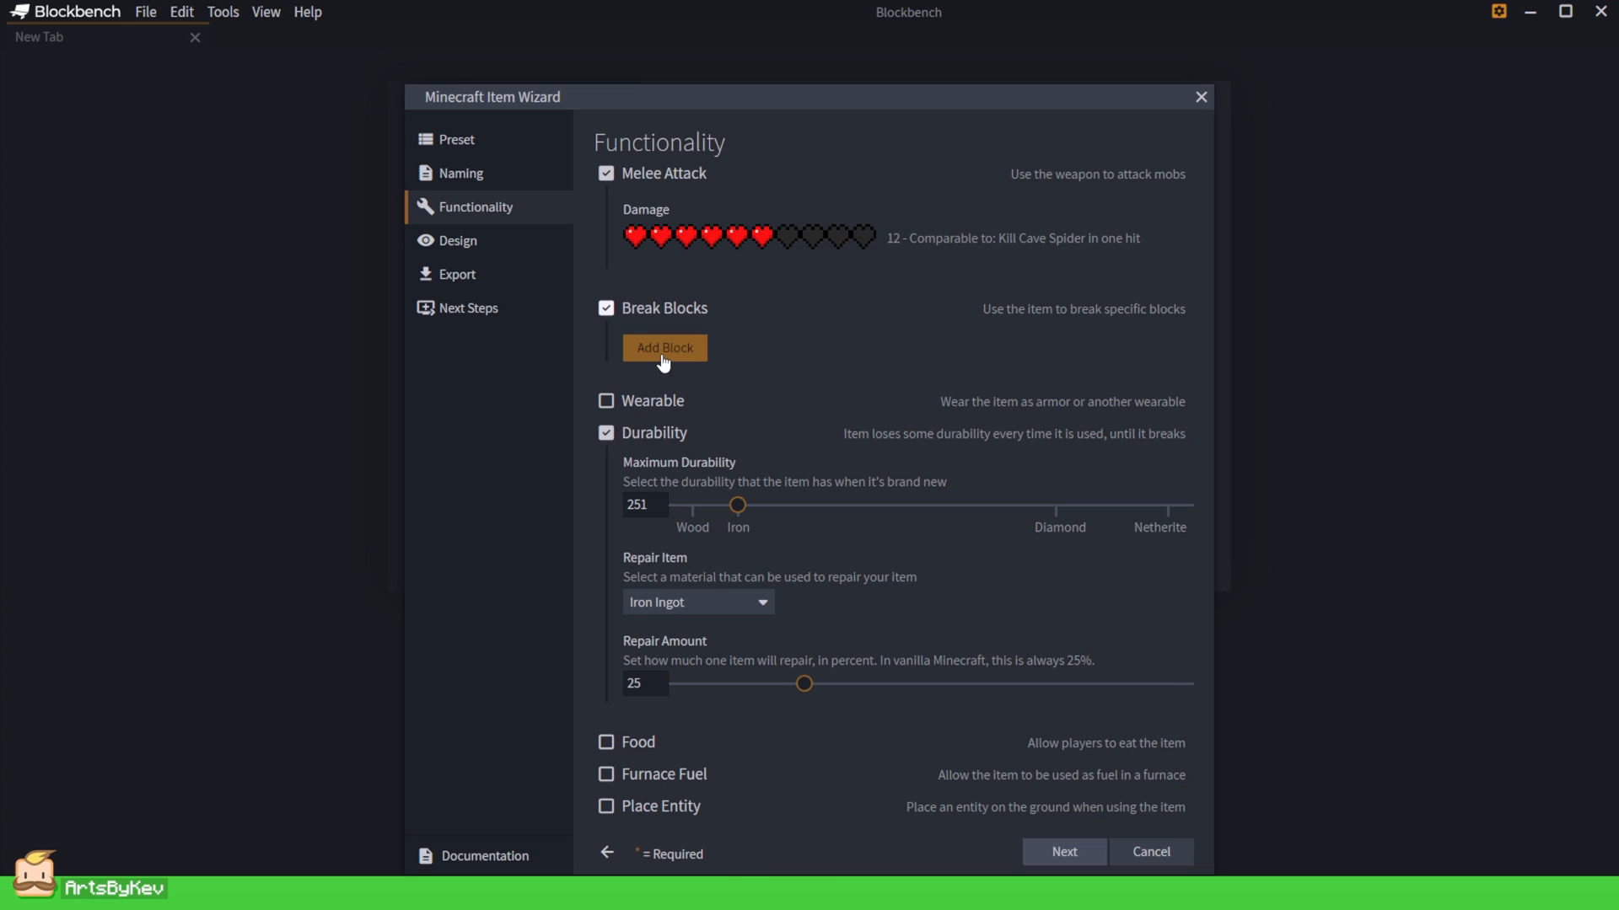
click(664, 348)
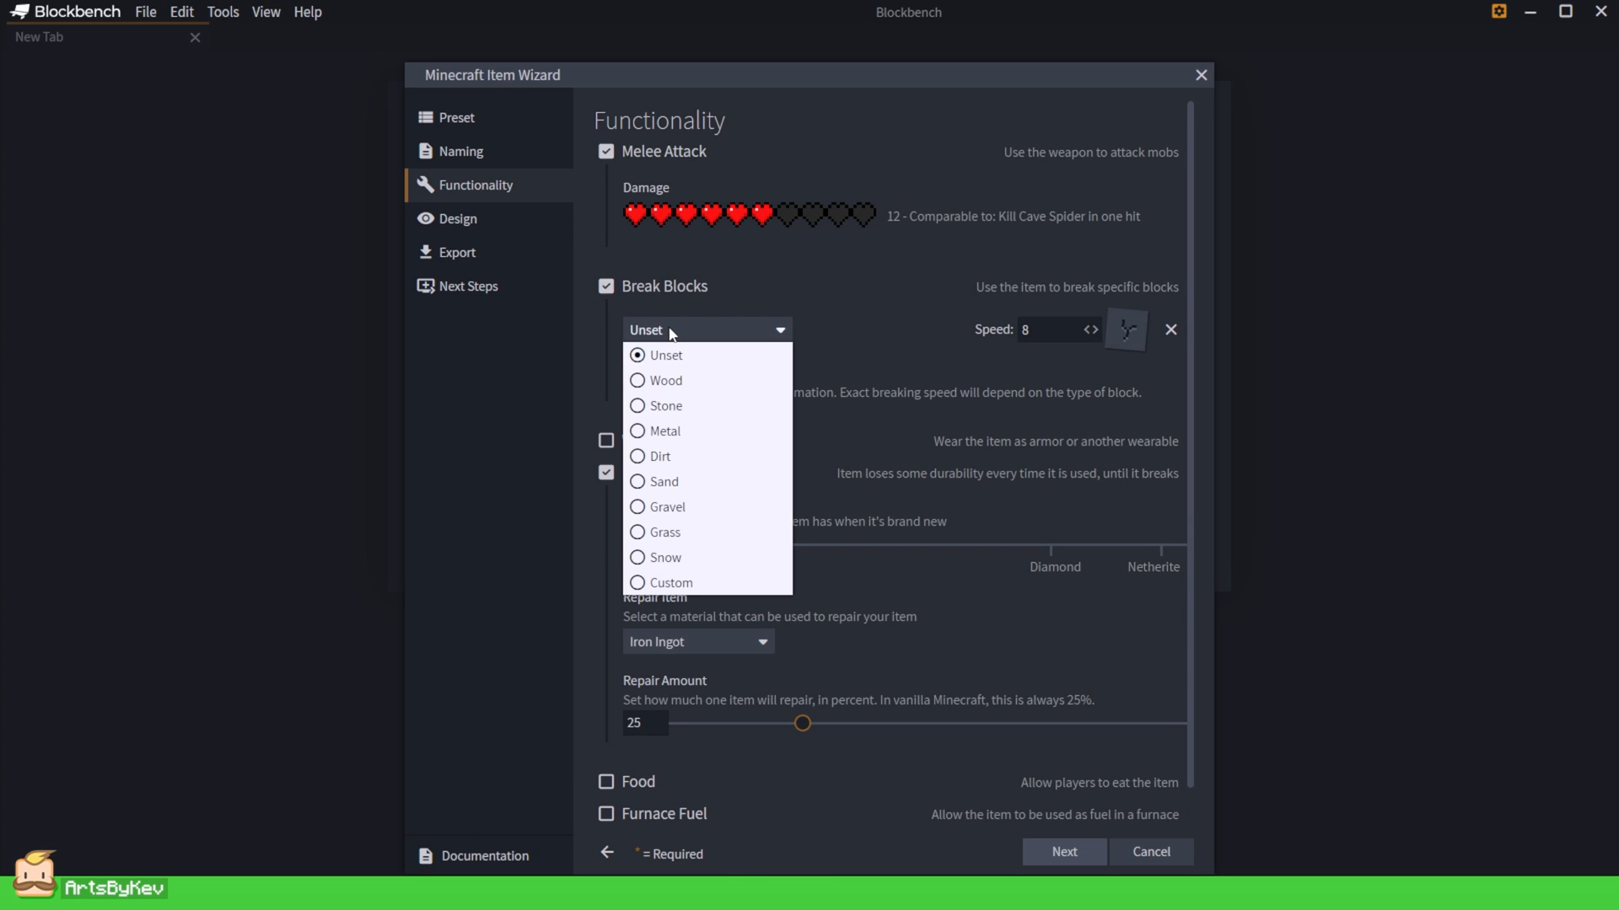
click(664, 431)
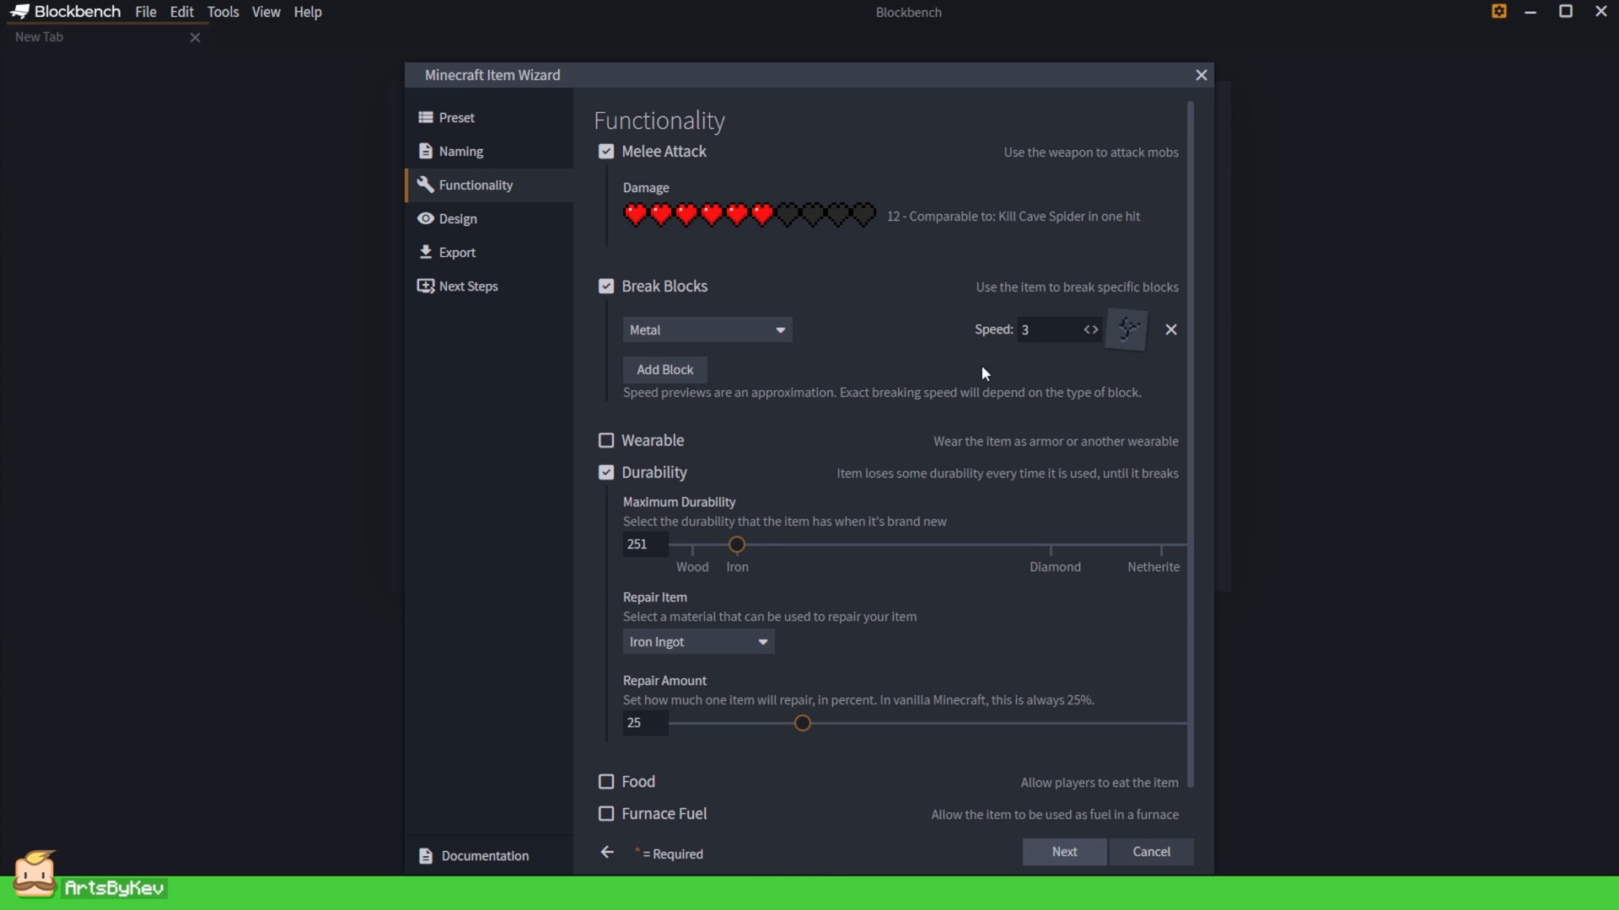
click(607, 472)
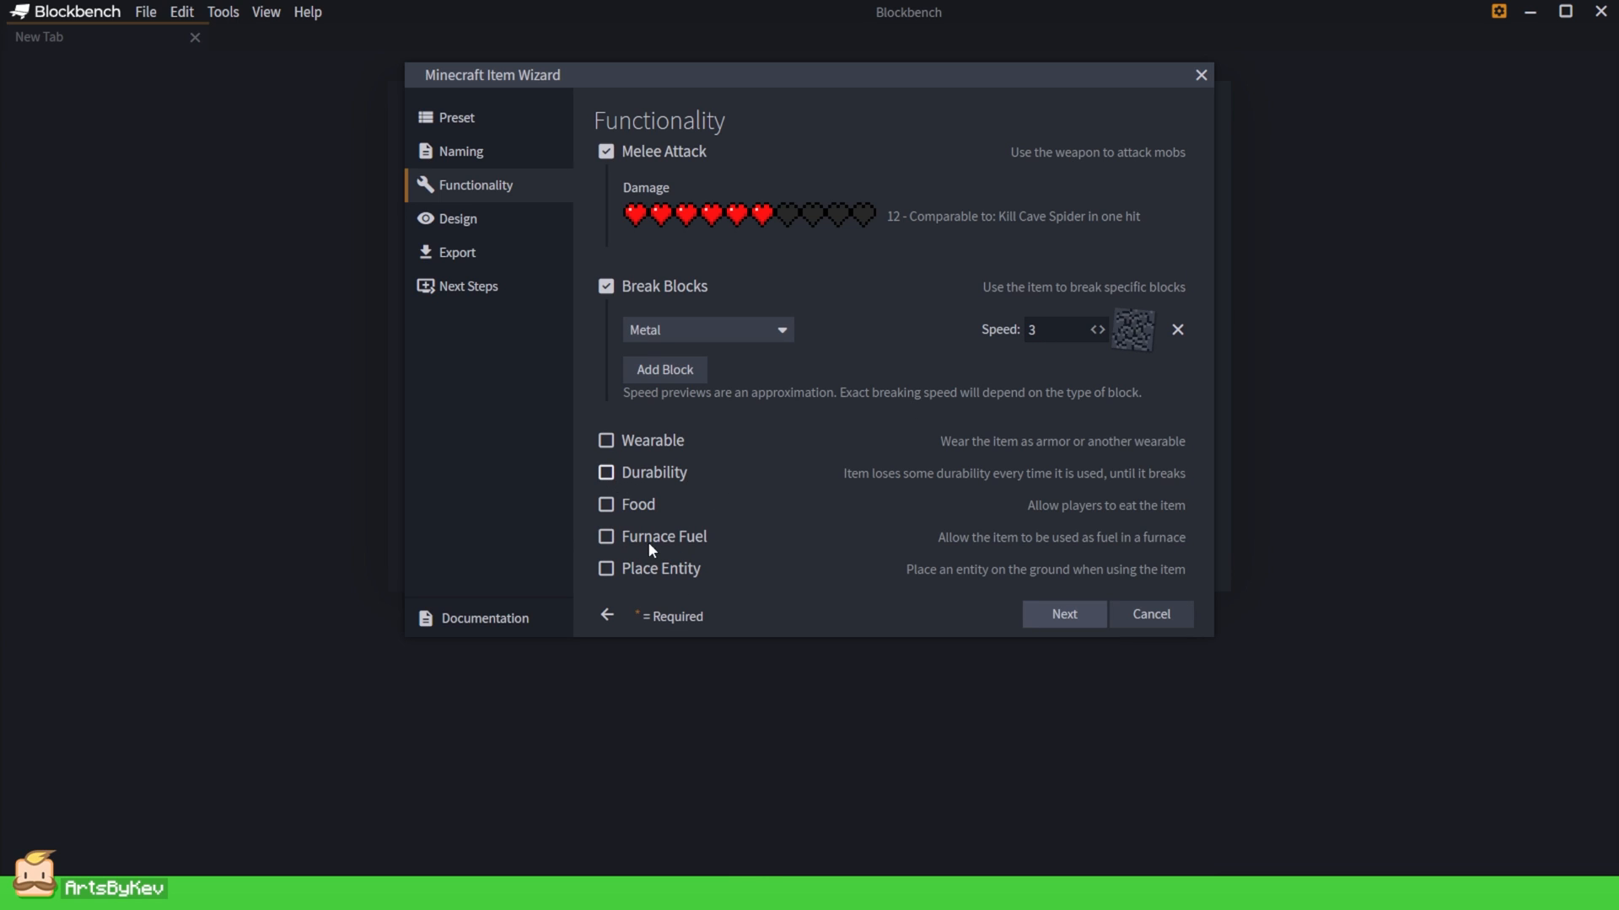
mouse_move(740, 577)
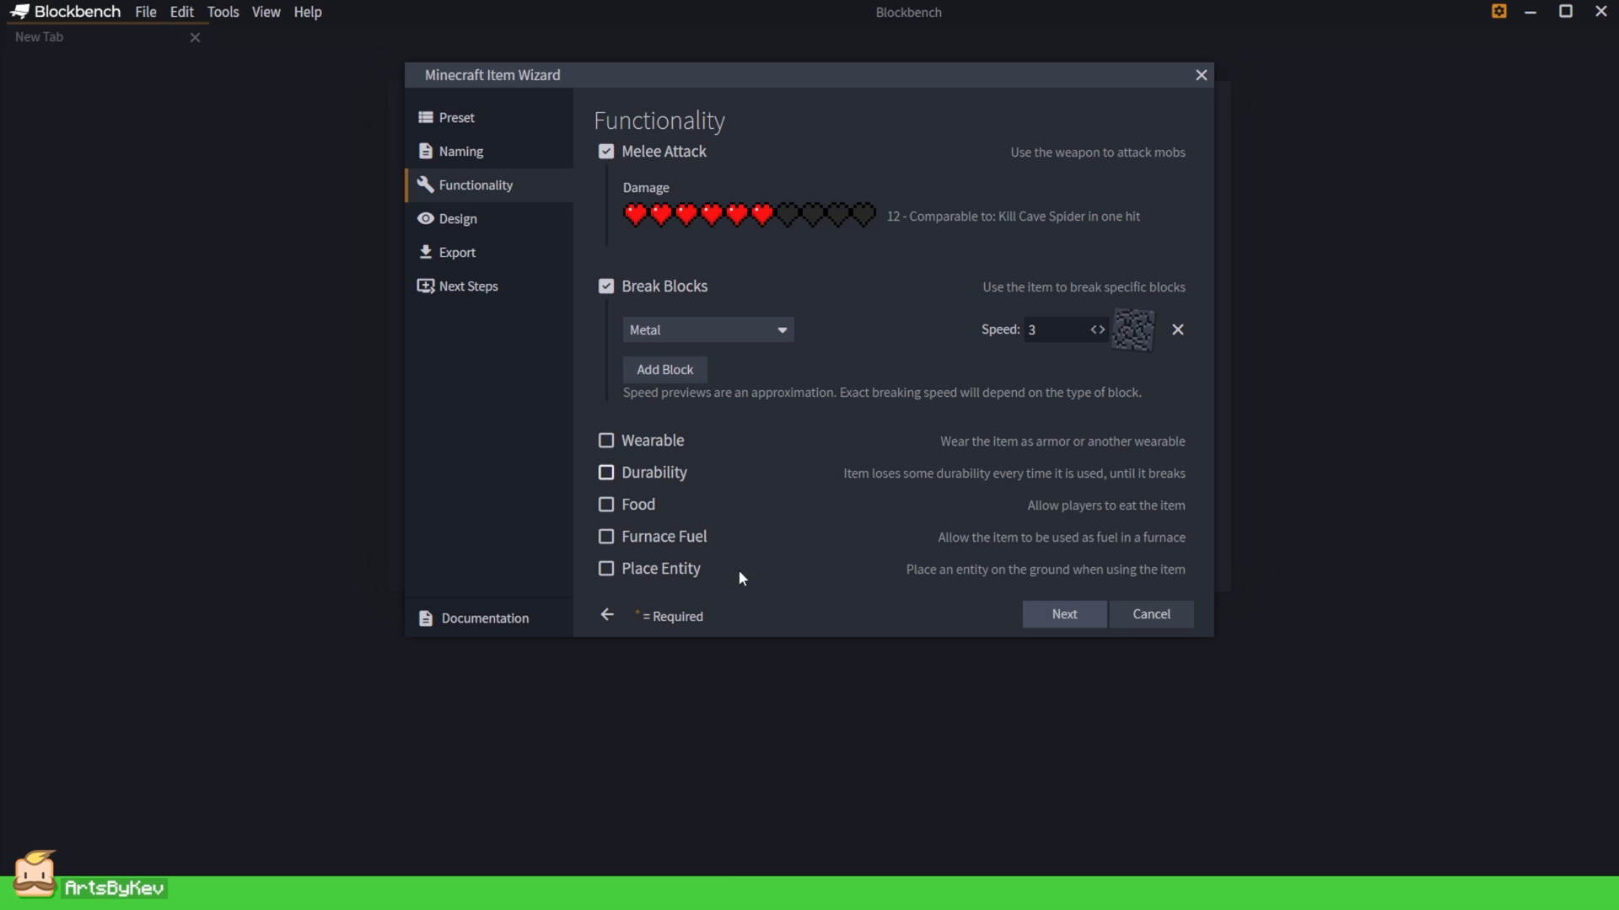
click(1063, 614)
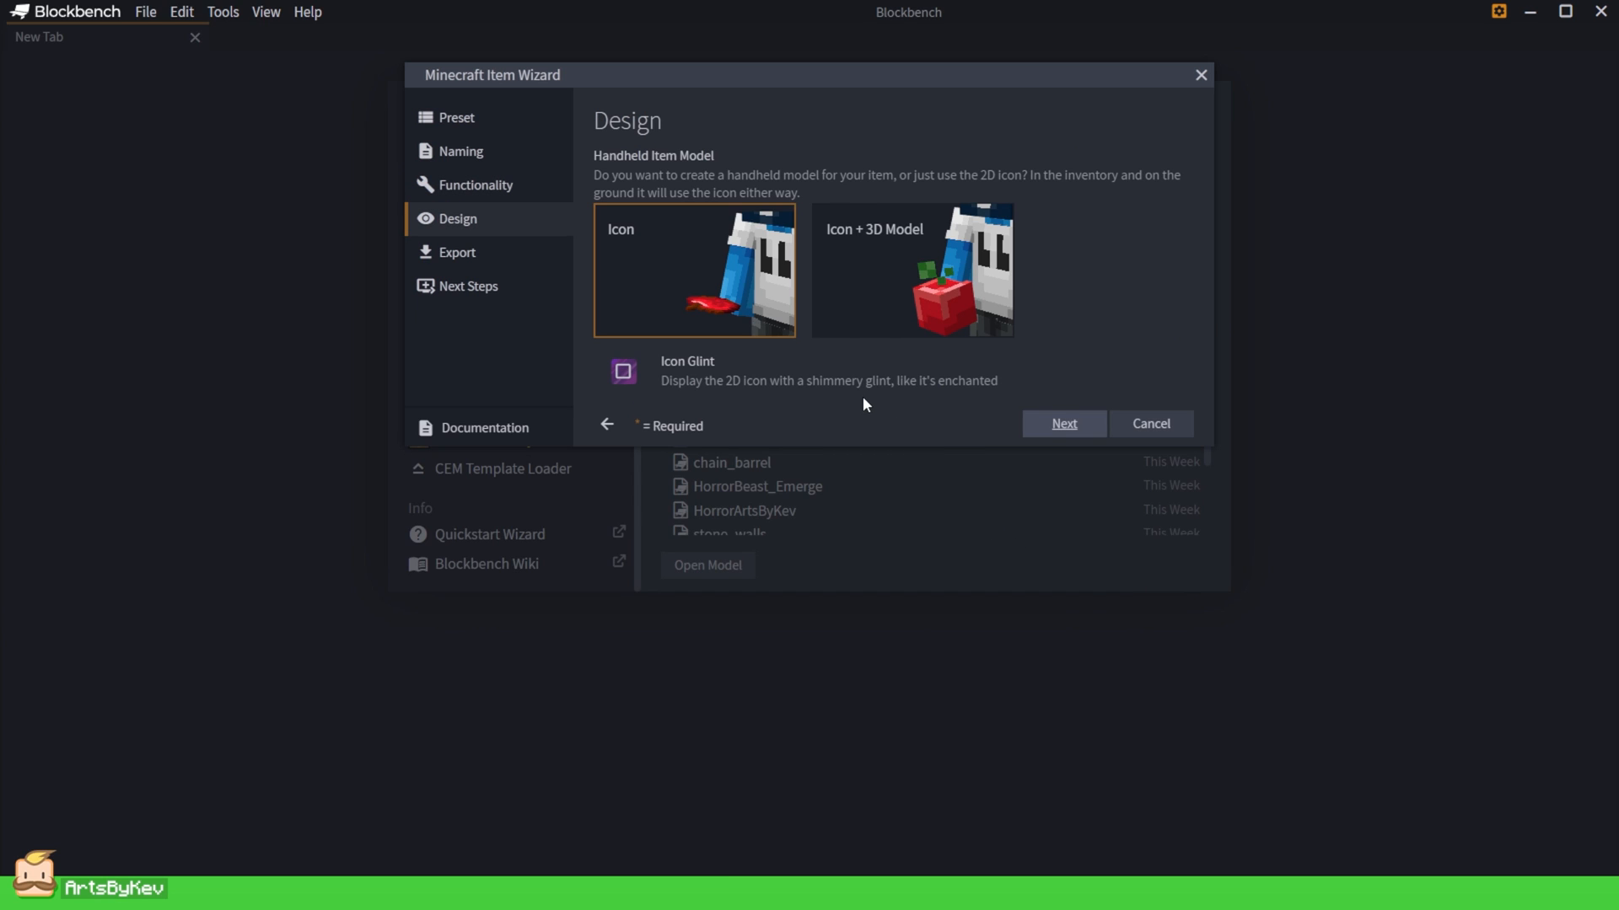
Give the blade an icon plus 3D handheld model and export it into the Armadillo Armor pack.
click(902, 295)
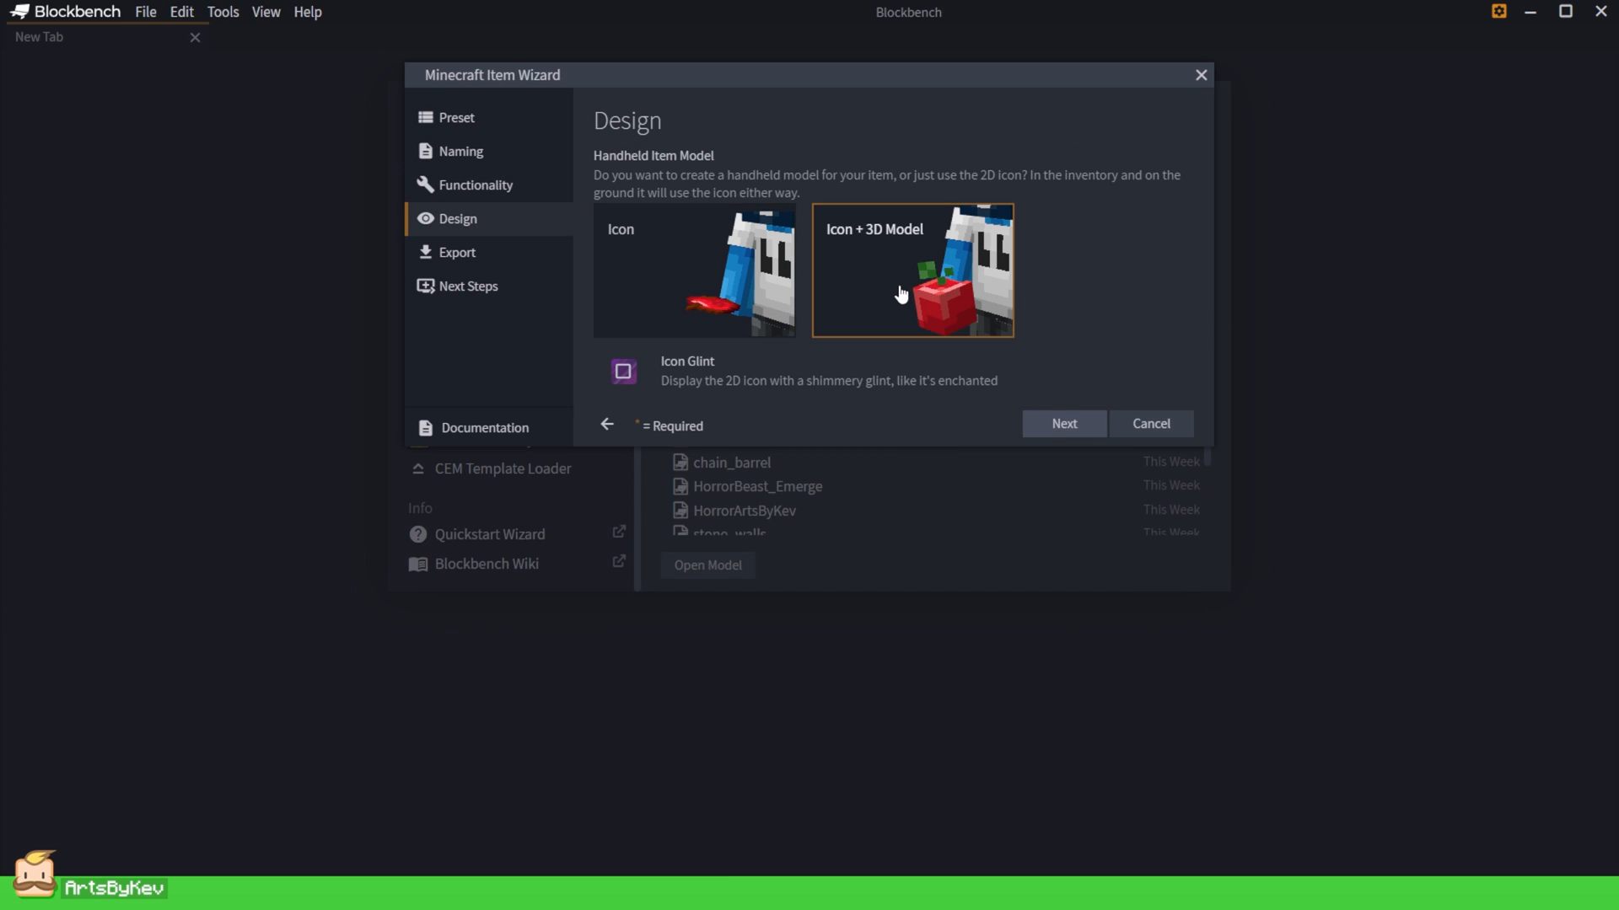
mouse_move(1060, 459)
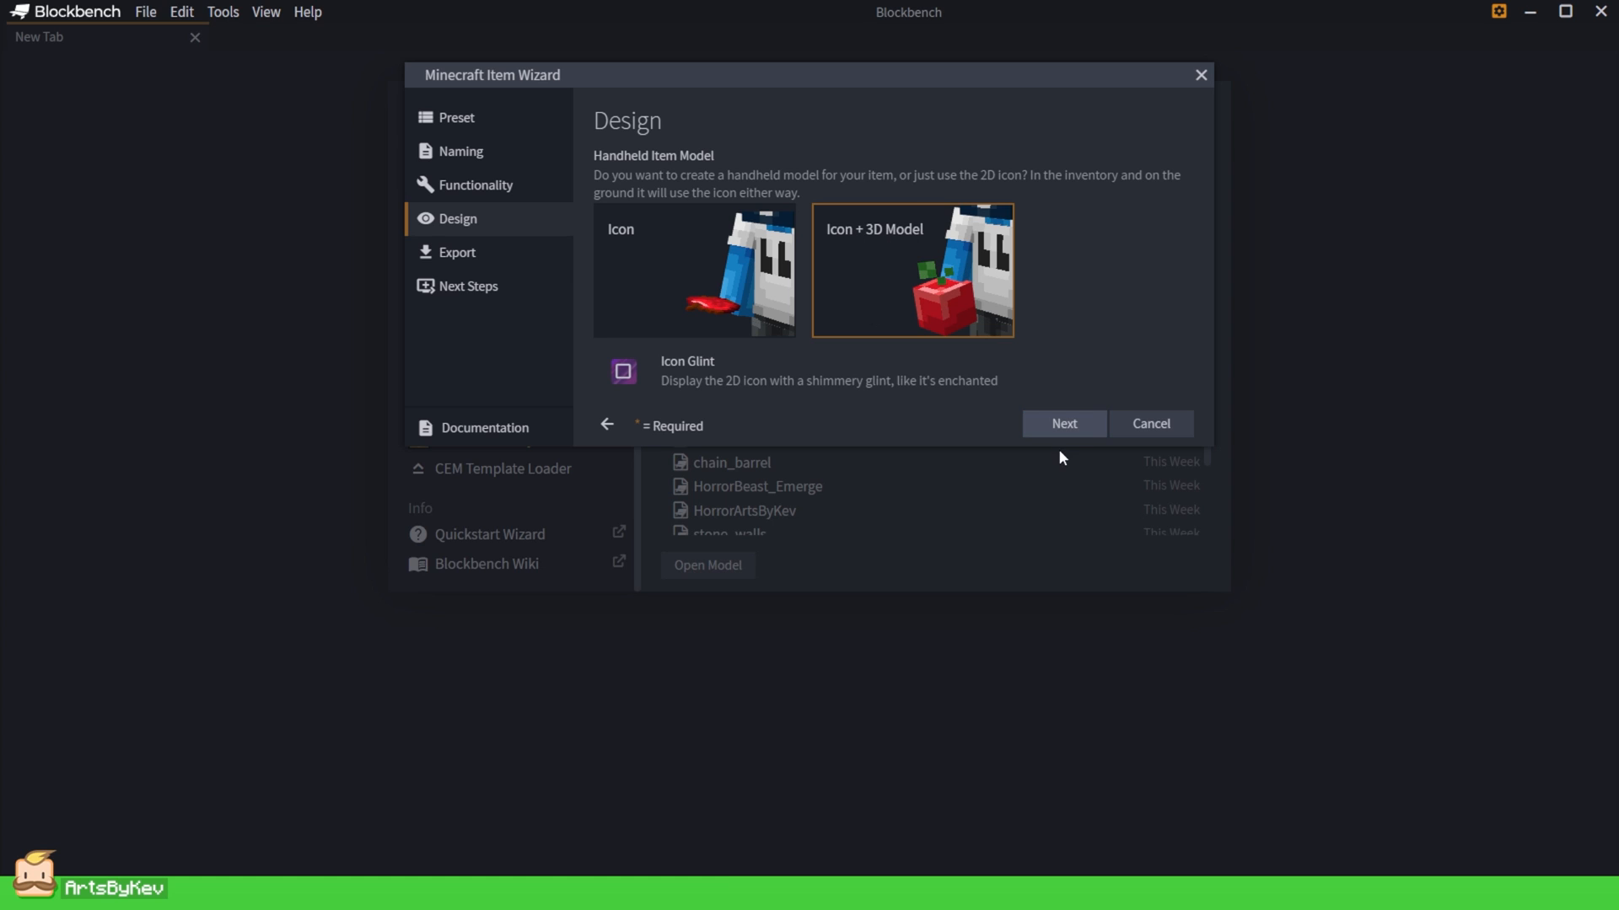
click(1063, 423)
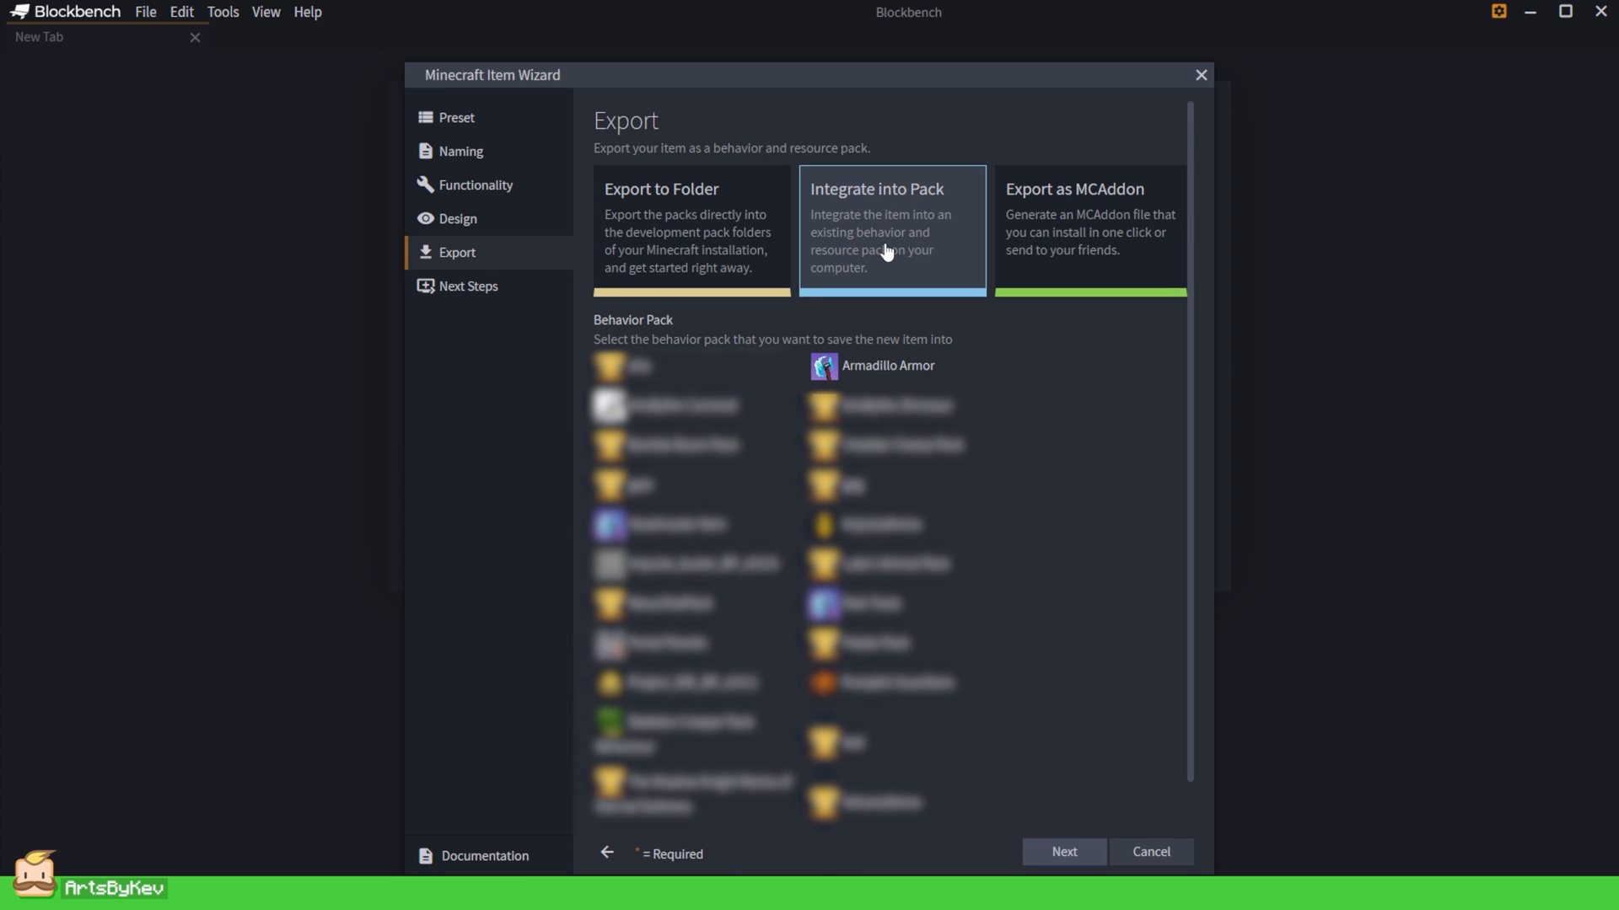
click(888, 366)
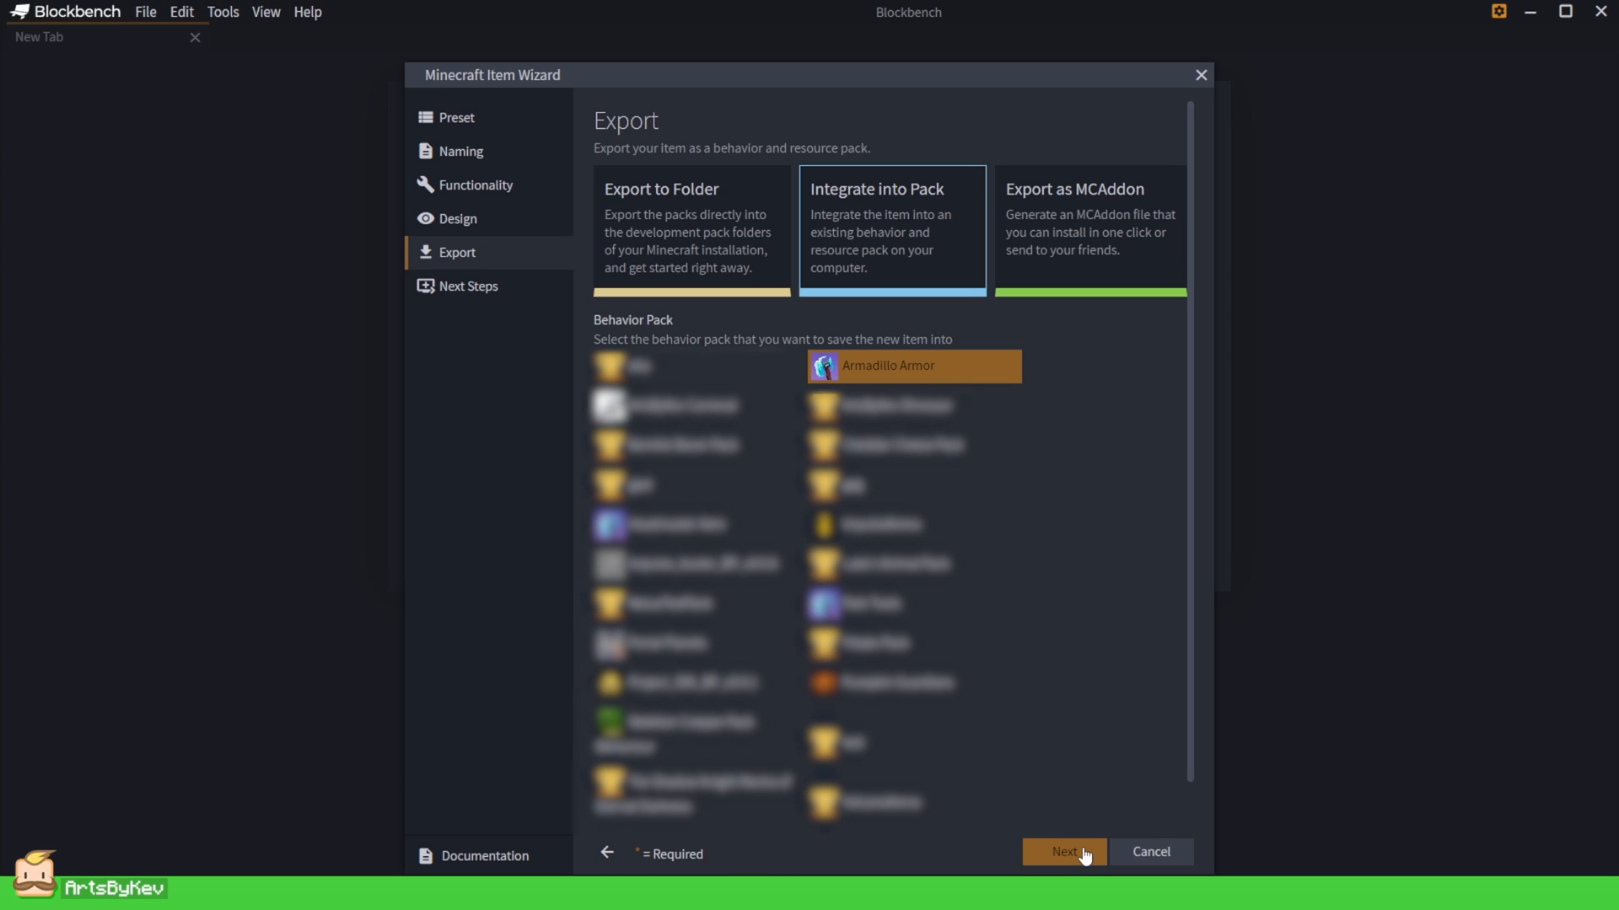
click(1064, 853)
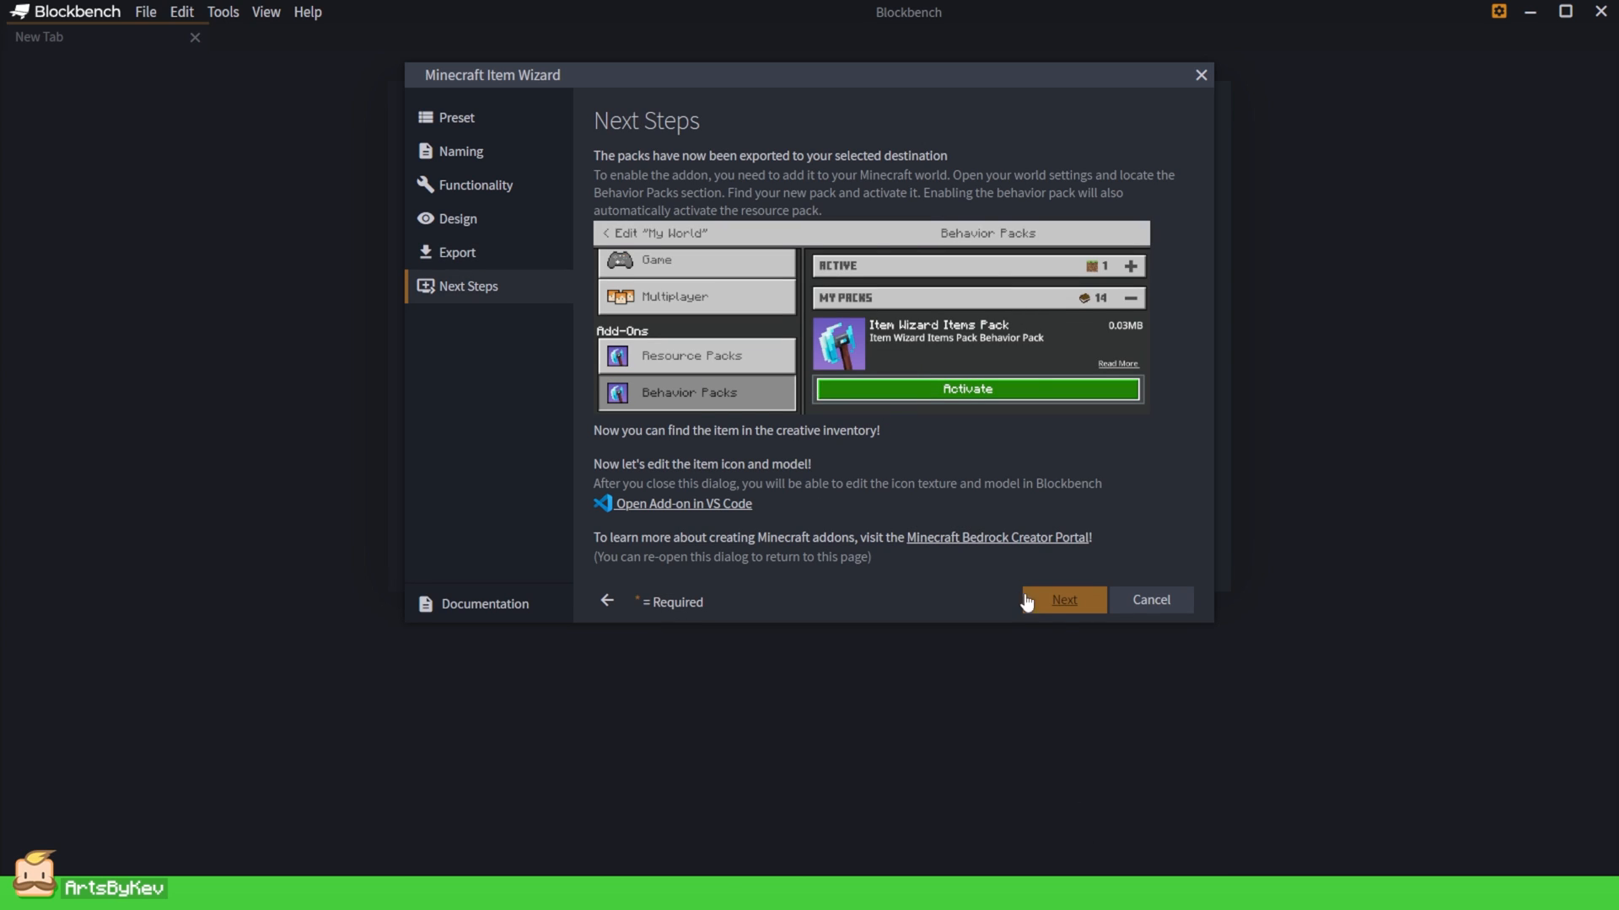
click(1064, 600)
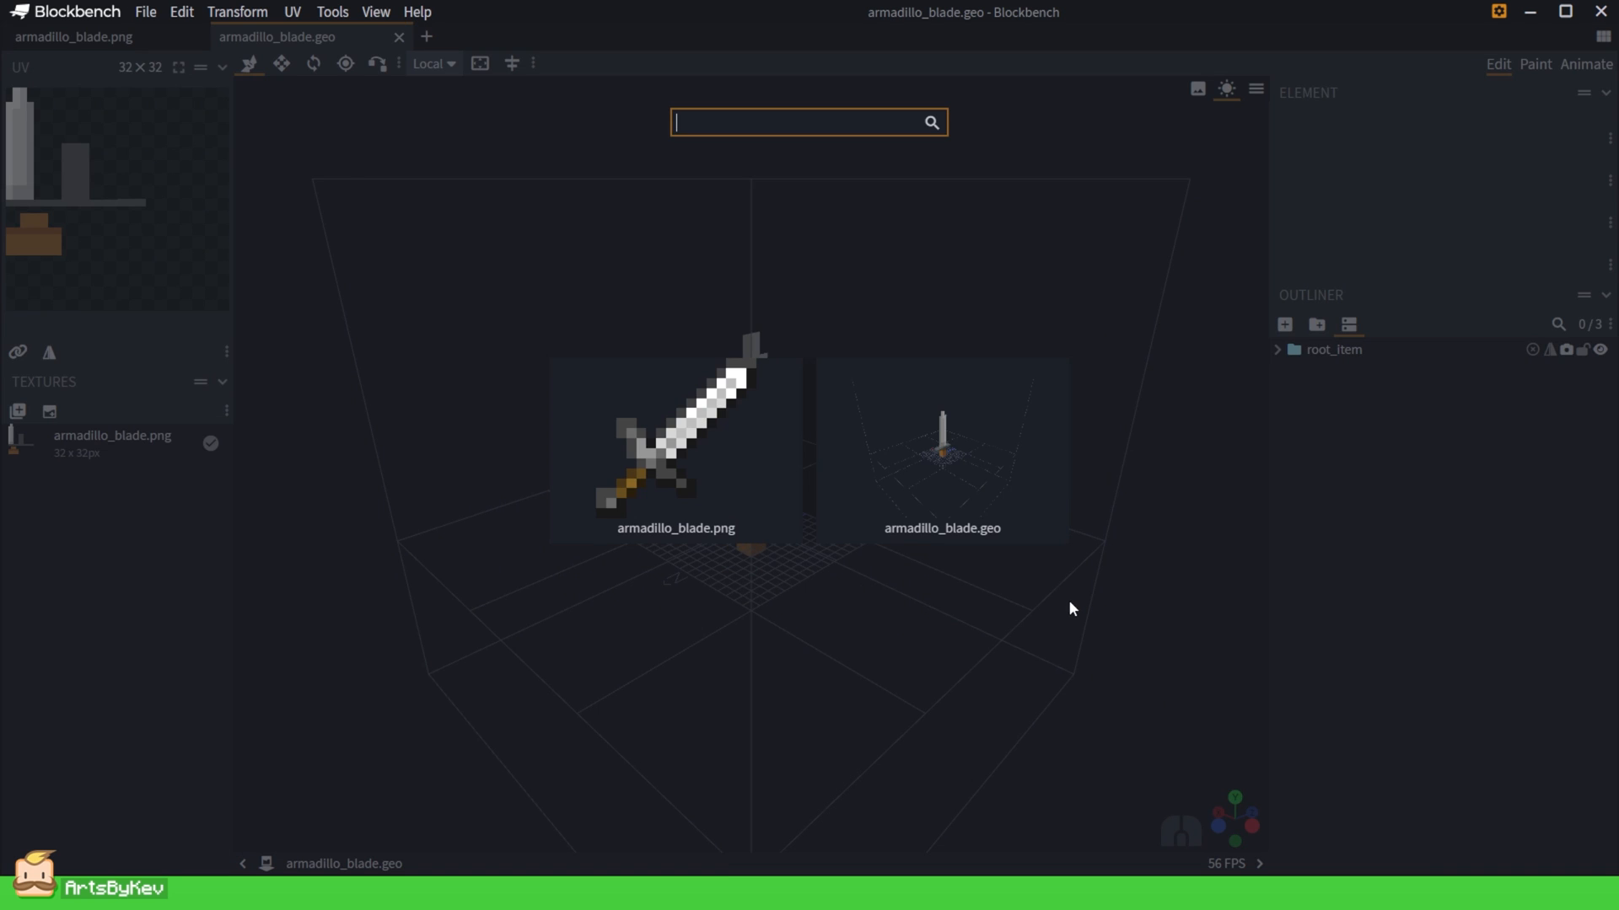
mouse_move(975, 465)
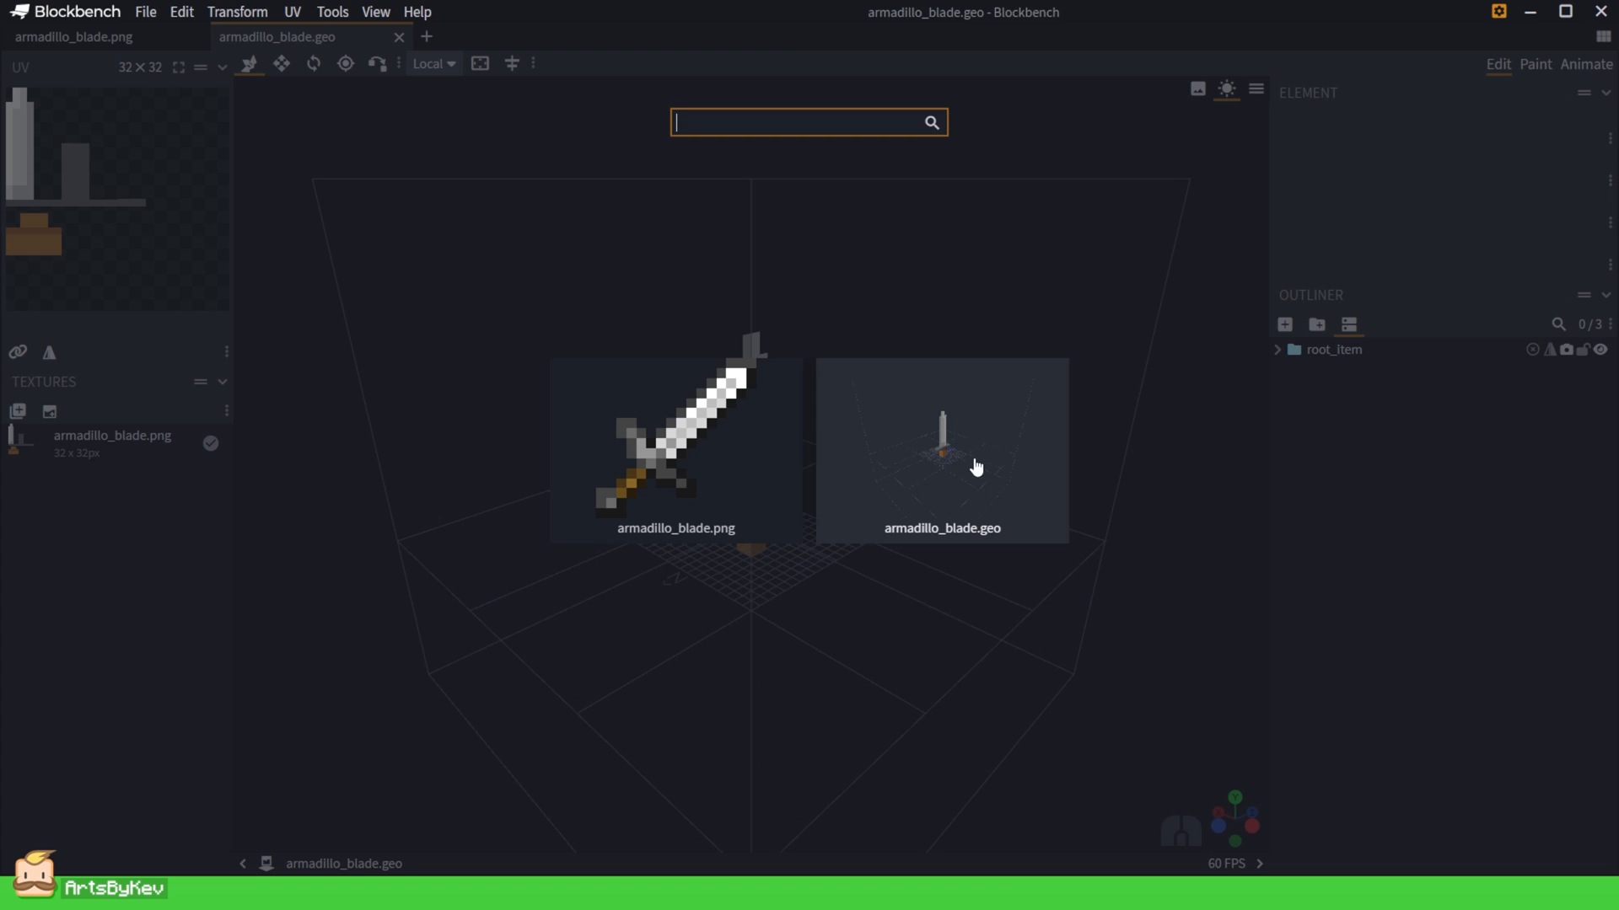
Load armadillo_blade.geo and build the blade, guard and handle from cubes.
click(975, 466)
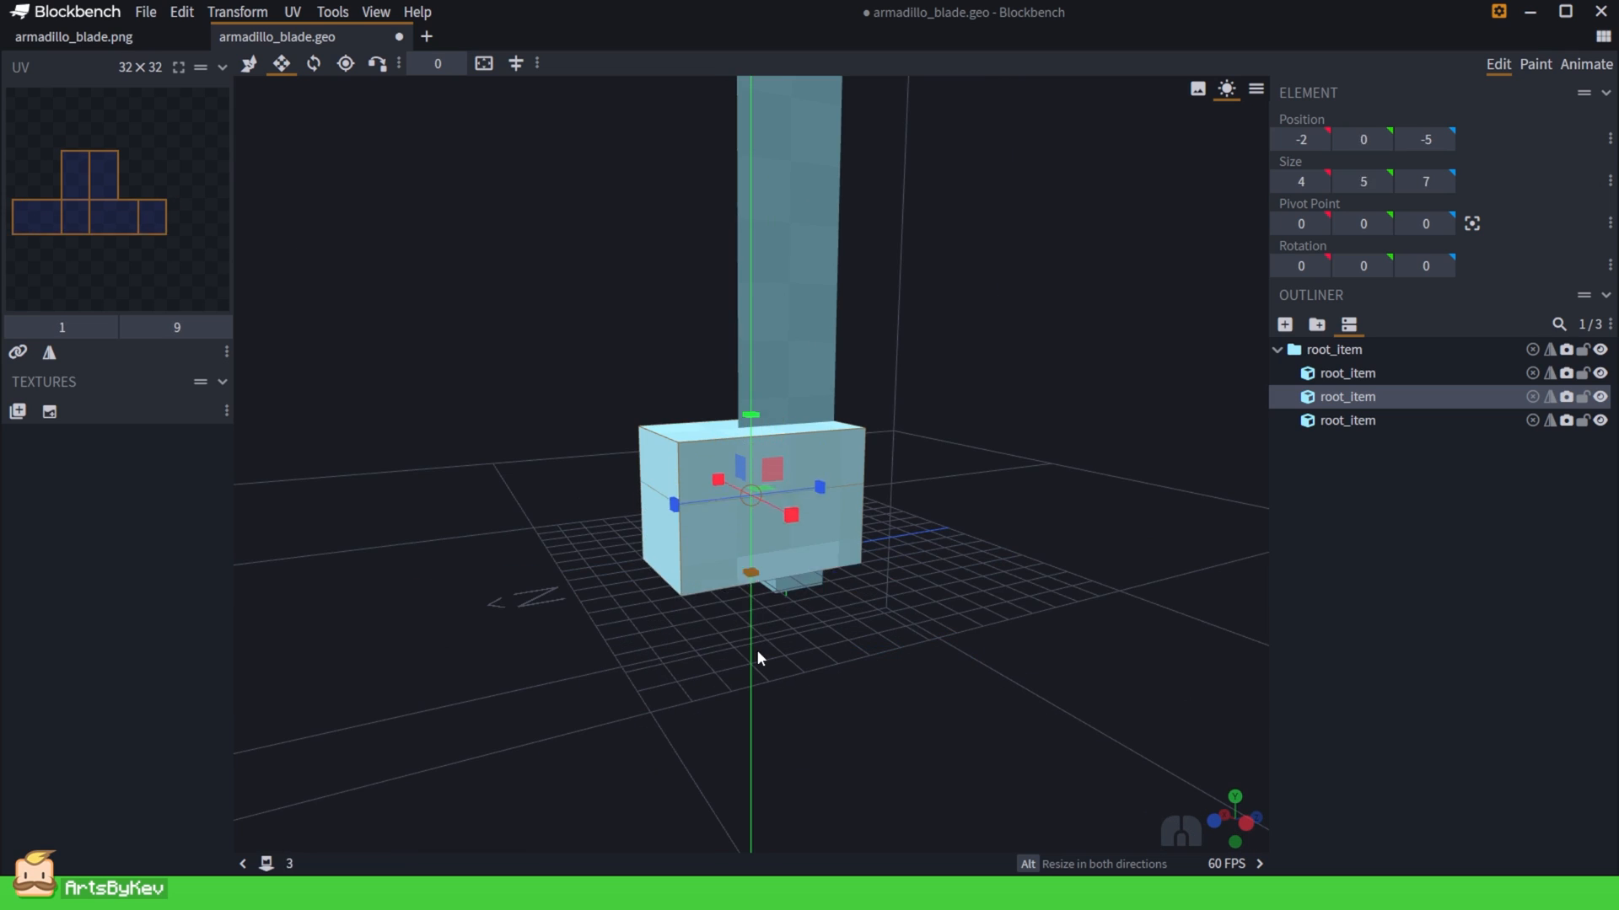
click(147, 12)
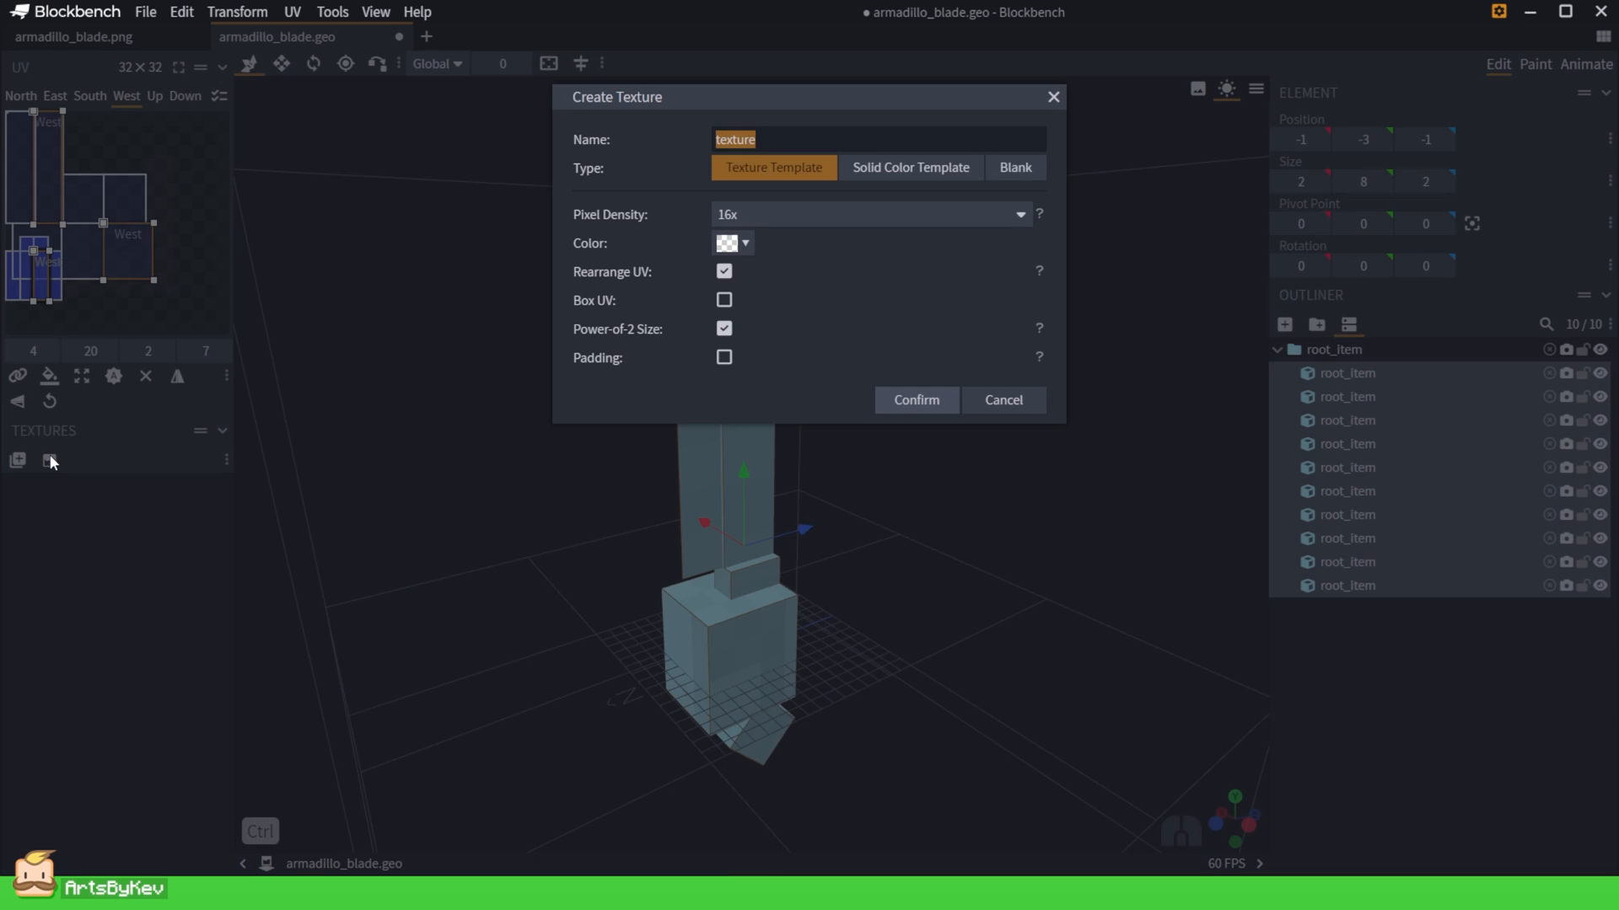
Create the armadillo_blade texture and paint a grey blade with a brown hilt.
click(917, 401)
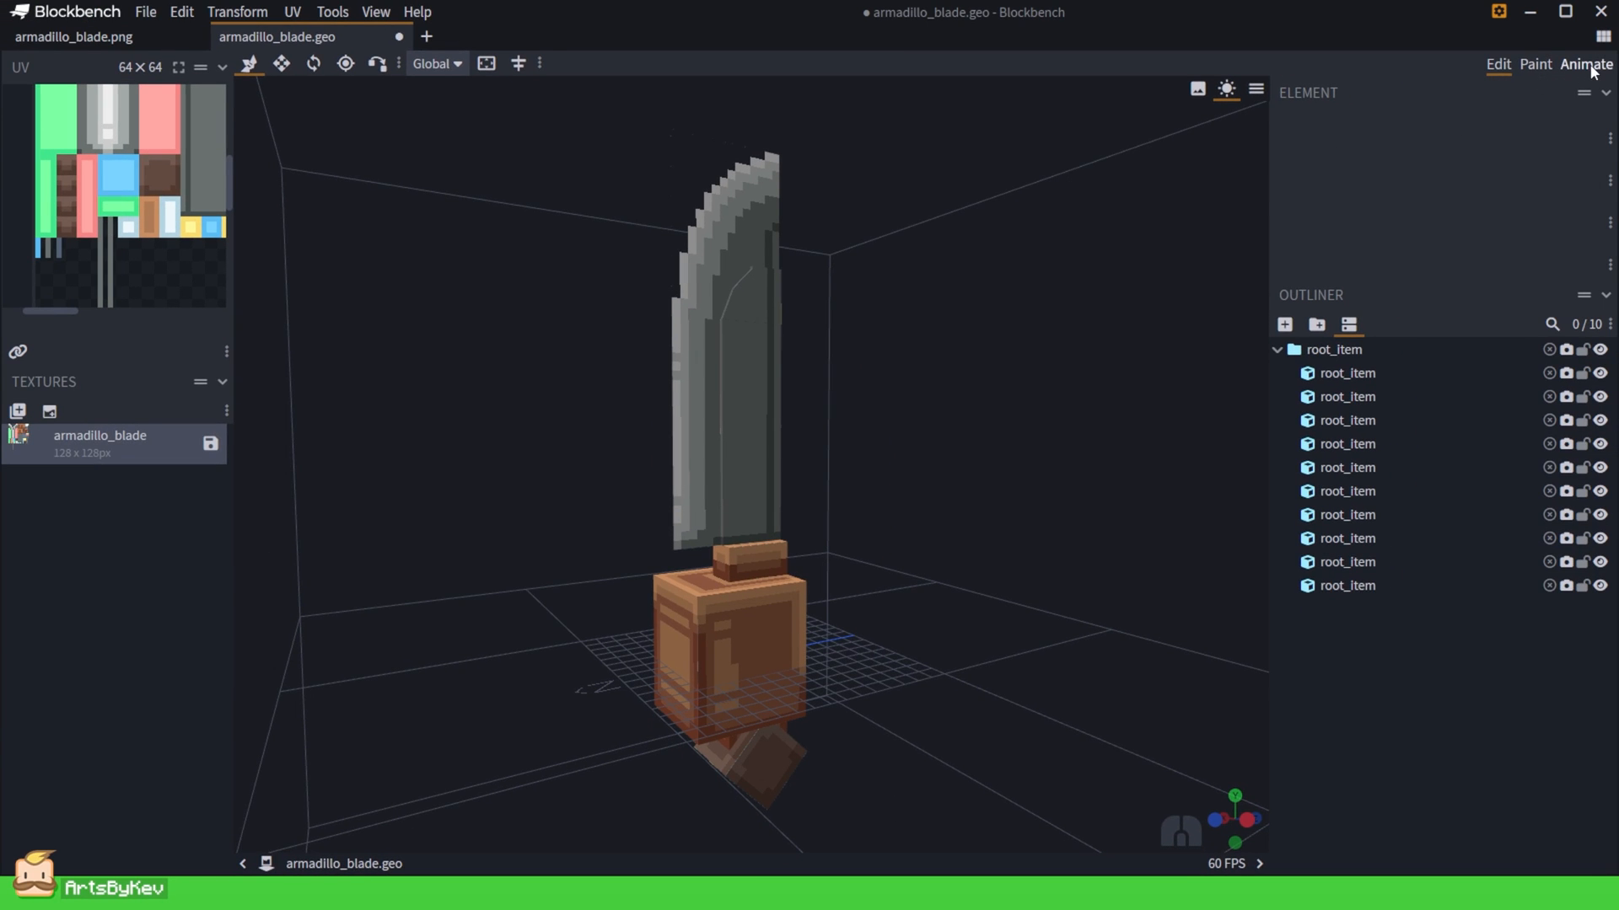
click(1585, 64)
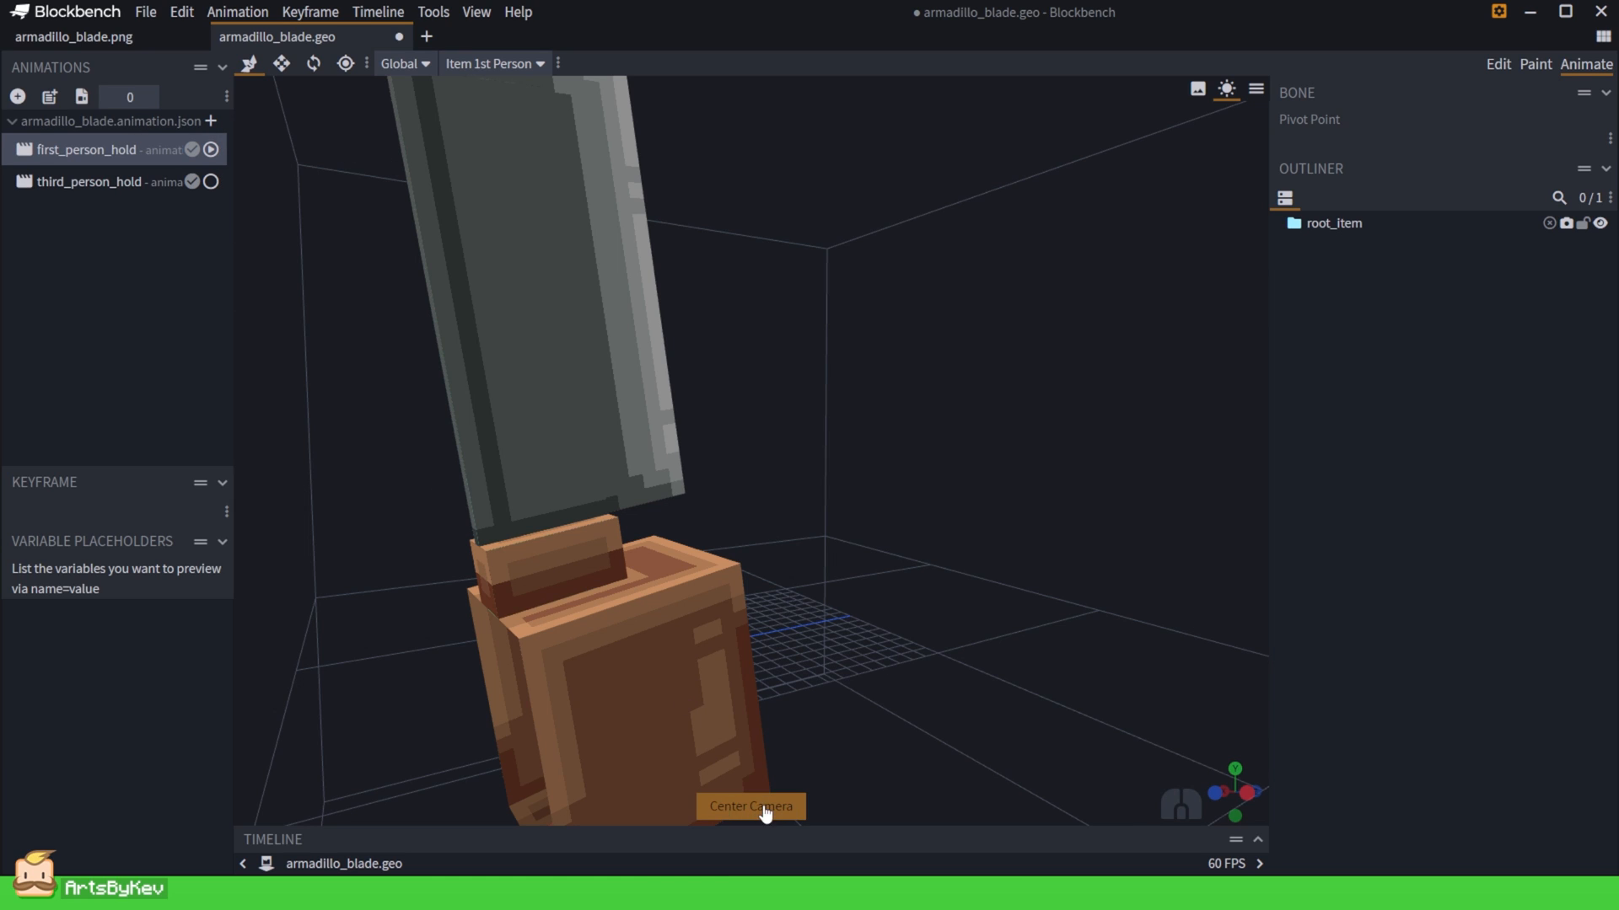
Keyframe the first_person_hold rotation and position so the blade sits correctly in hand.
click(1335, 222)
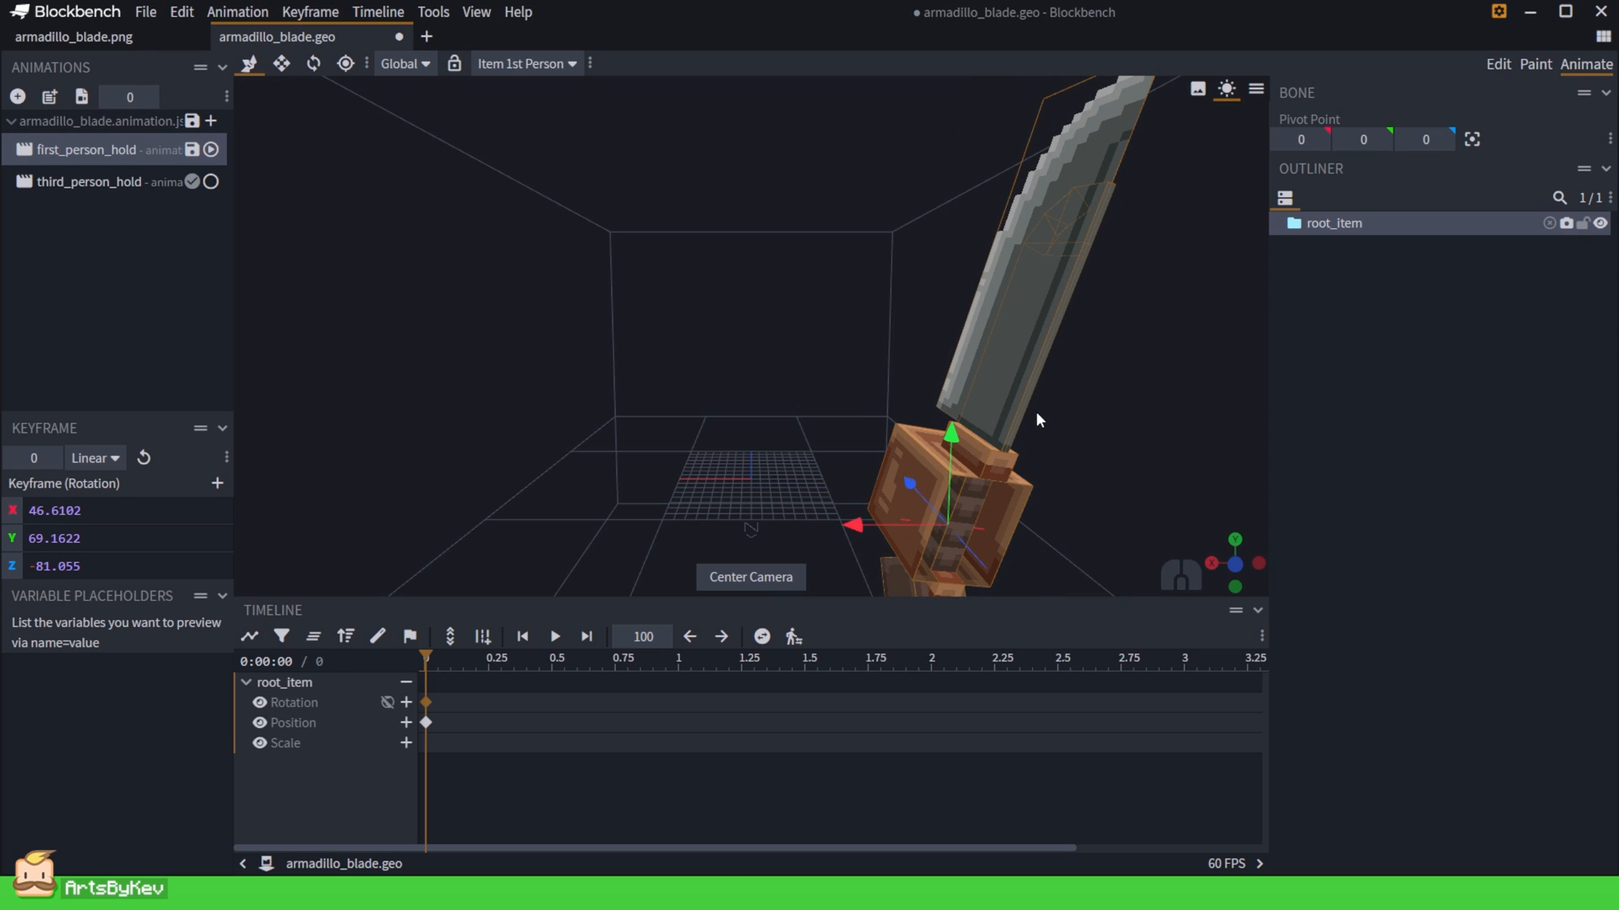
click(1497, 64)
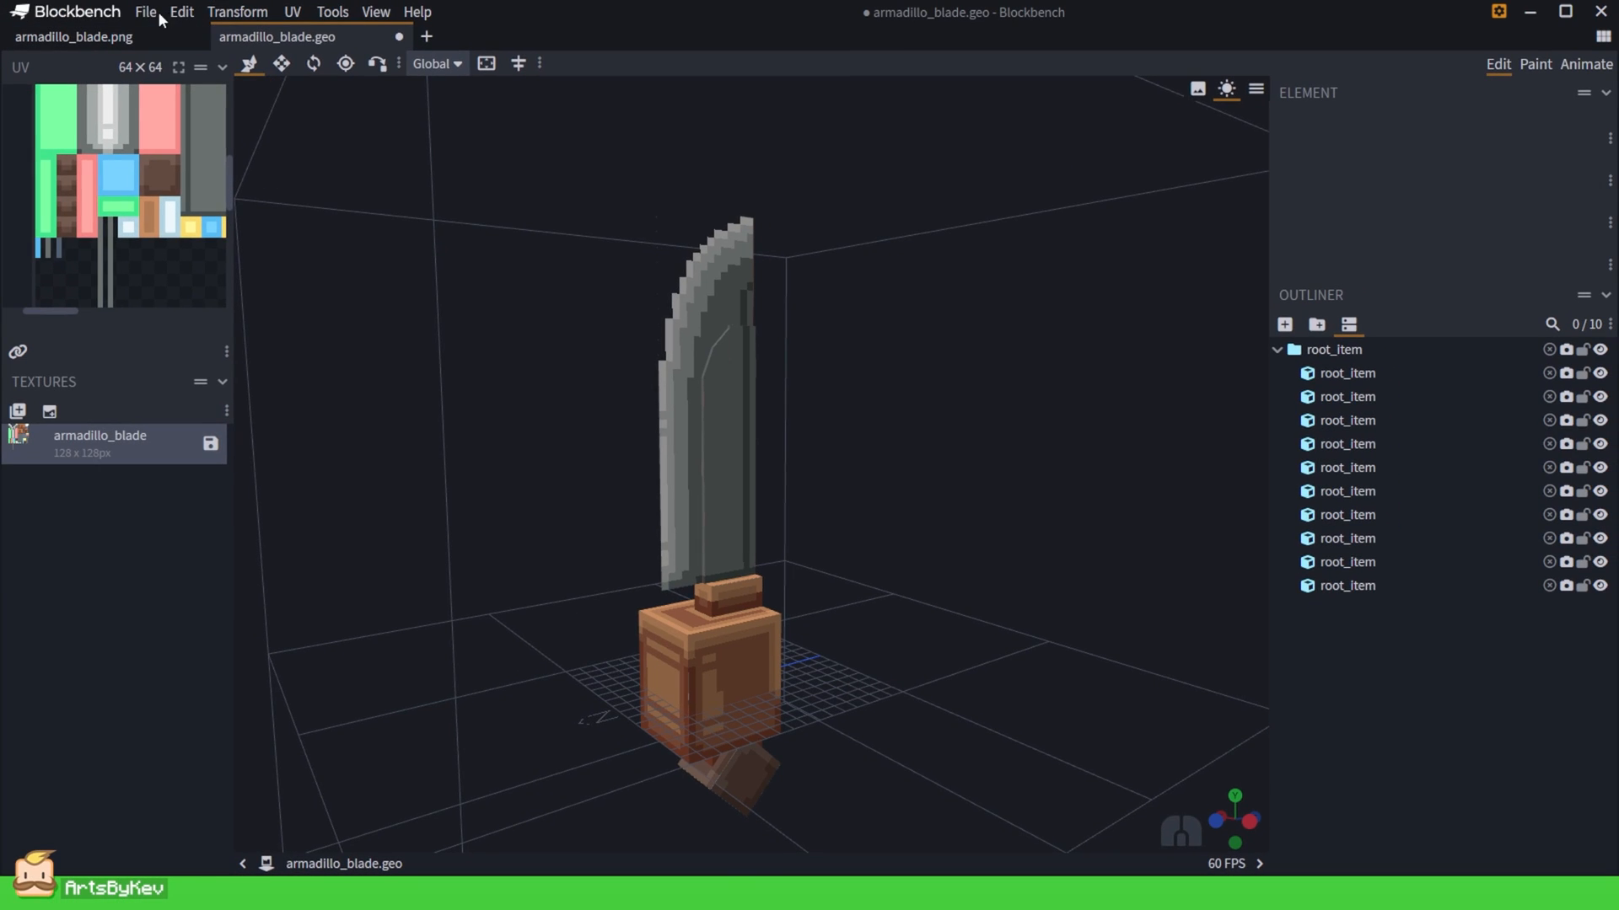
Export Bedrock geometry over armadillo_blade.geo.json in models/entity/attachable, confirming the overwrite.
click(148, 11)
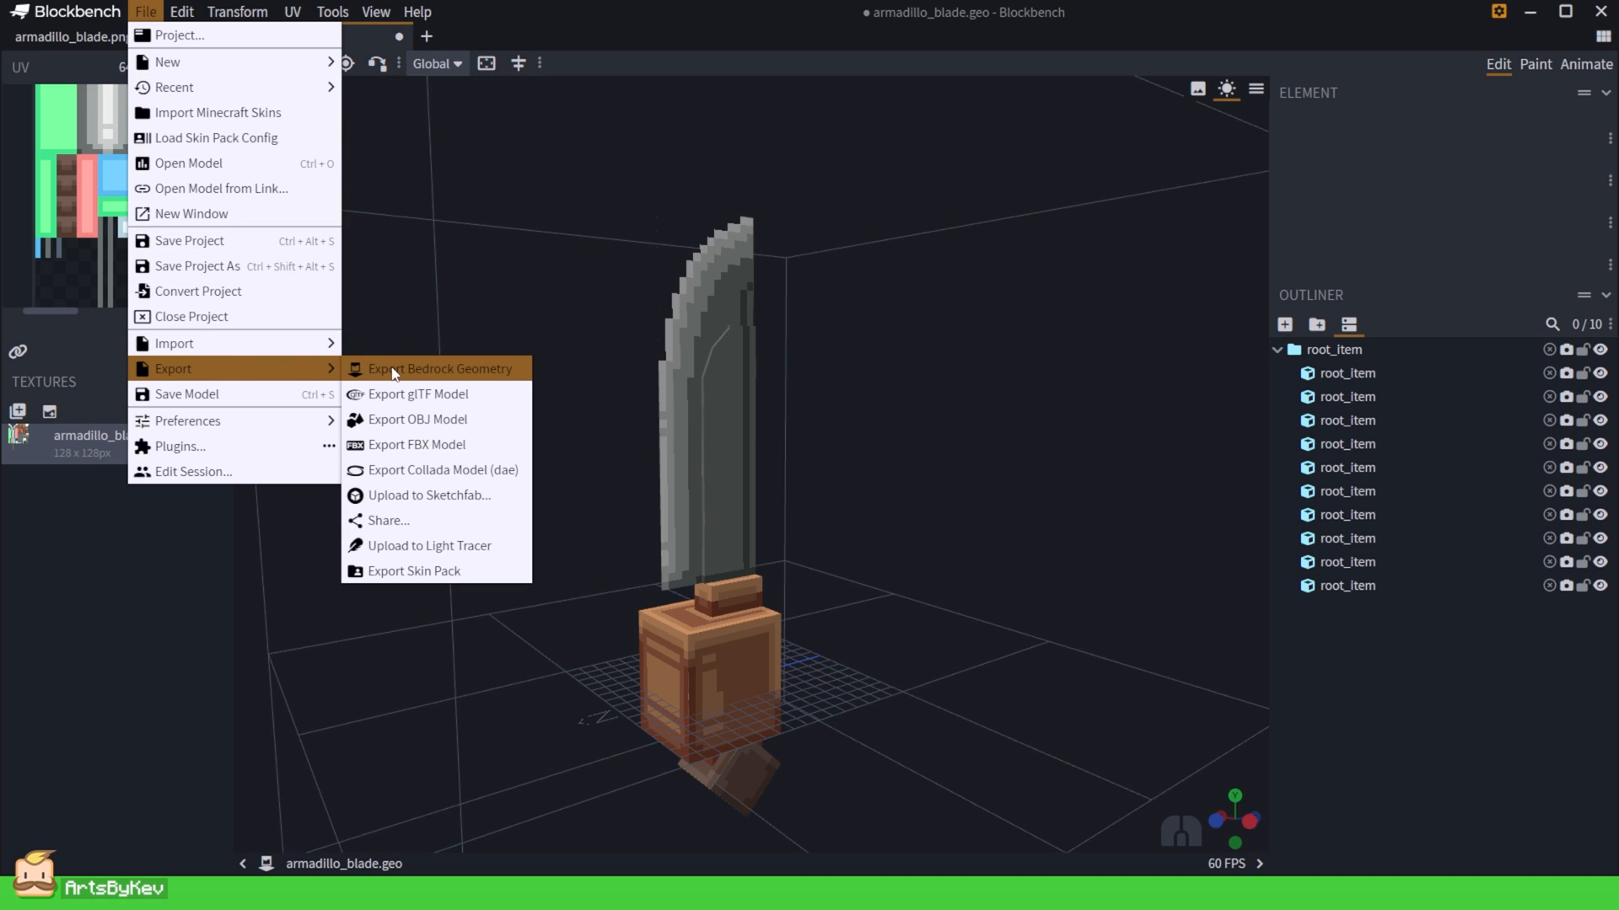
click(437, 367)
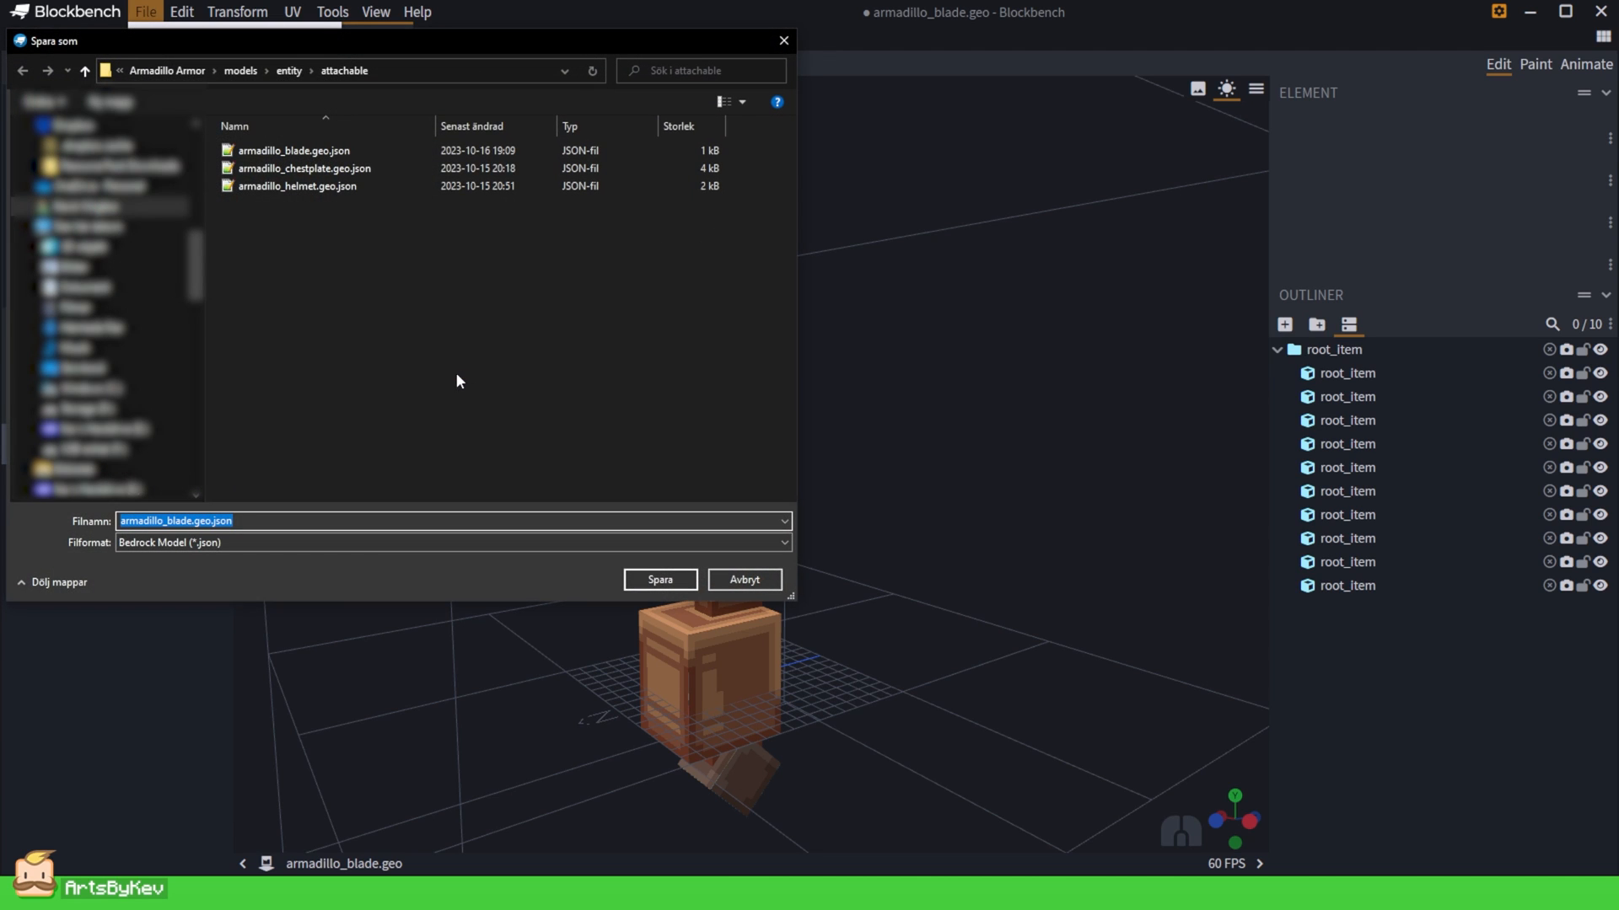
click(290, 150)
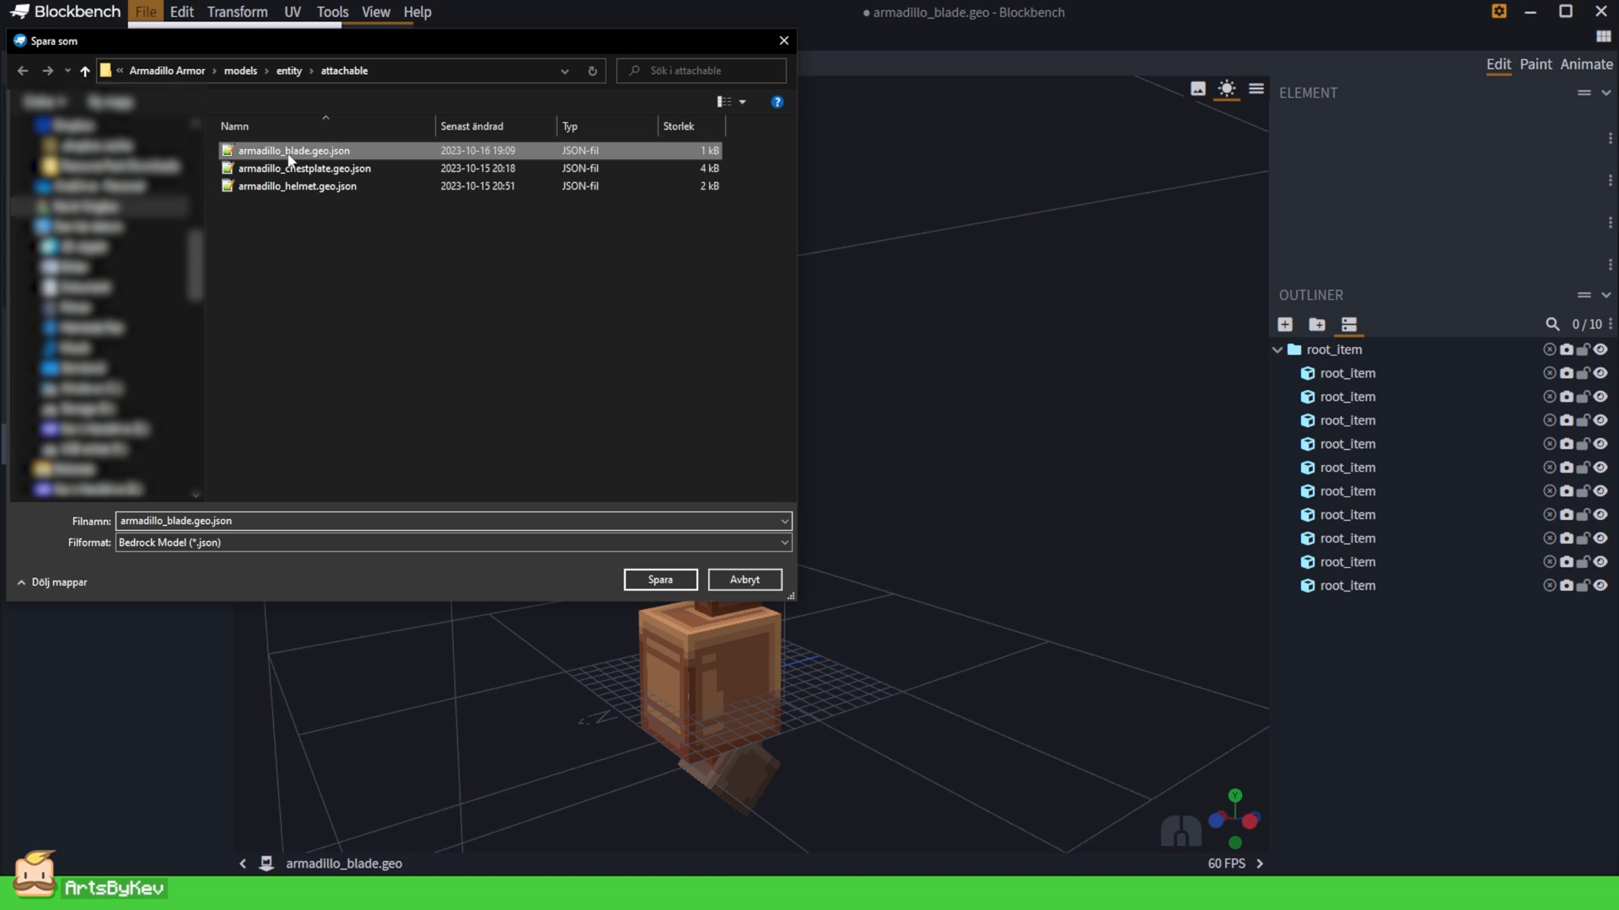
click(659, 580)
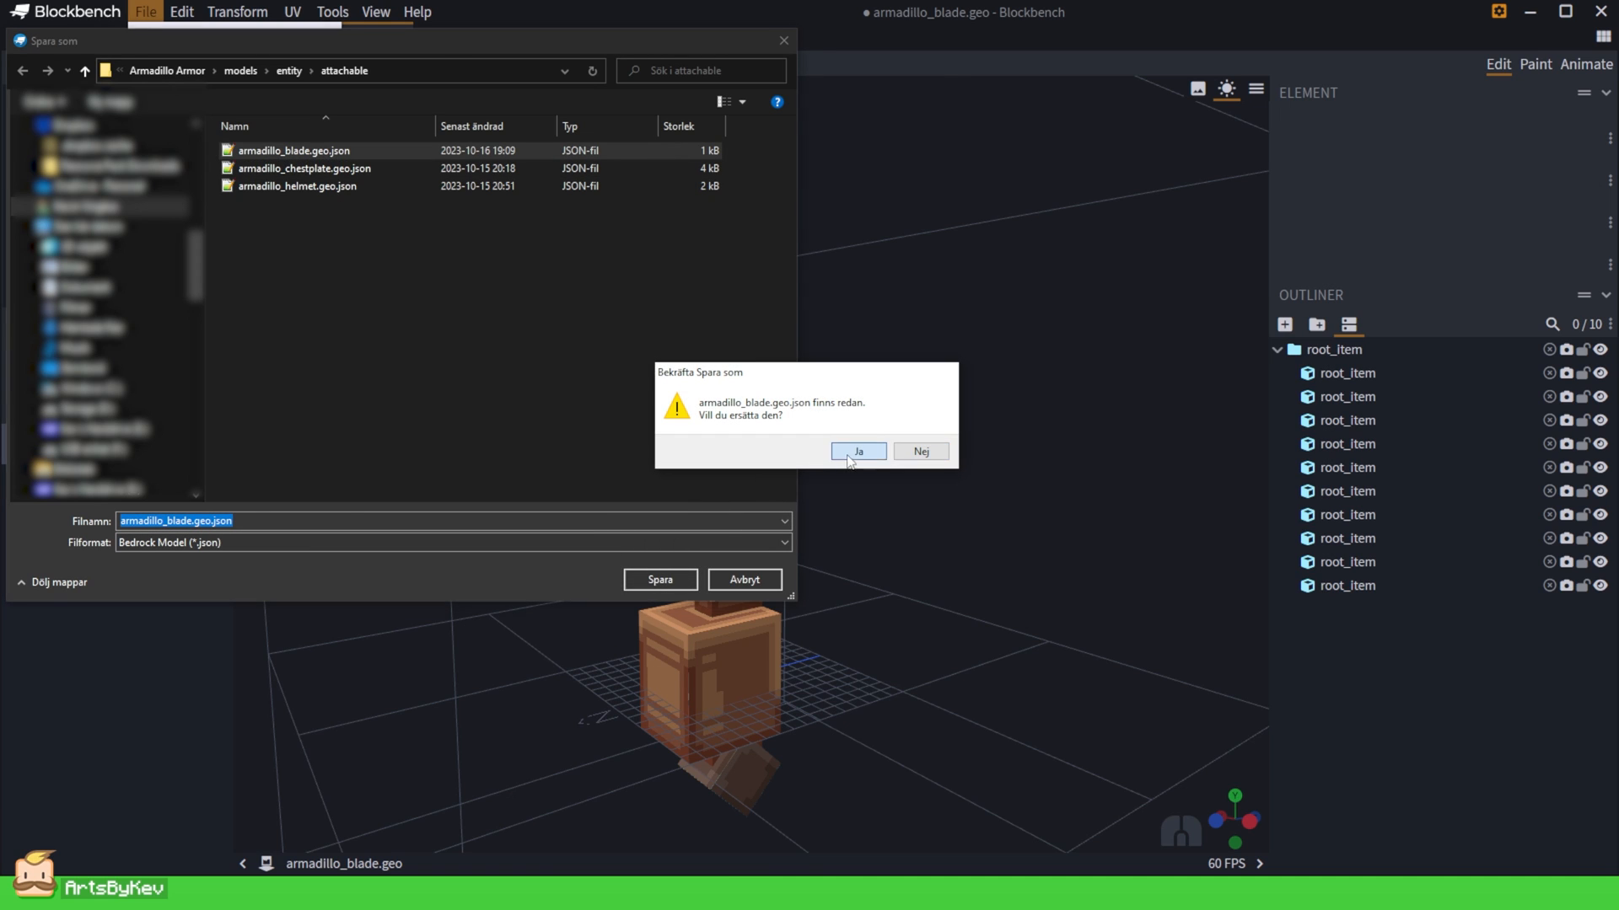
click(858, 452)
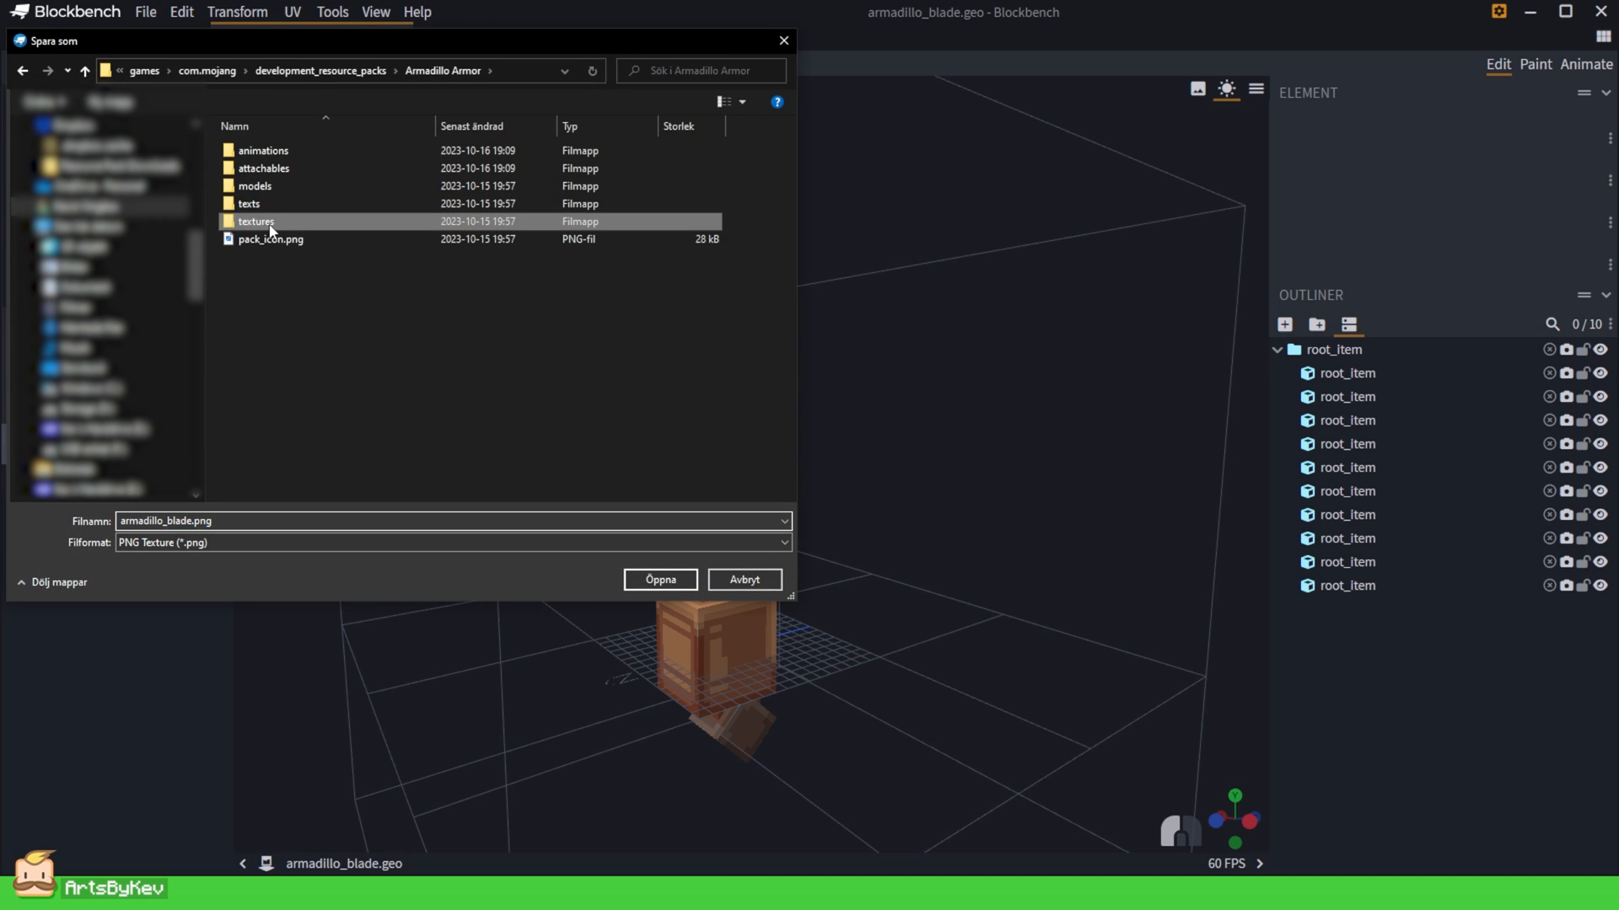
Save the blade texture over armadillo_blade.png in textures/entity/attachable.
double_click(256, 221)
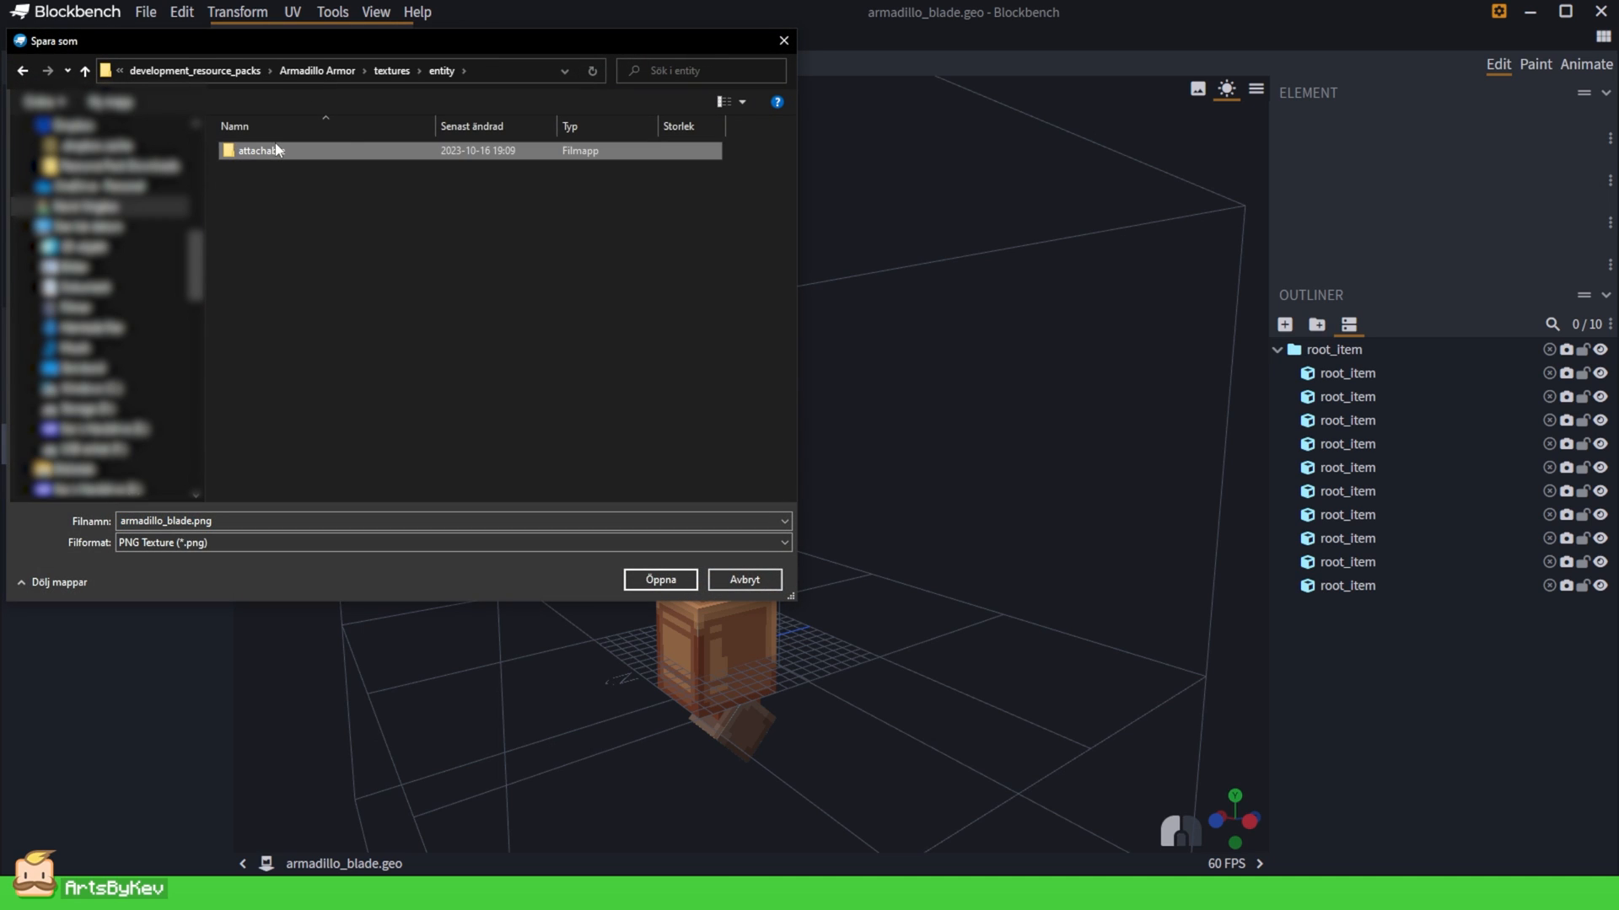
double_click(257, 150)
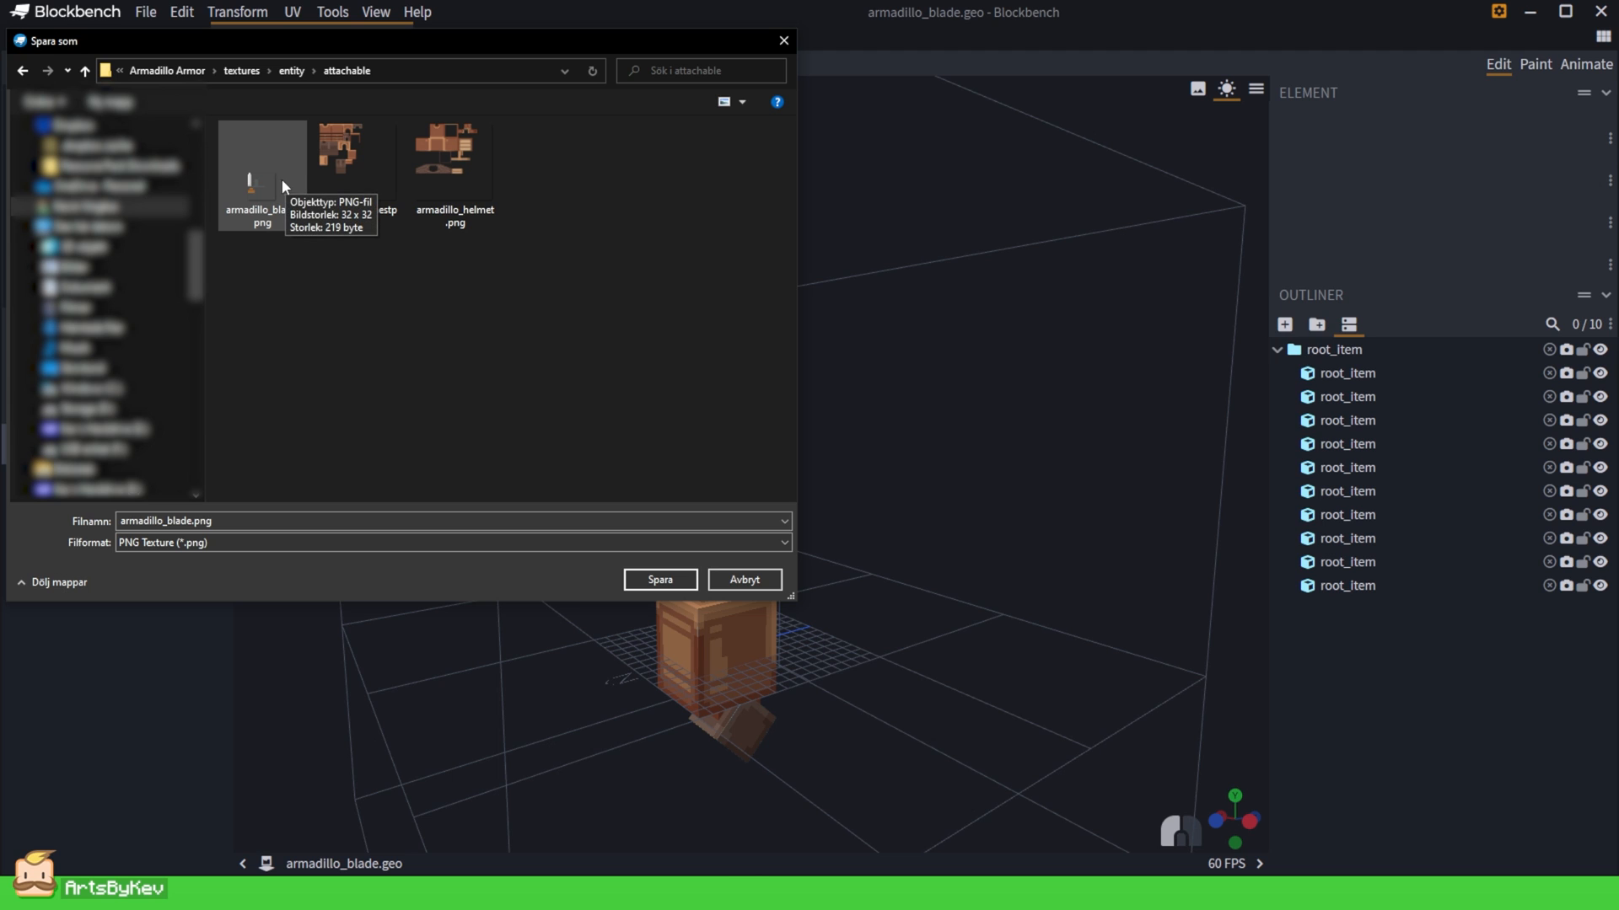
click(660, 580)
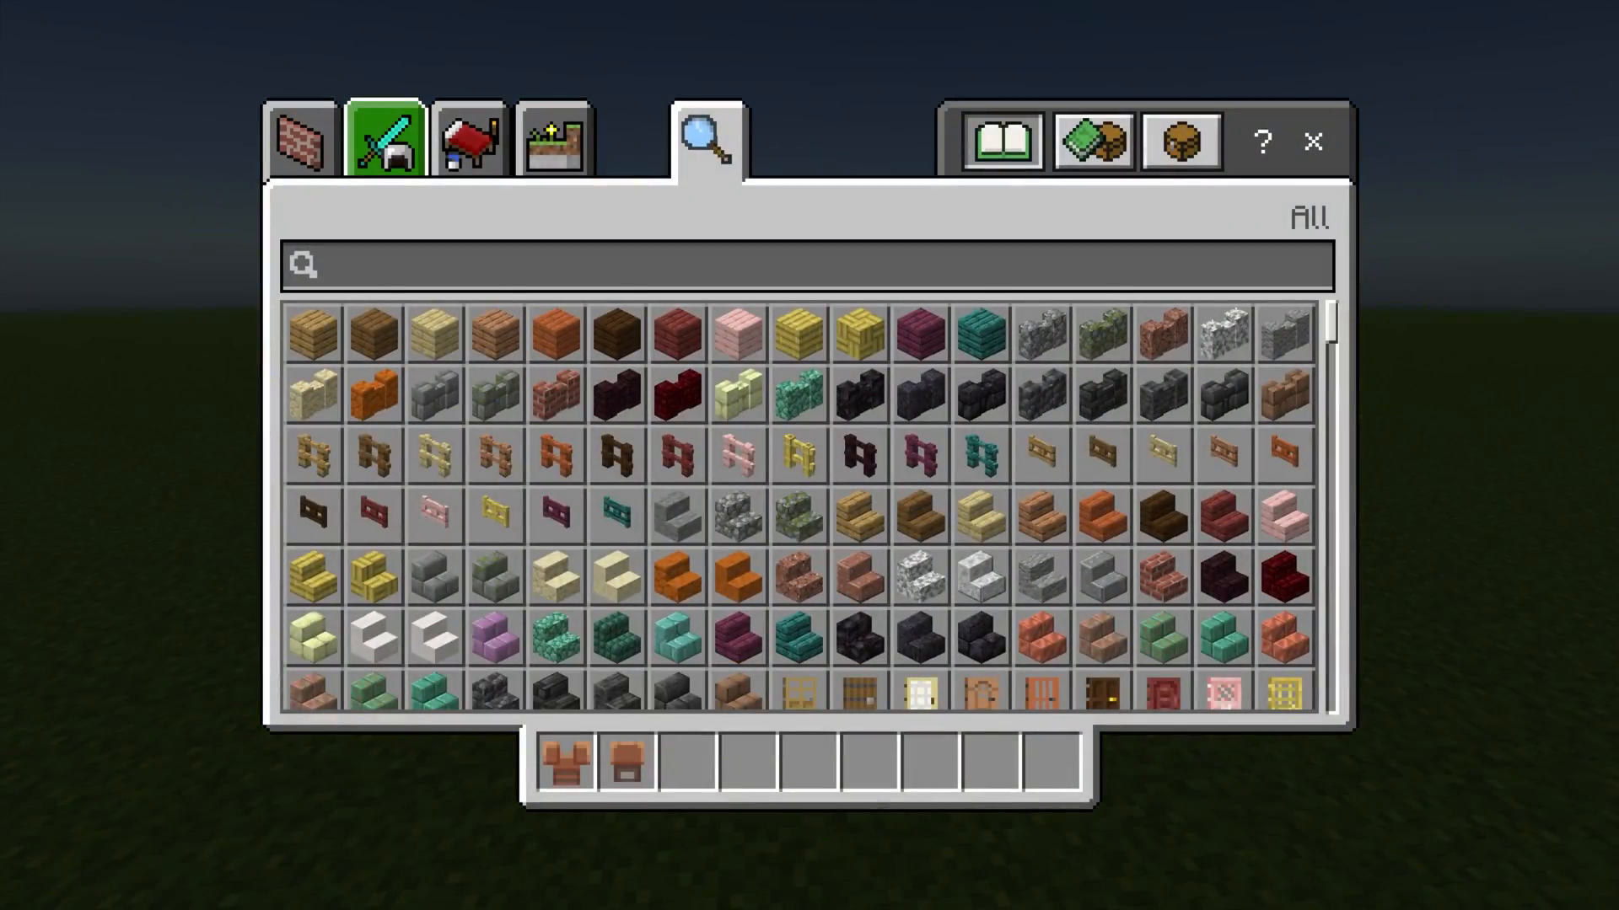
Take the Armadillo Blade from the Equipment tab into hand and bring up chat.
click(385, 139)
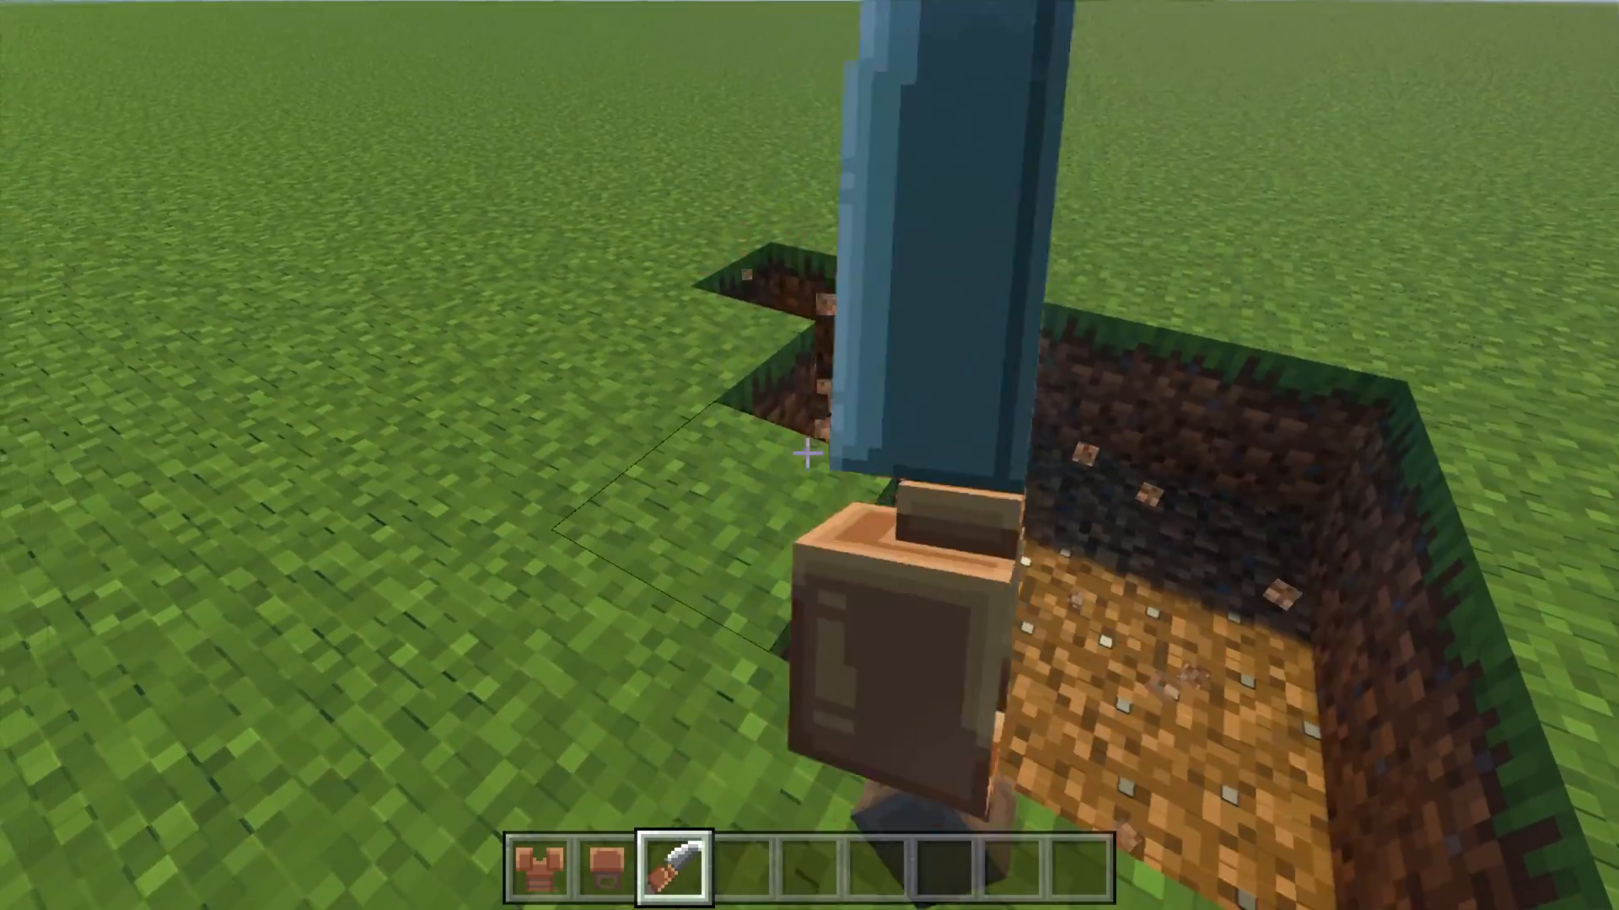
key(e)
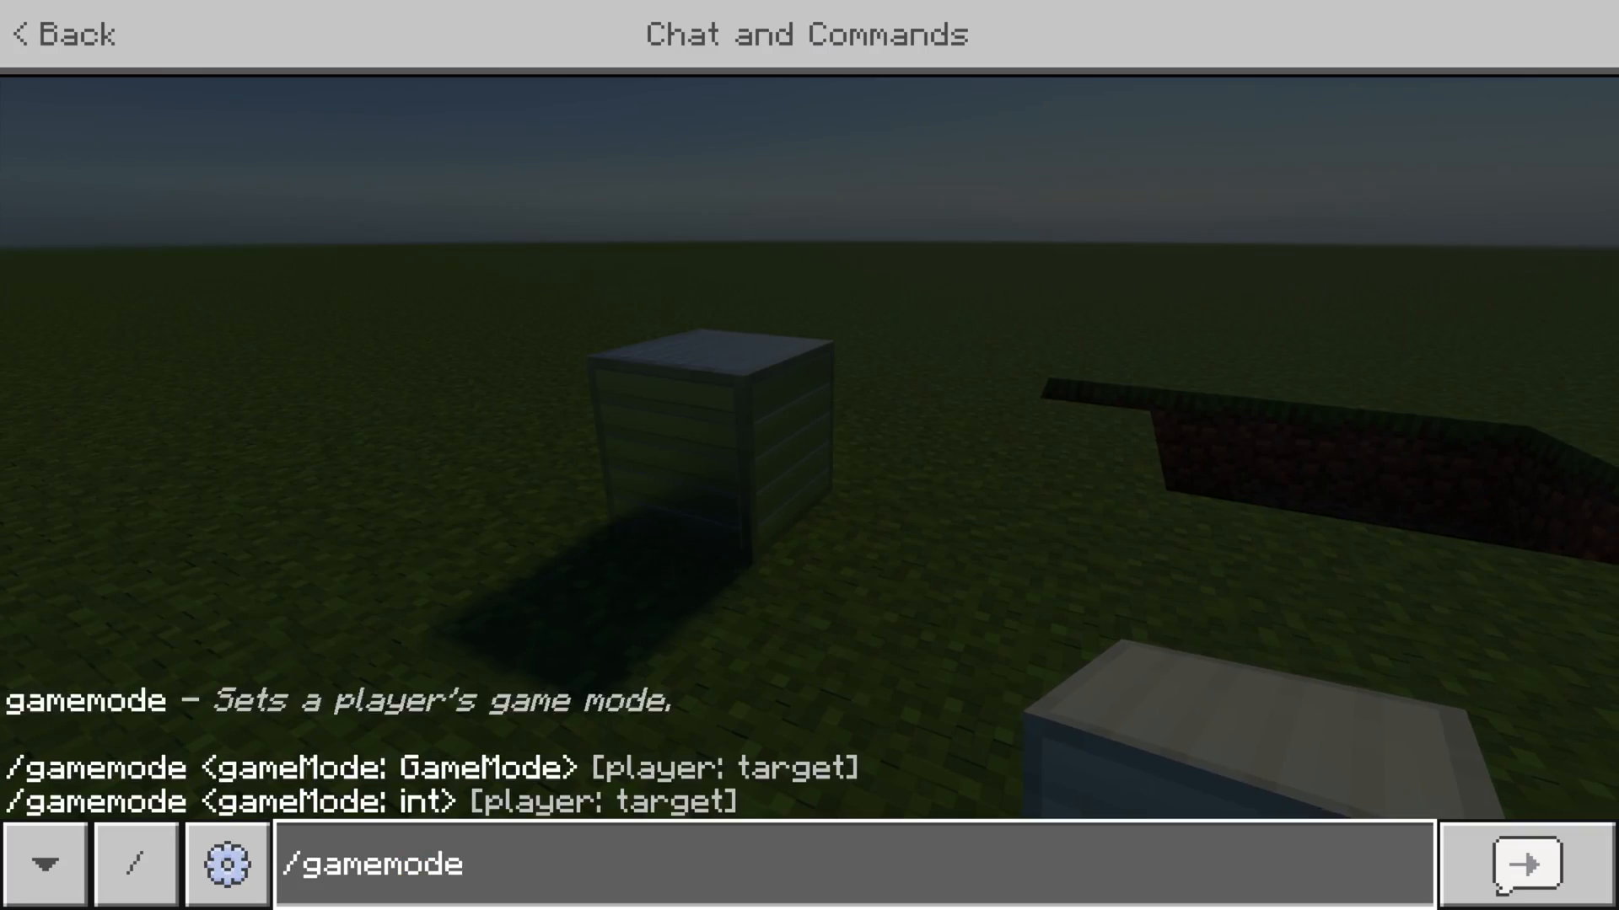
Run /gamemode survival and break a metal block with the Armadillo Blade.
click(1526, 869)
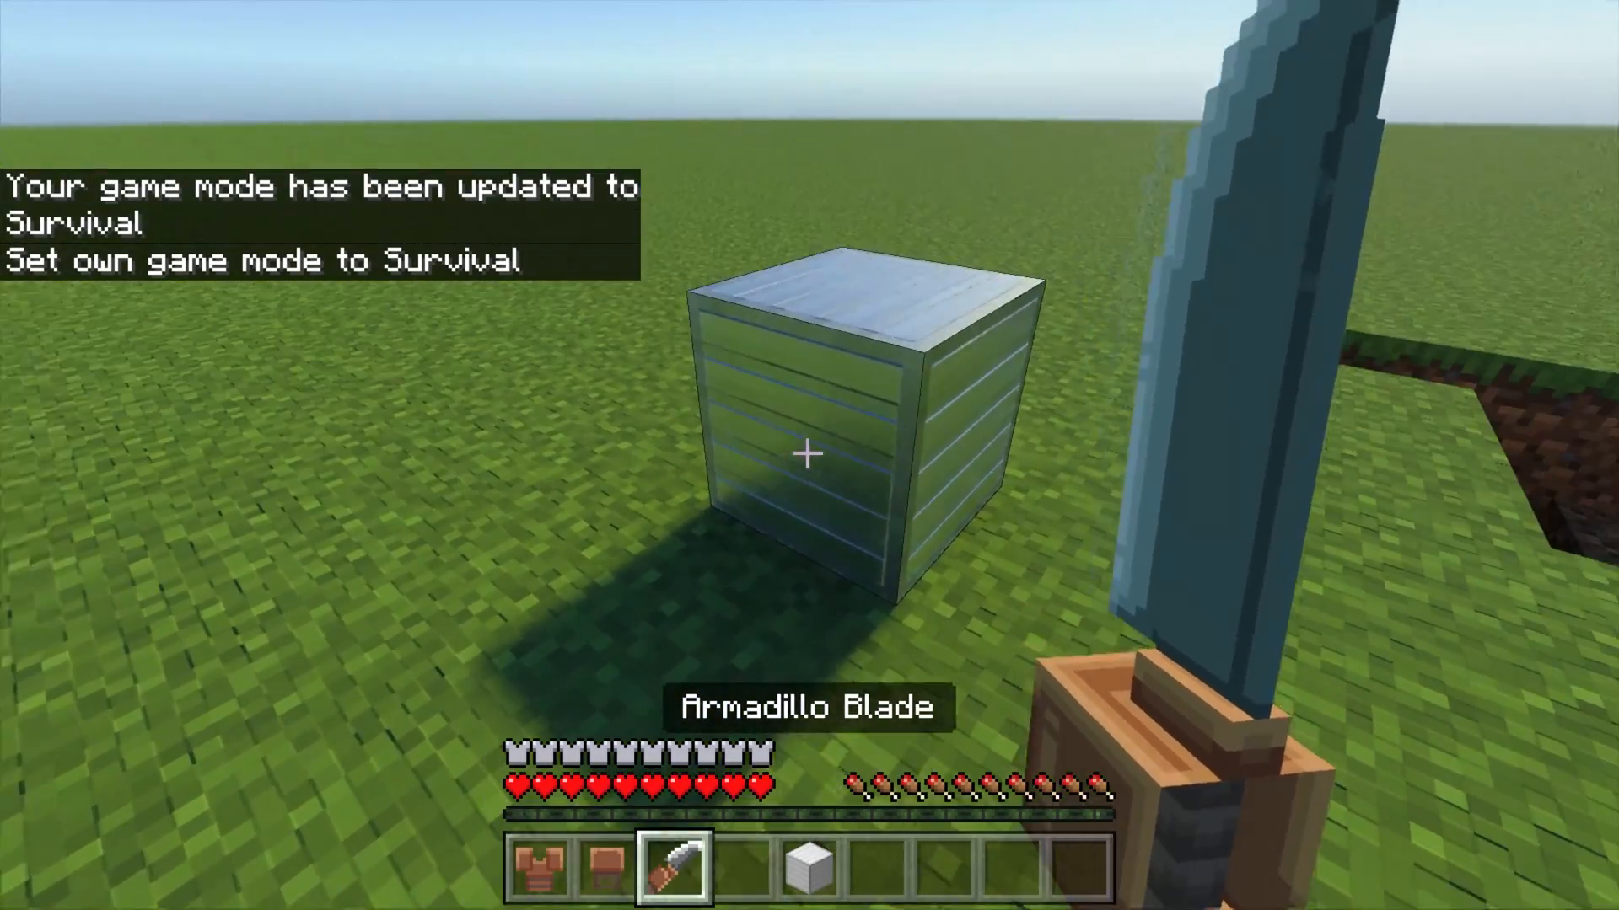
click(806, 455)
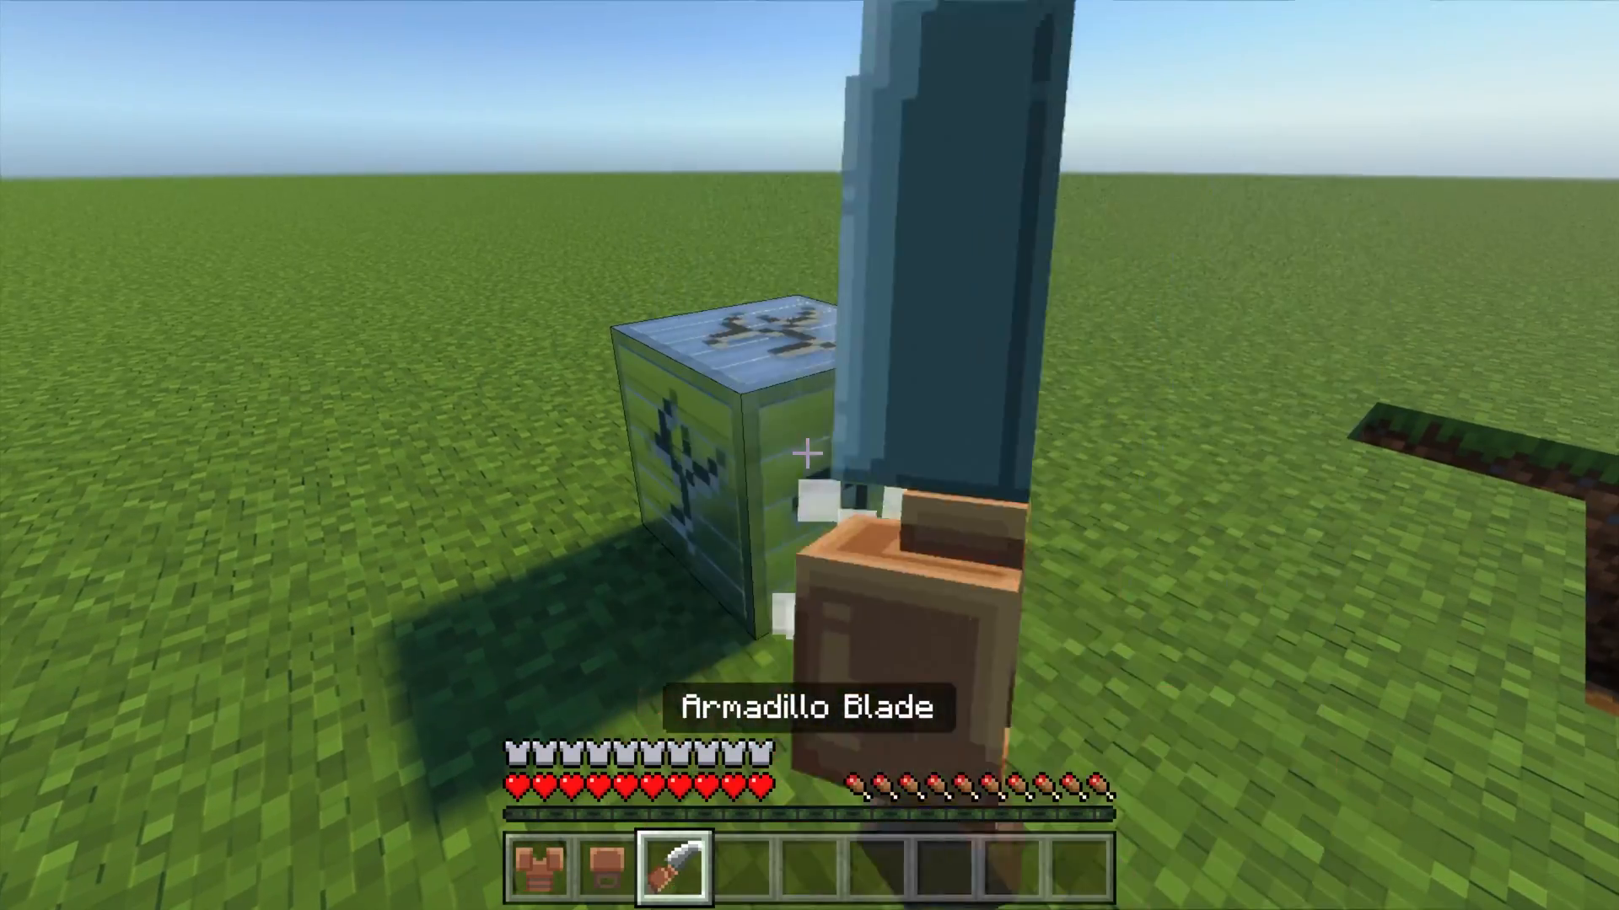
click(806, 454)
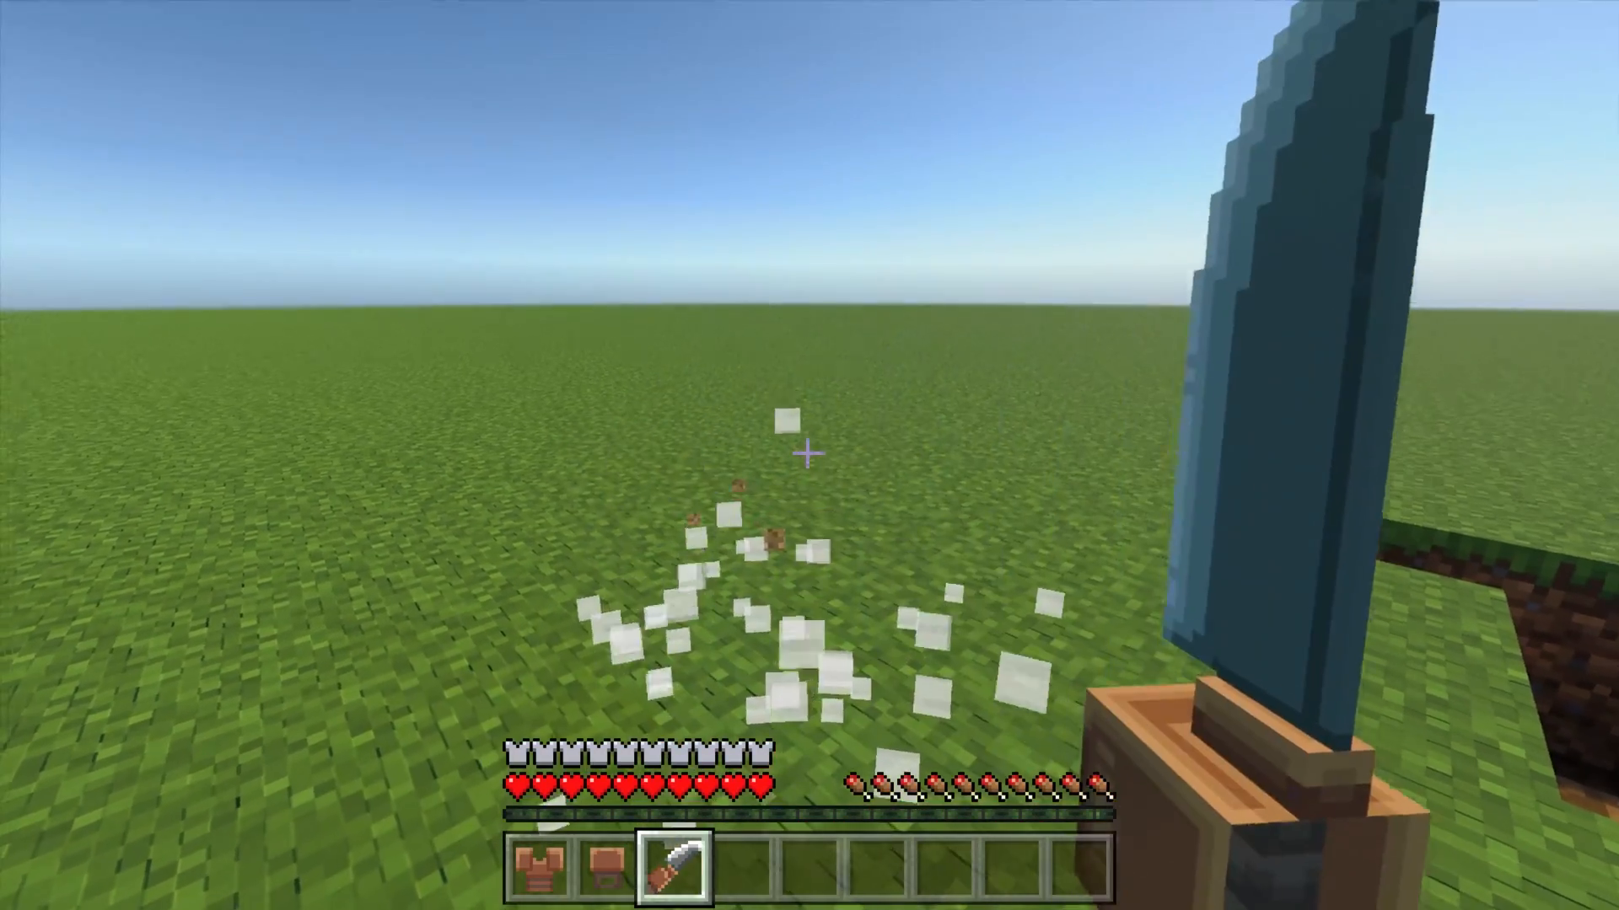